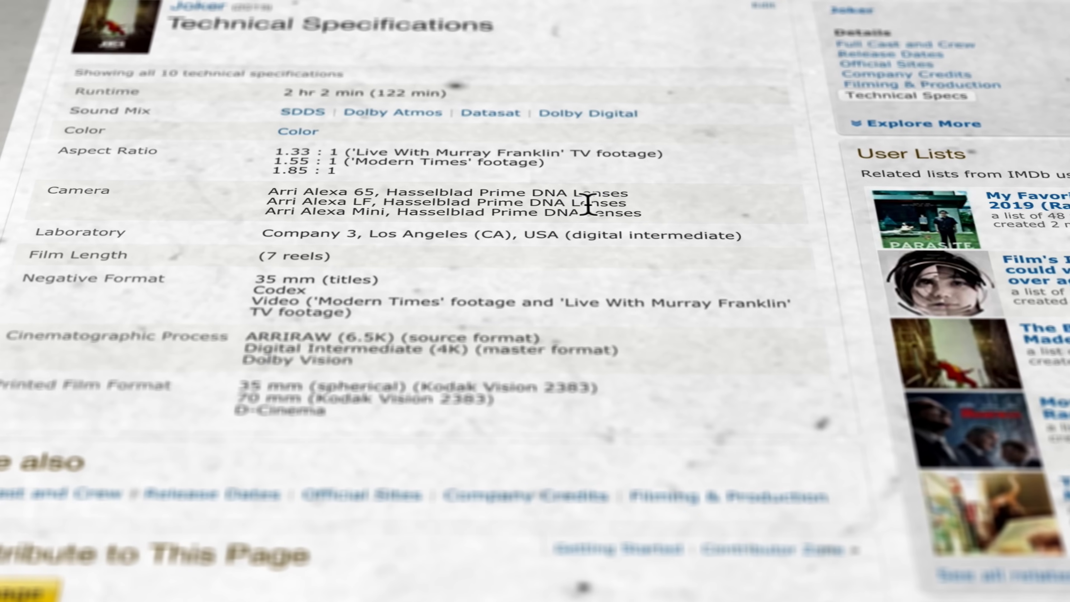
- Highlight the Hasselblad lens entry and the Company 3 laboratory row in Joker's specs
double_click(427, 196)
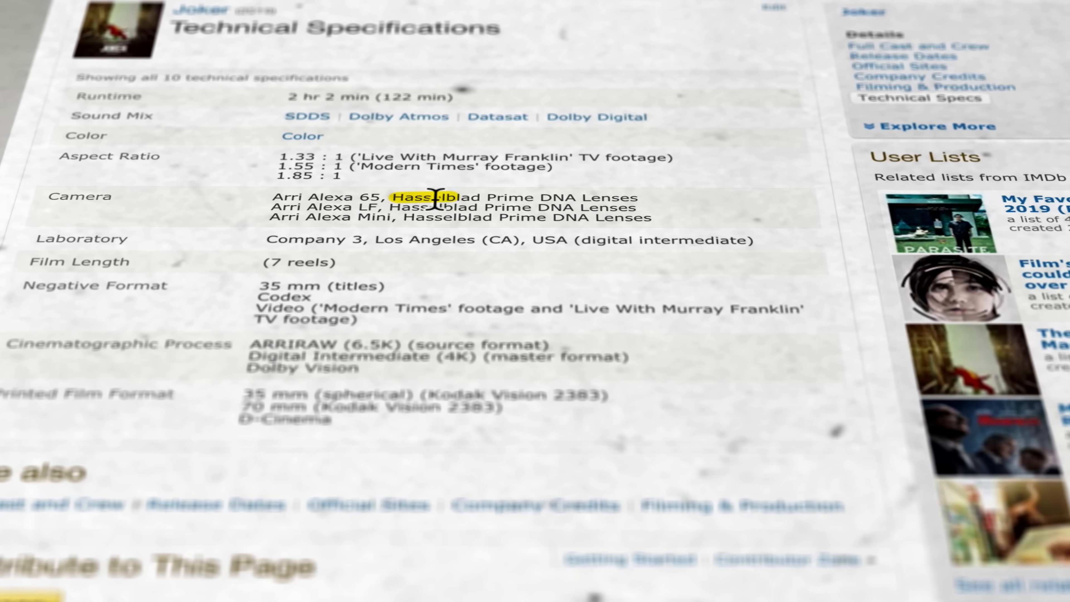
drag(402, 198, 632, 199)
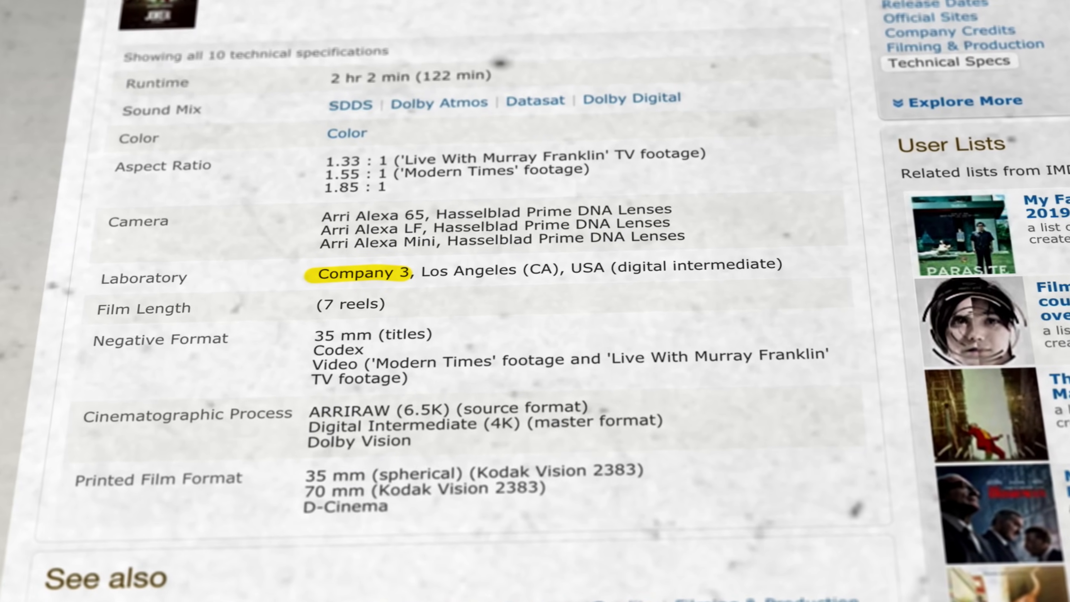
- Reach Jill Bogdanowicz's Company 3 bio and scroll to the credits naming Joker
click(360, 277)
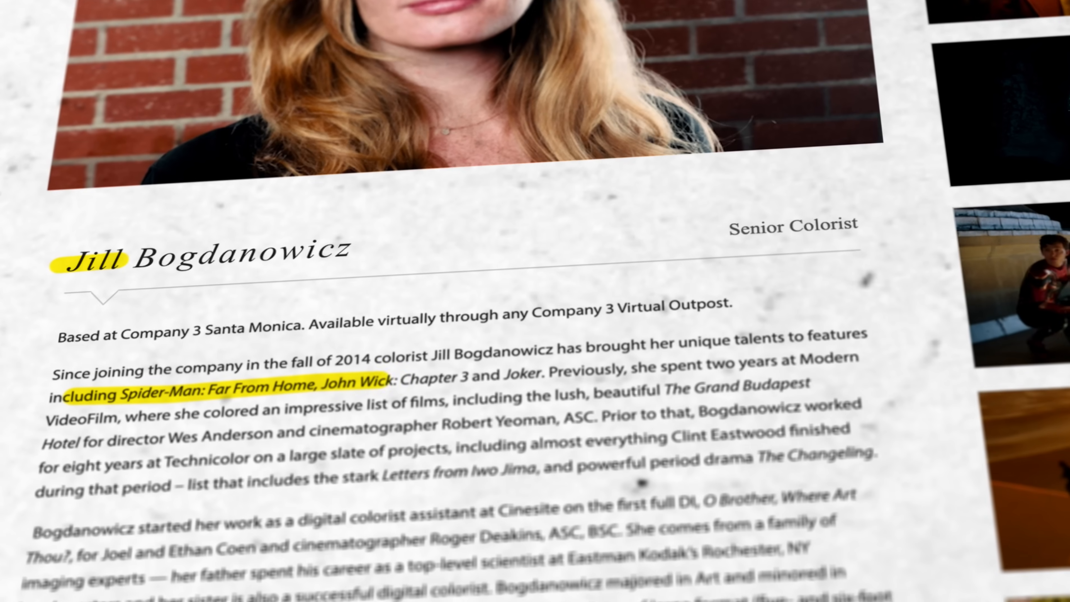
scroll(down, 3)
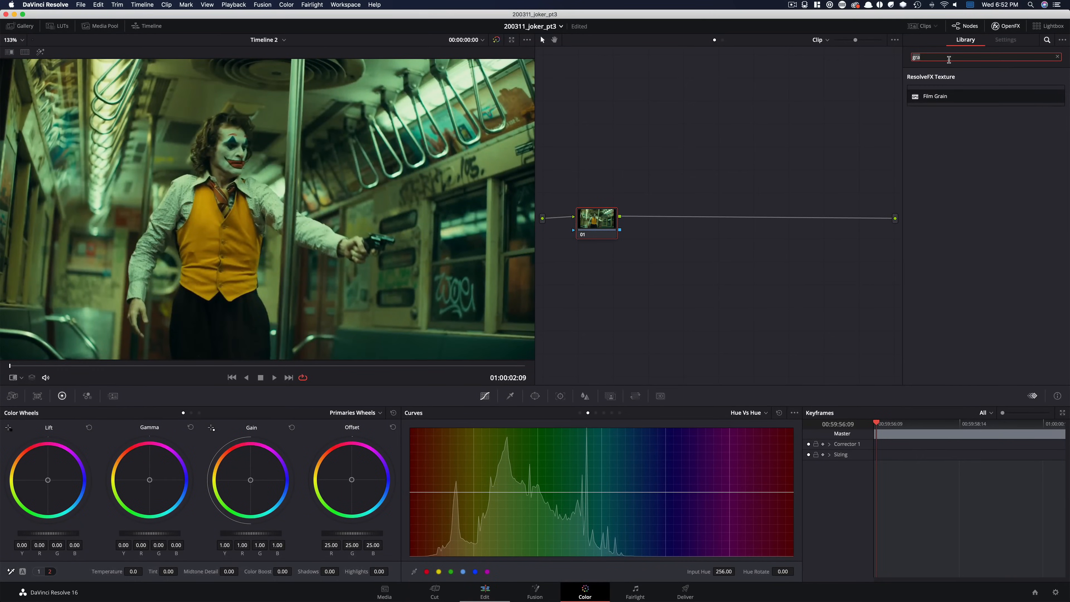
- Search 'pal' in the OpenFX Library to find the Color Palette effect for the Joker frame
text(pal)
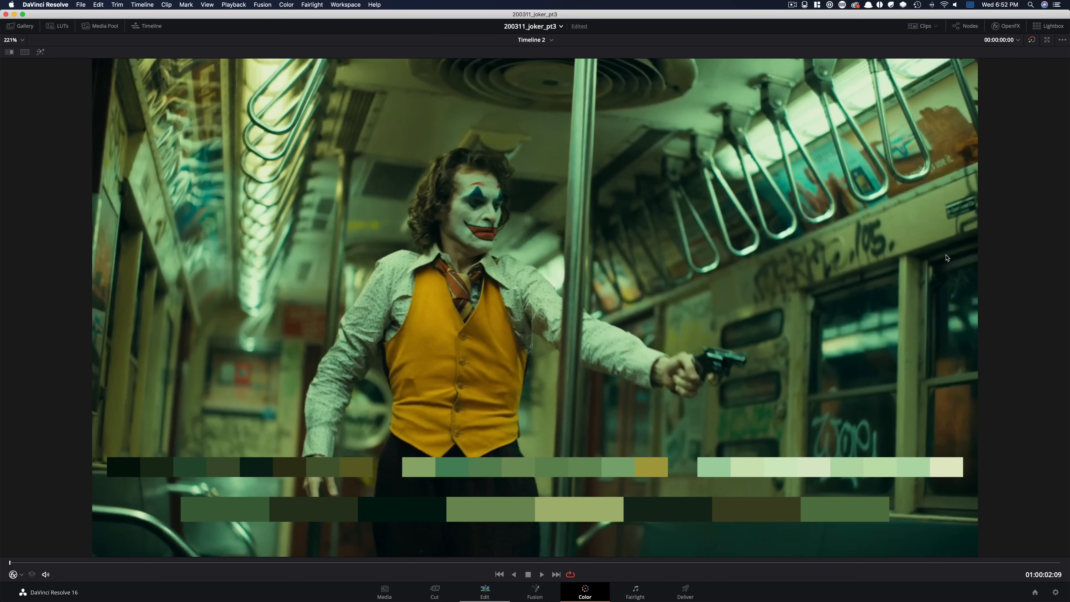
mouse_move(480, 474)
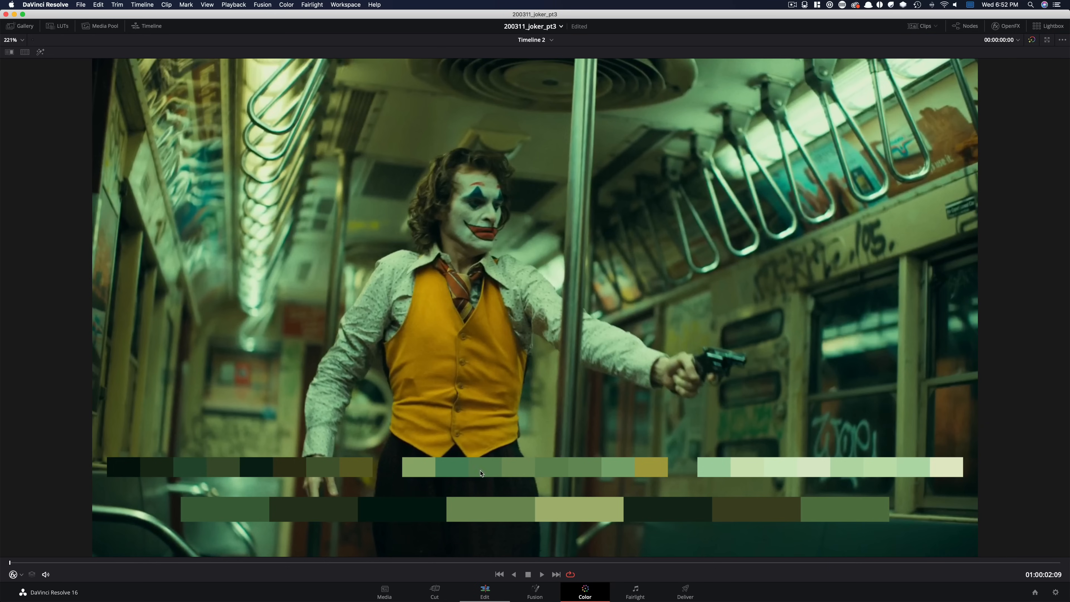
mouse_move(680, 472)
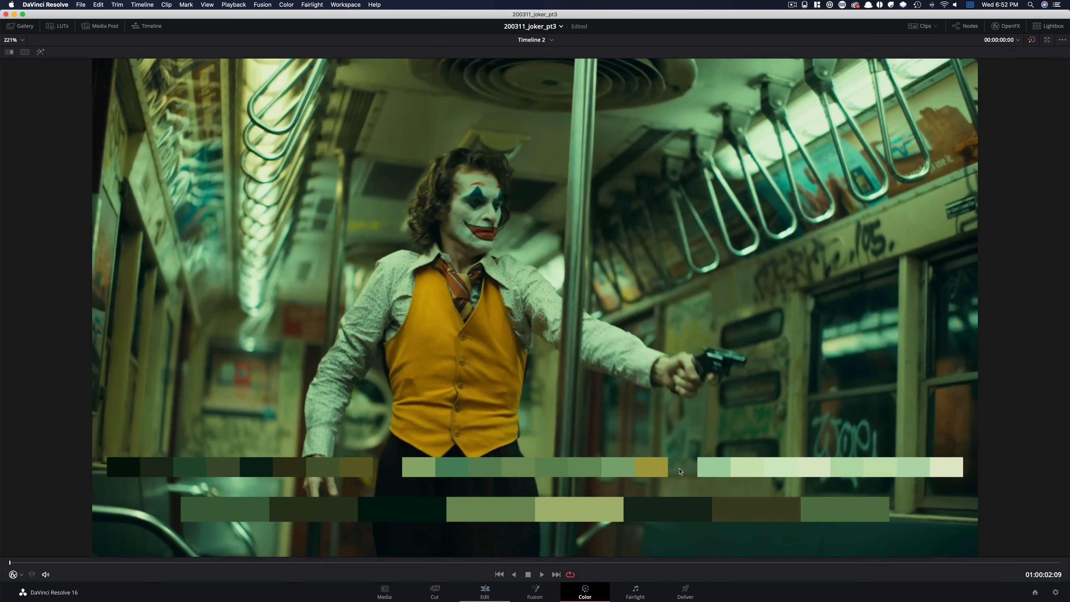
mouse_move(903, 224)
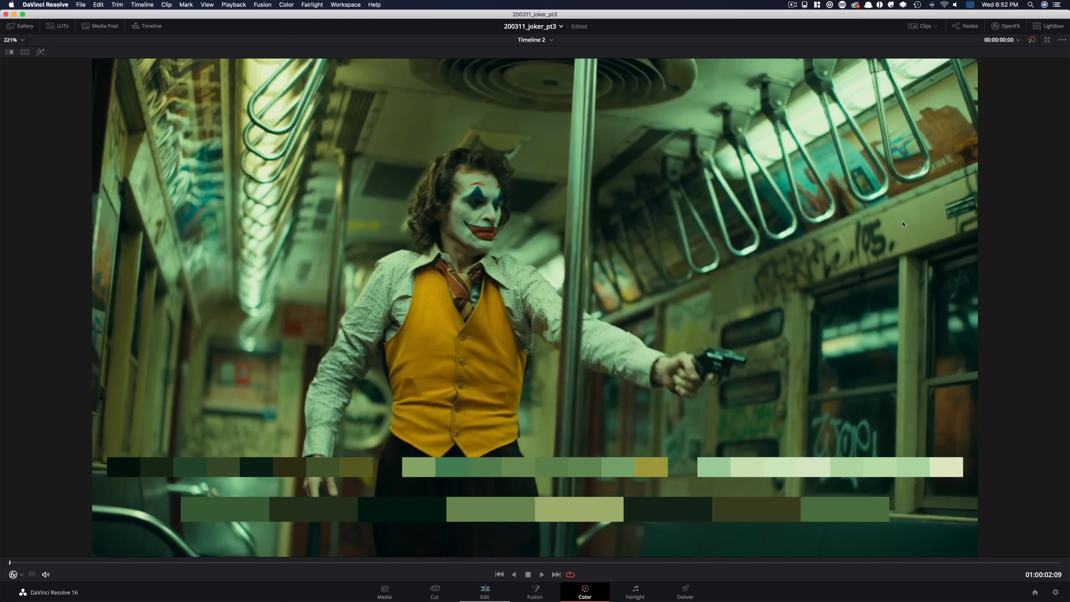
mouse_move(915, 80)
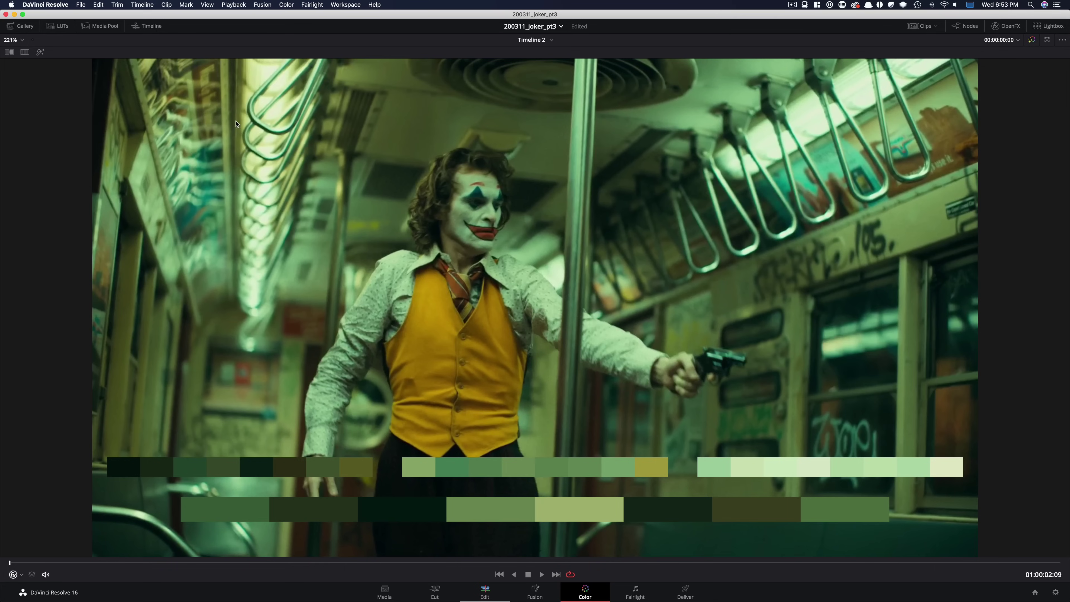
mouse_move(669, 163)
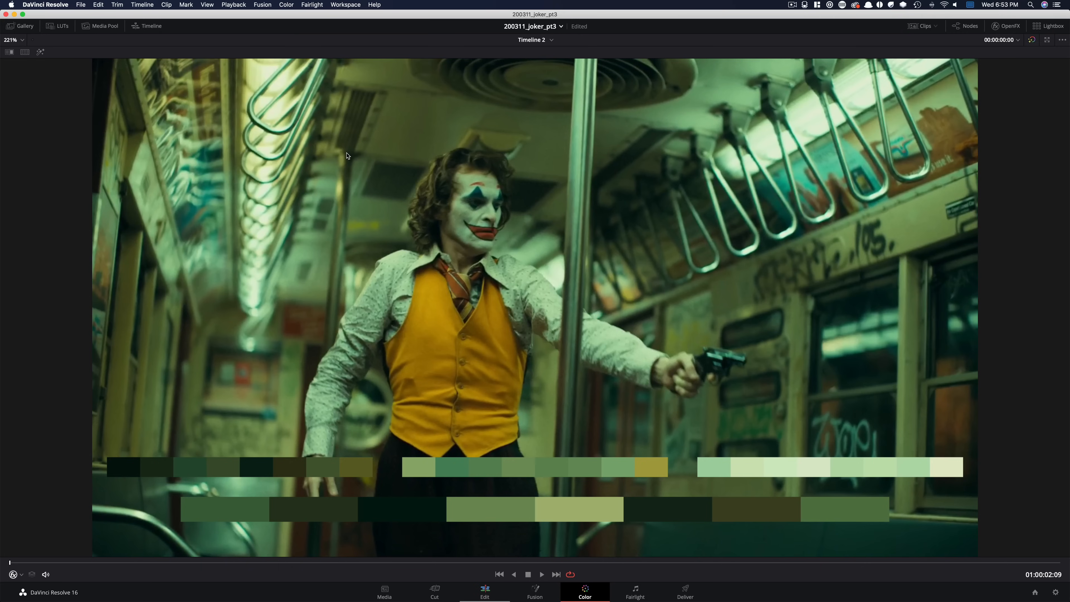
mouse_move(860, 269)
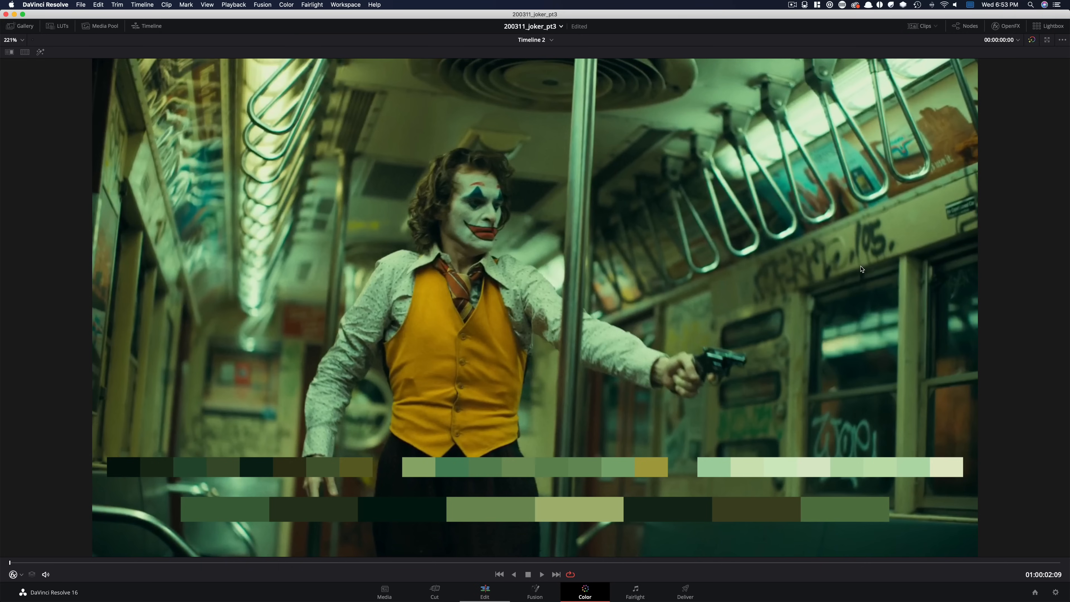
mouse_move(829, 259)
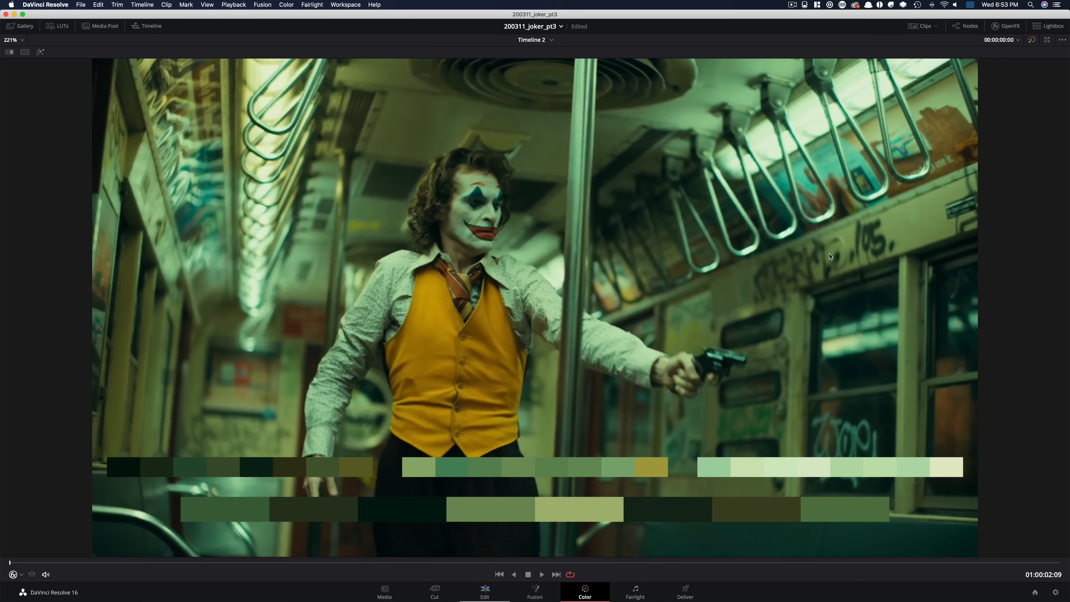
mouse_move(810, 271)
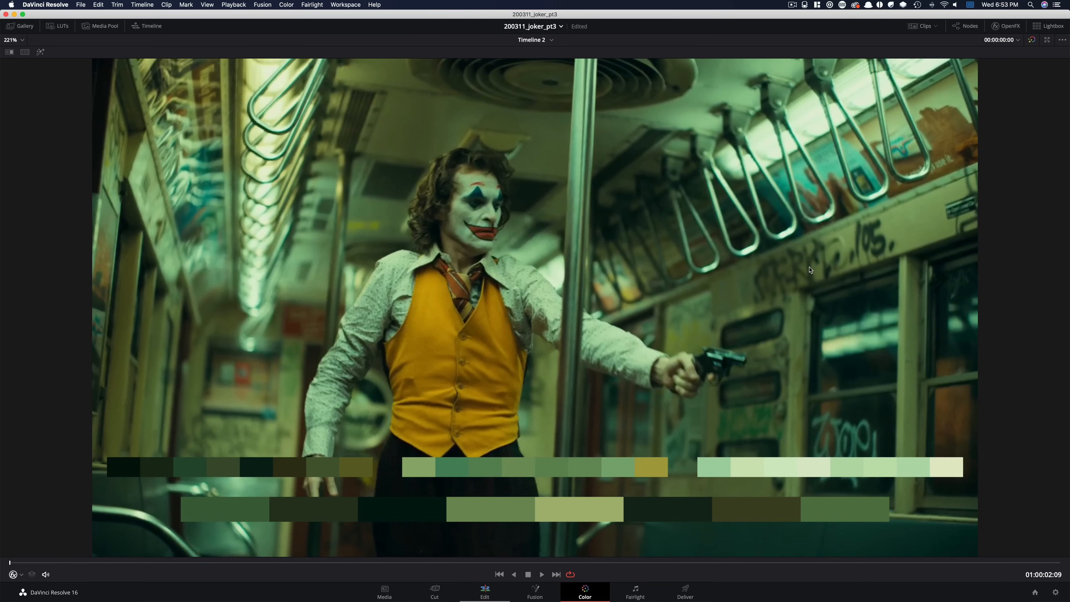
mouse_move(244, 127)
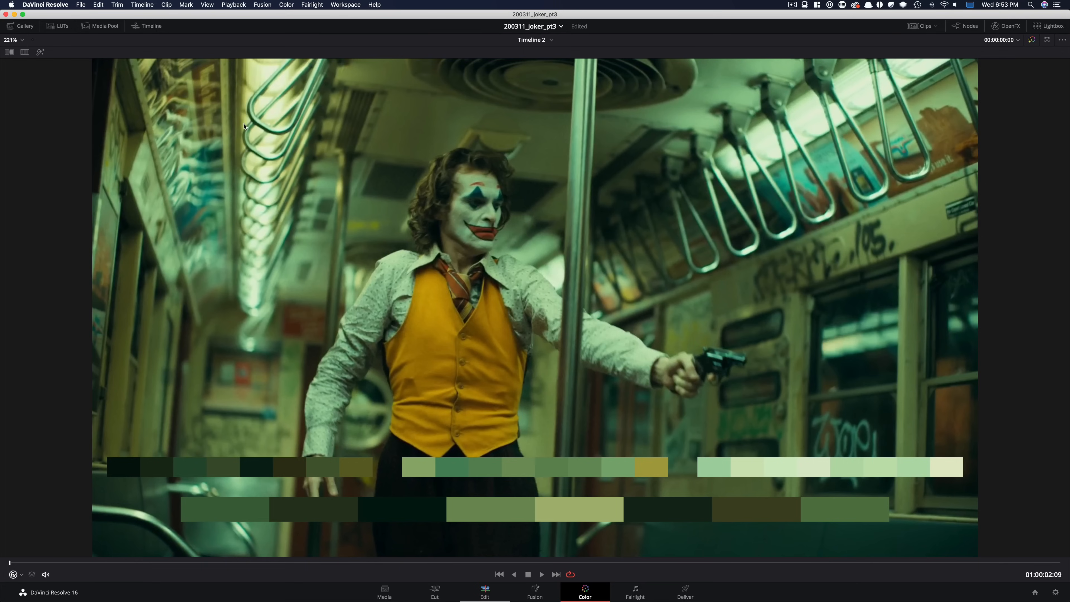
mouse_move(276, 102)
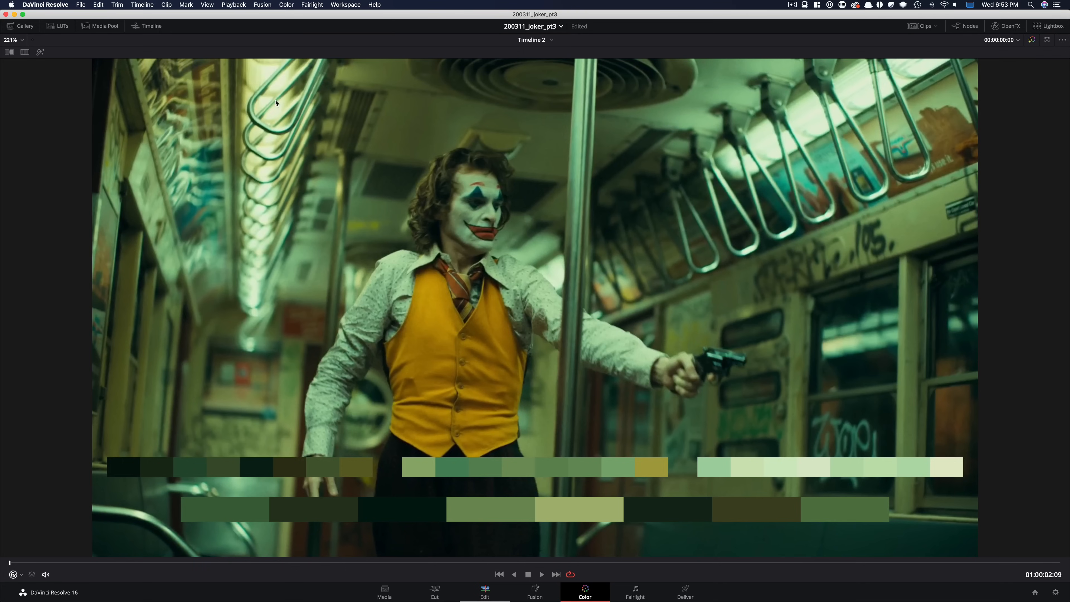
mouse_move(265, 57)
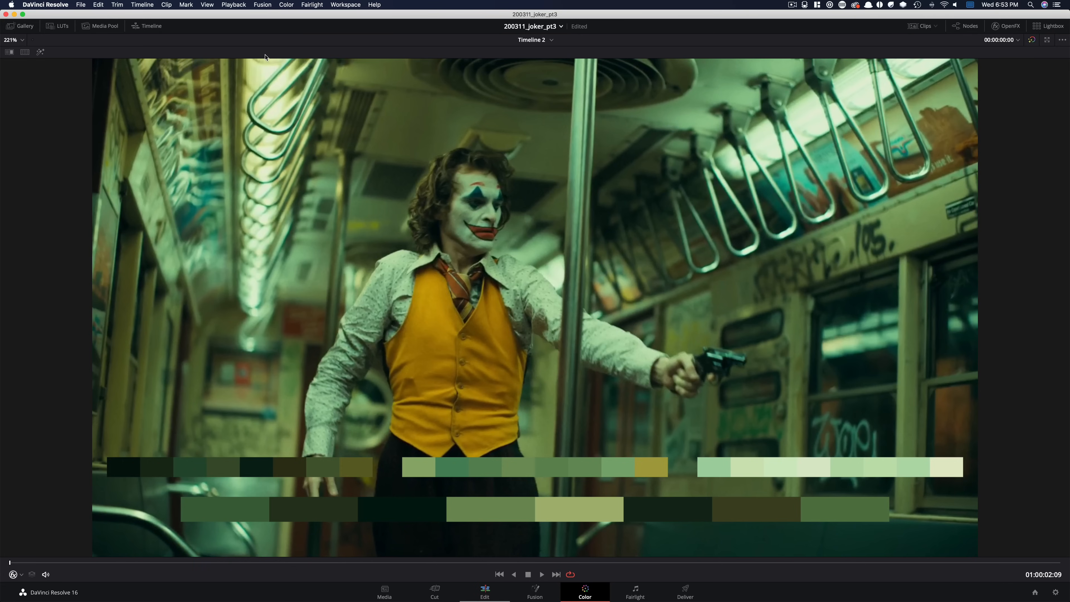
mouse_move(265, 155)
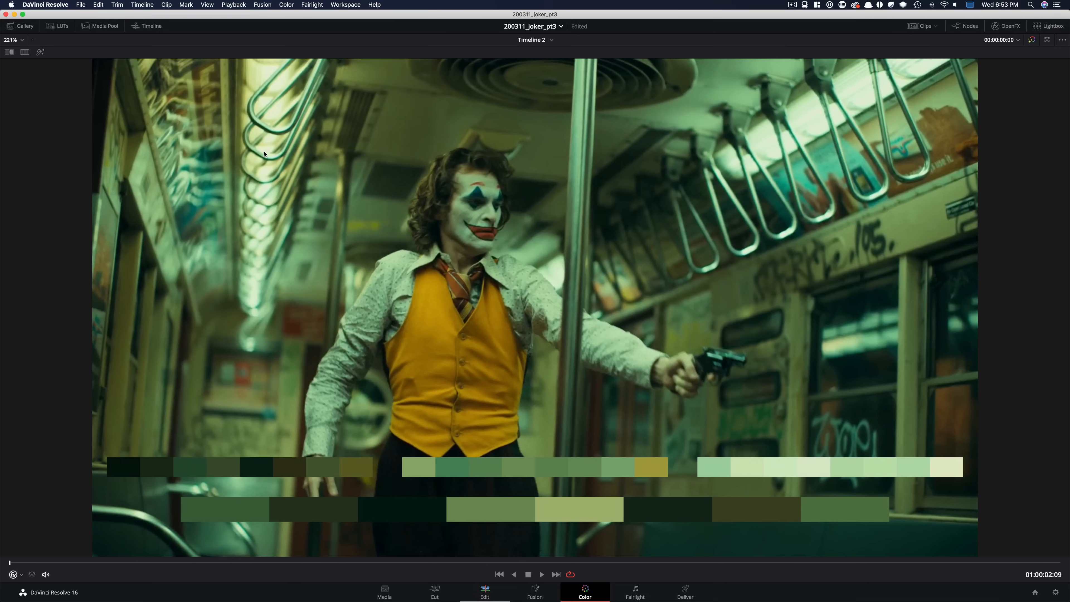
mouse_move(651, 349)
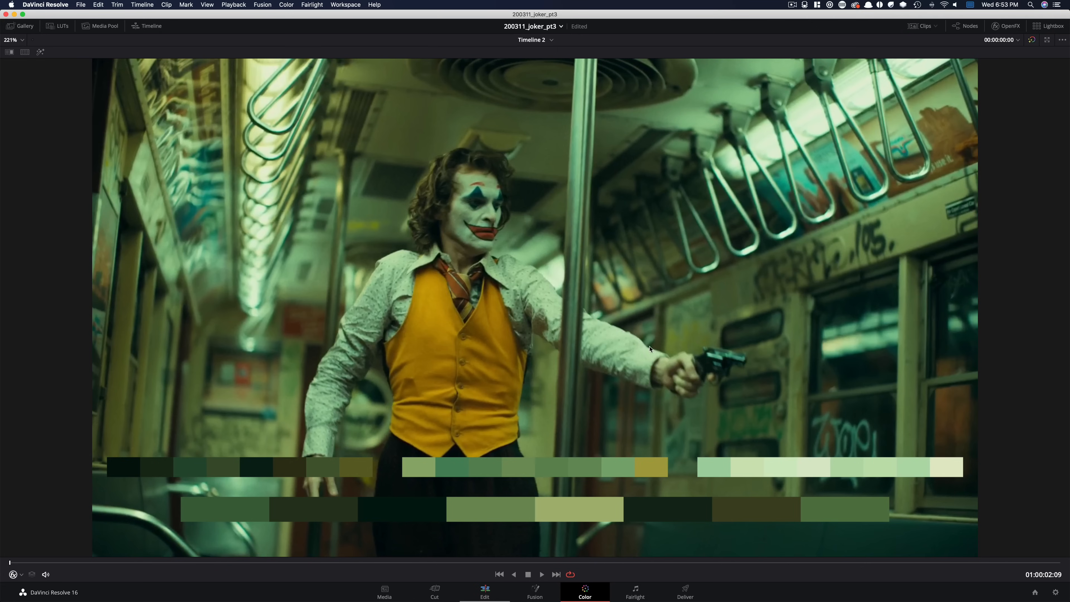
mouse_move(754, 353)
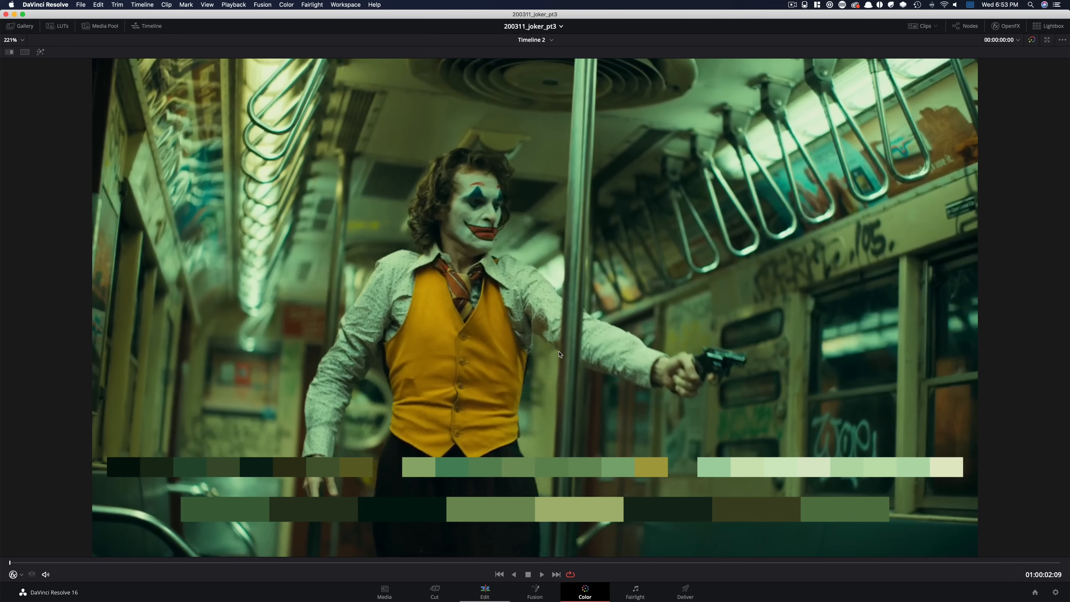
mouse_move(652, 333)
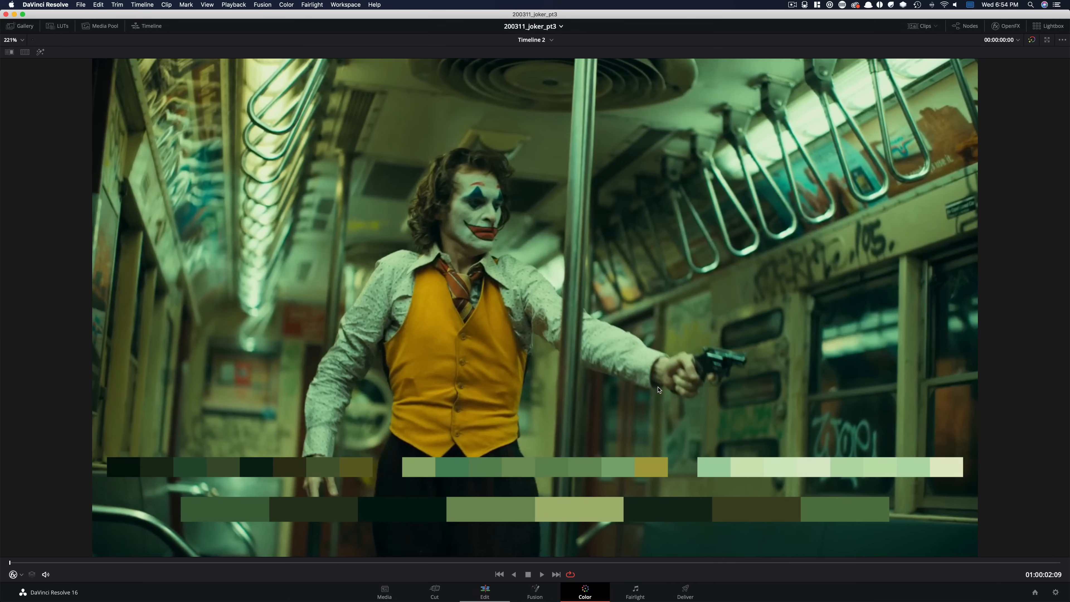
mouse_move(467, 272)
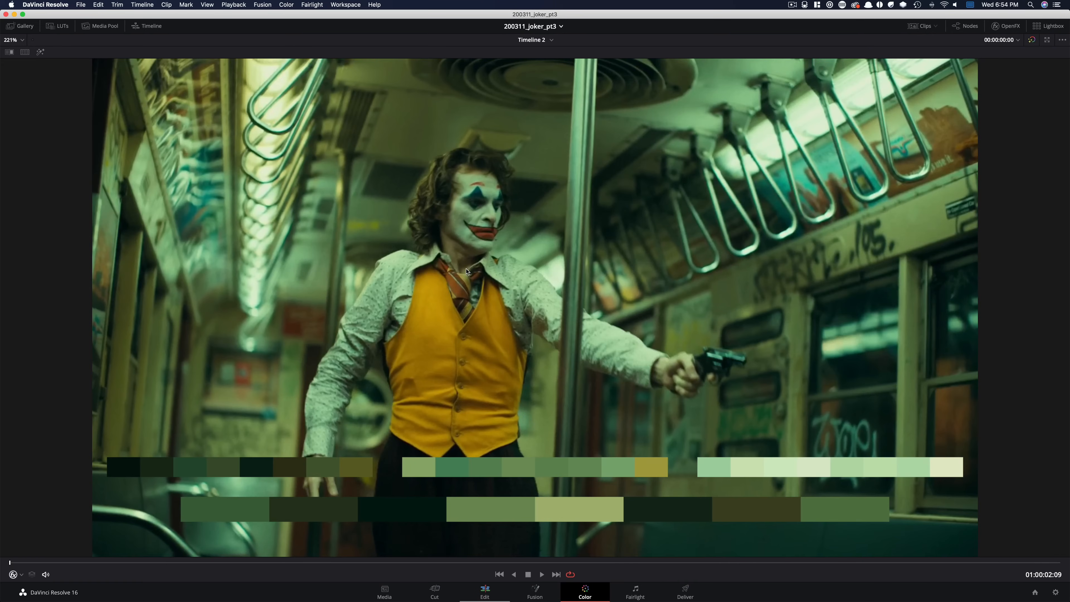
mouse_move(520, 330)
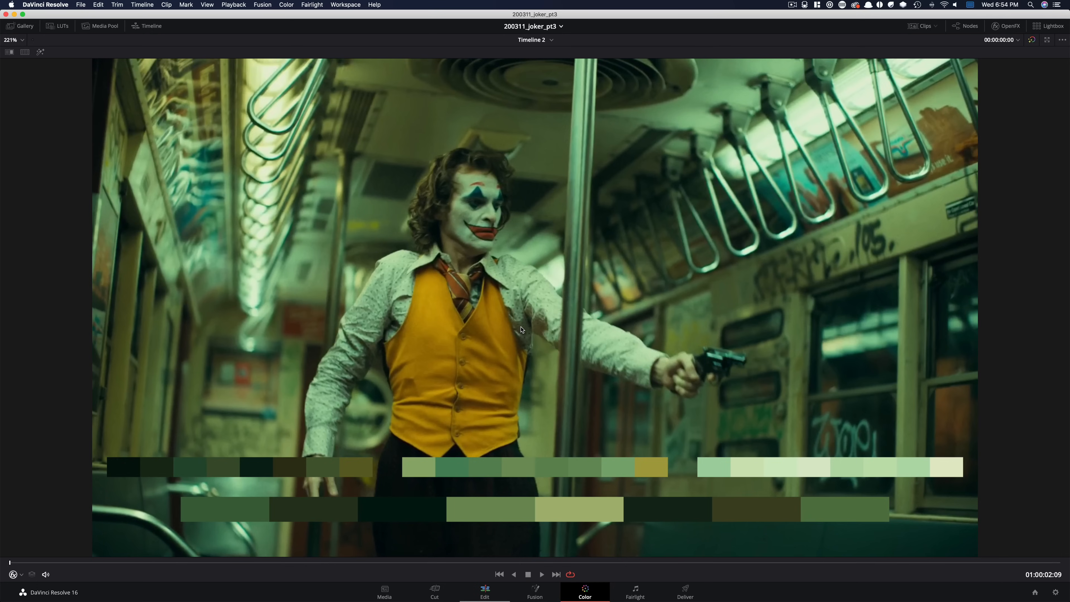
mouse_move(666, 393)
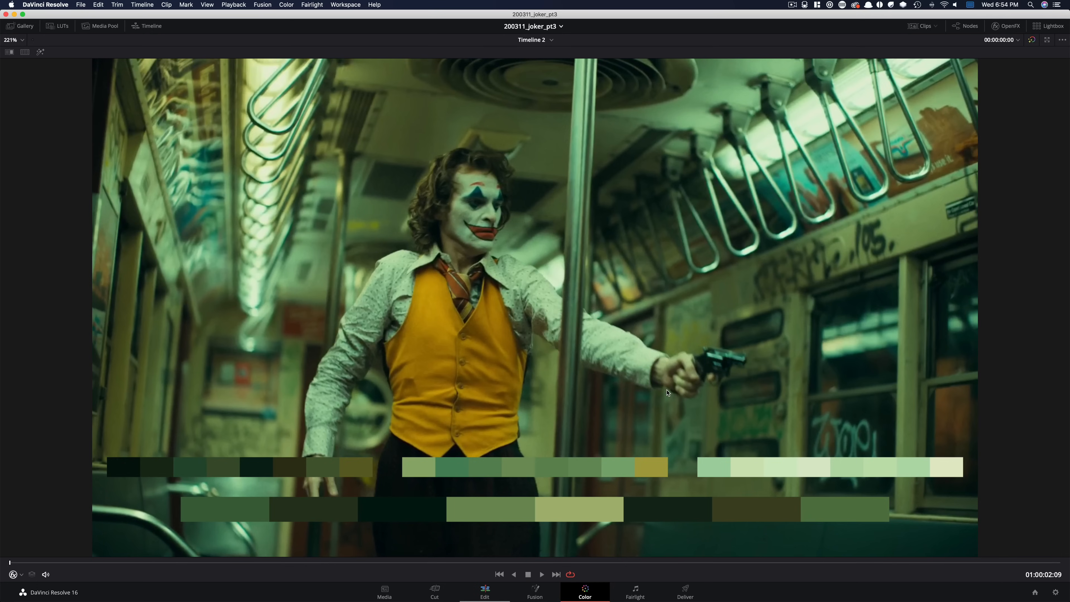
mouse_move(707, 387)
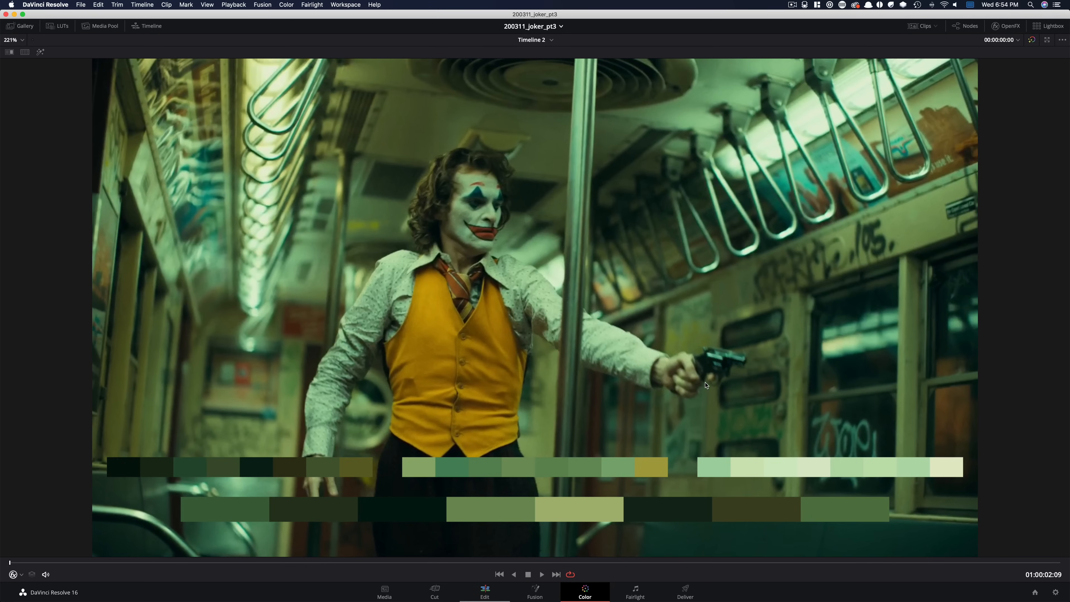
mouse_move(674, 325)
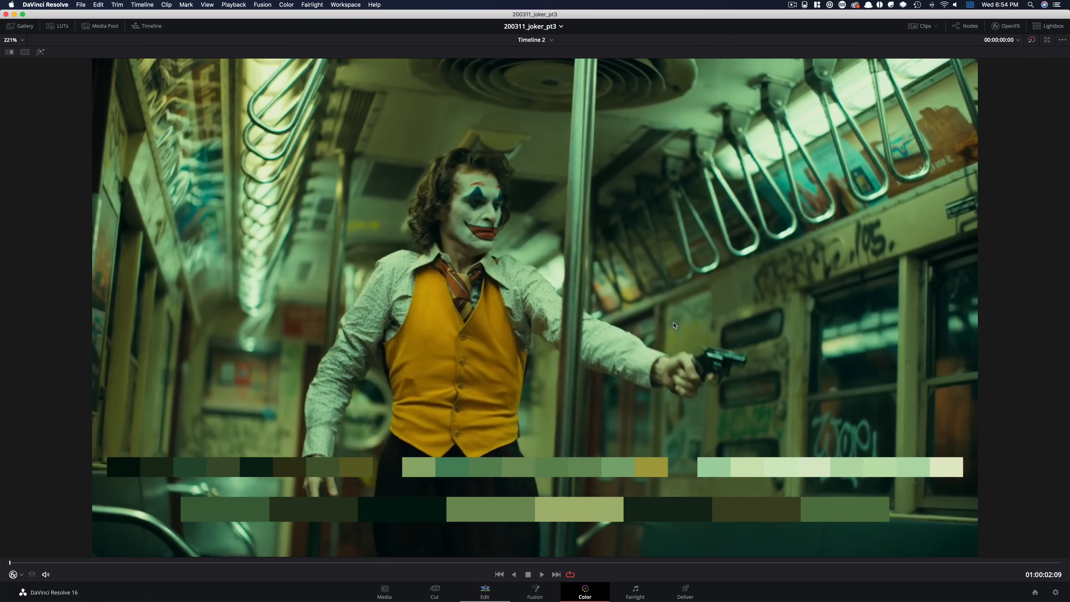
mouse_move(822, 346)
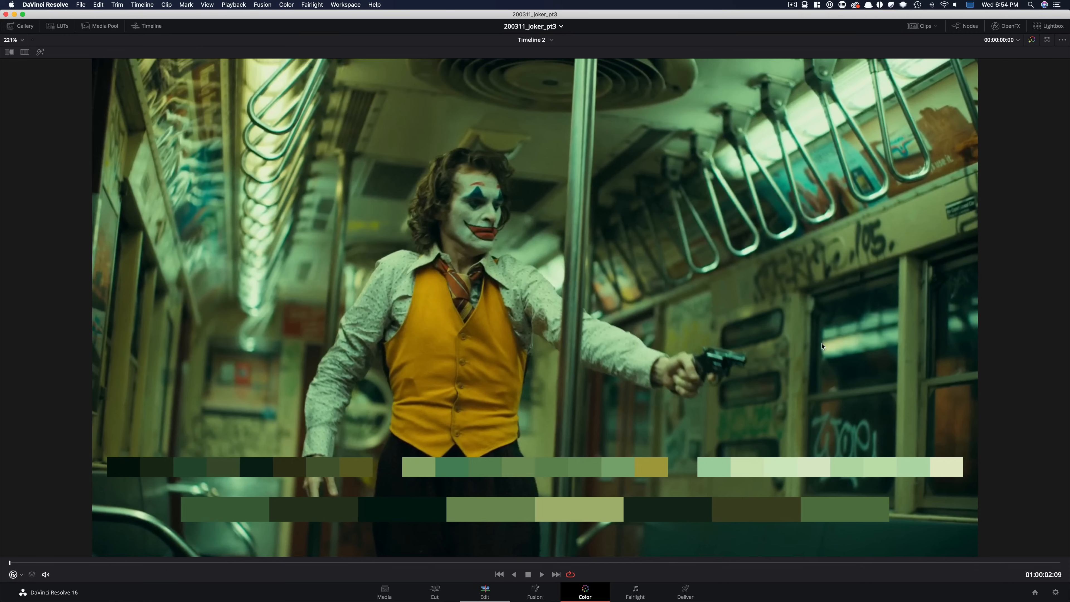
mouse_move(834, 344)
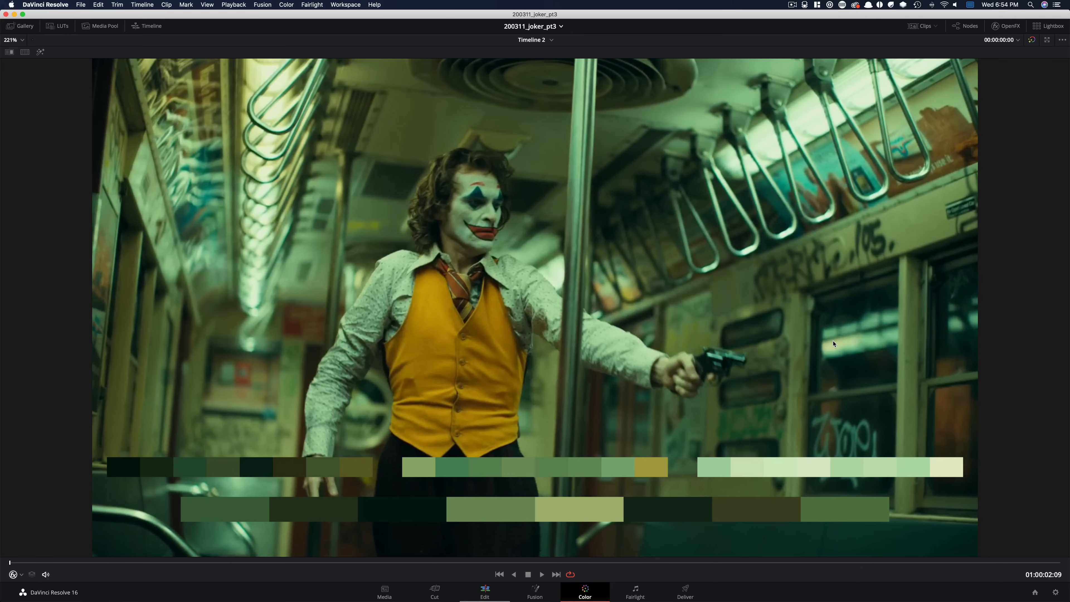
mouse_move(858, 263)
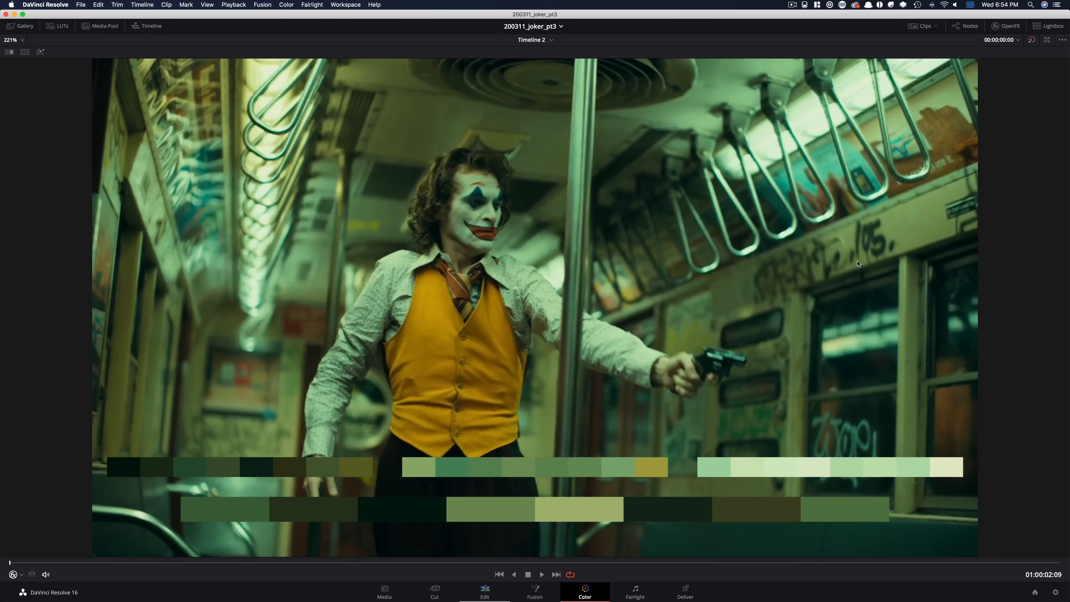
mouse_move(871, 267)
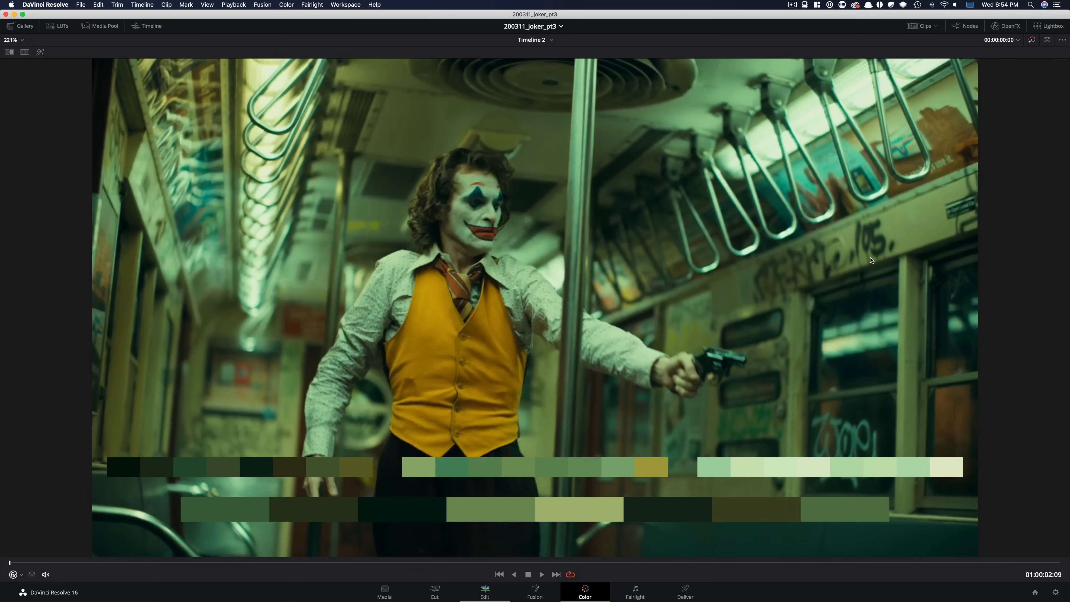
mouse_move(746, 299)
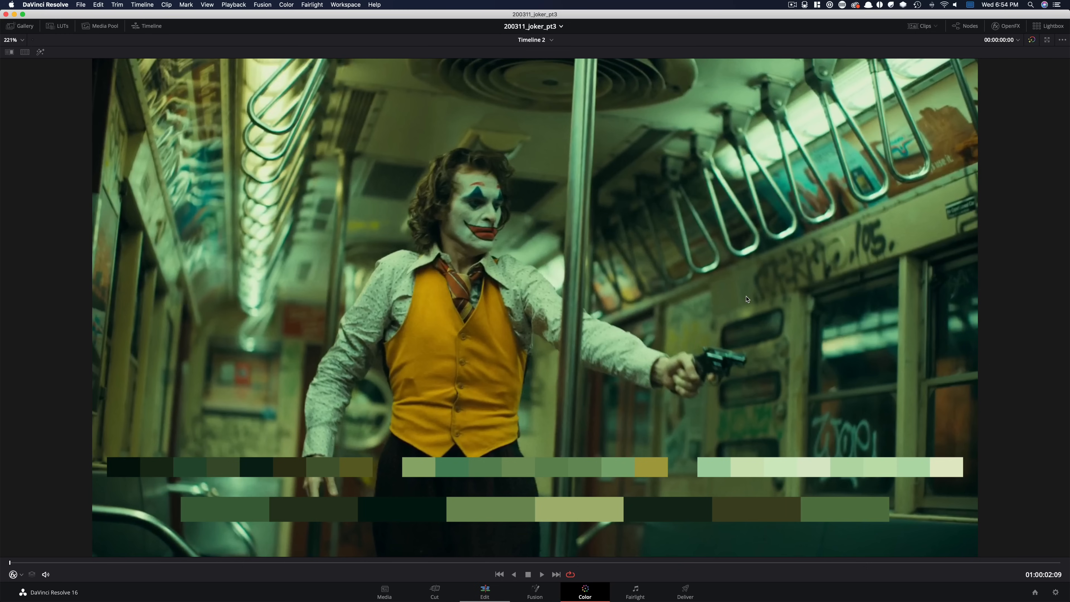
- Show the Parade, Waveform, Vectorscope and Histogram scopes and park them bottom-right
click(585, 597)
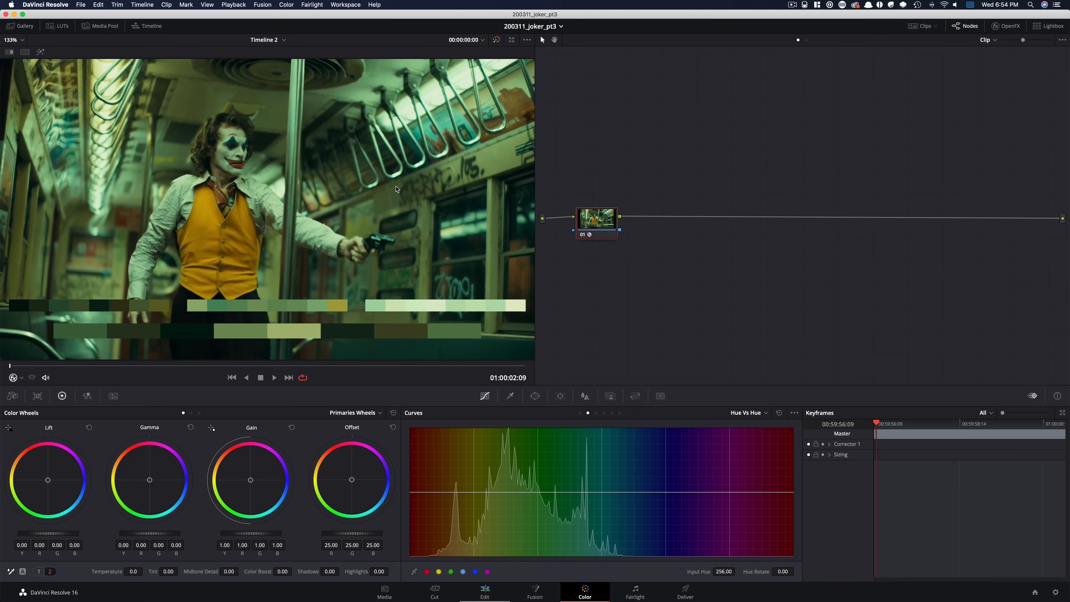
mouse_move(160, 106)
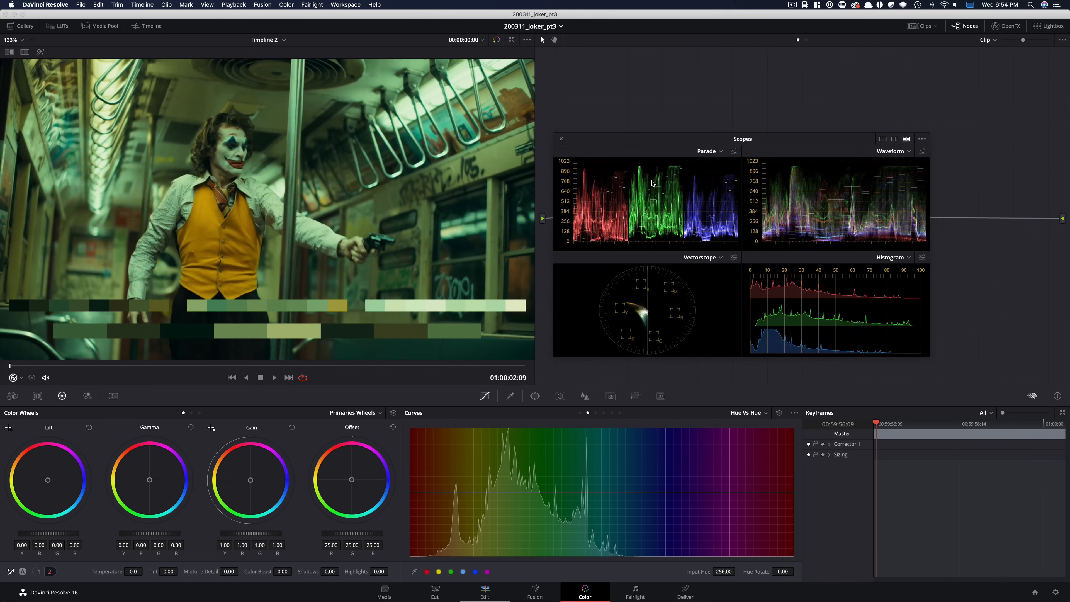
mouse_move(647, 201)
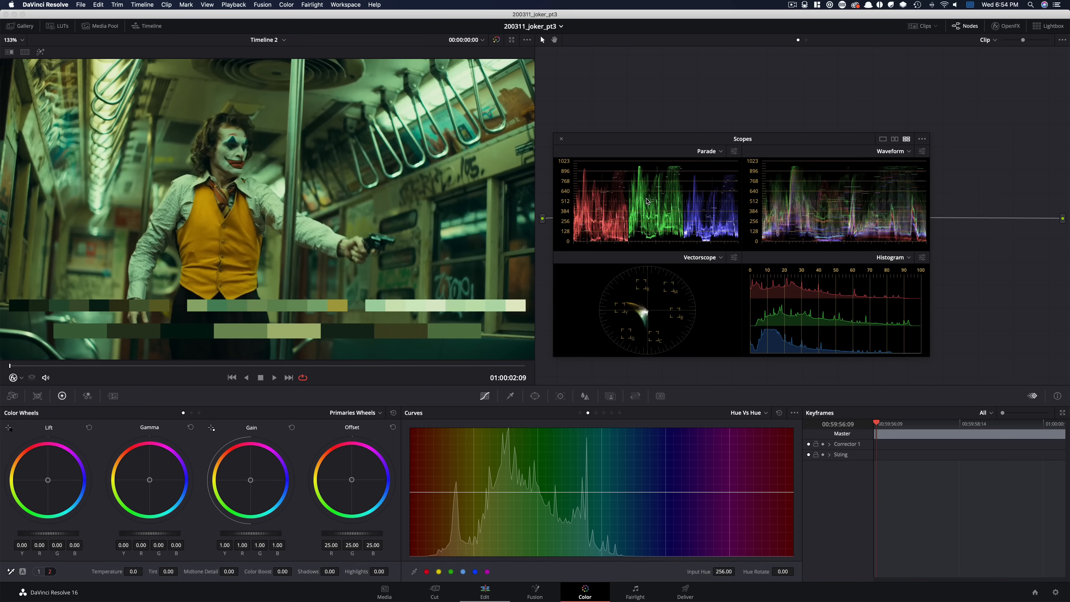
mouse_move(704, 229)
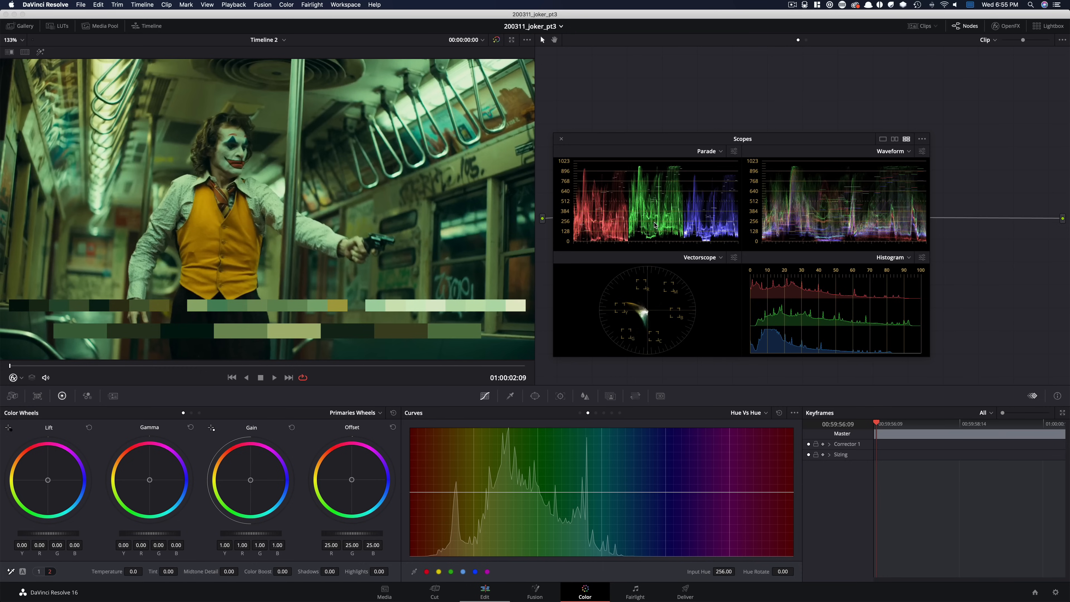
mouse_move(649, 293)
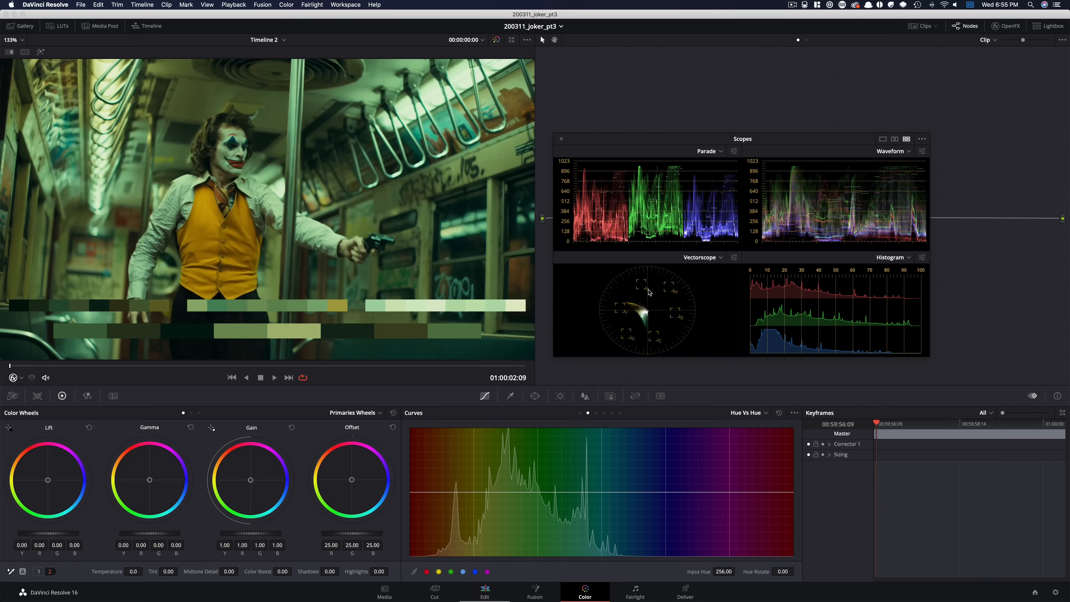
mouse_move(639, 309)
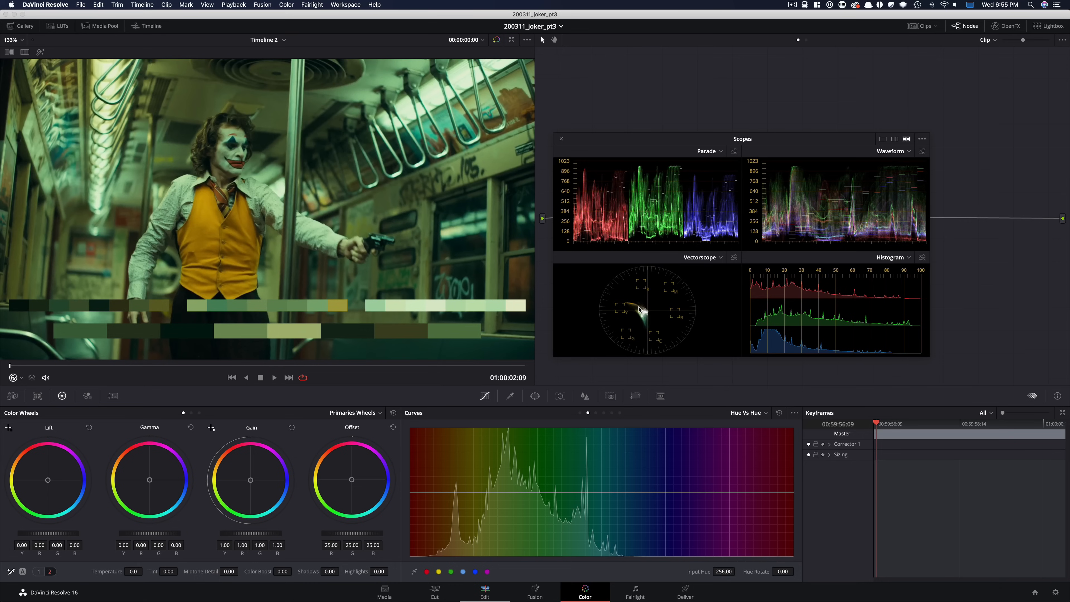
mouse_move(604, 311)
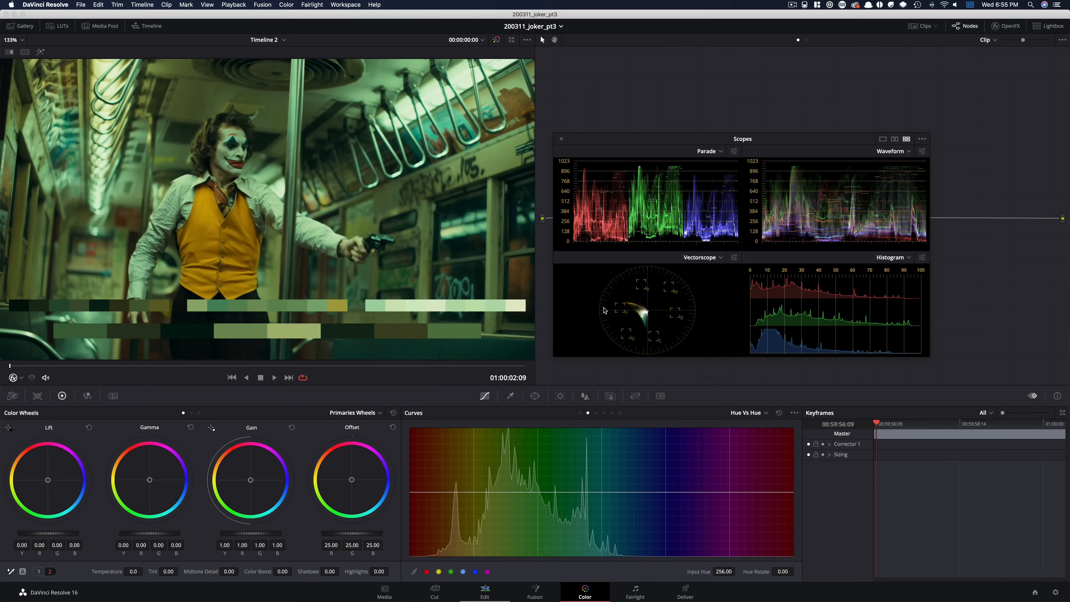
mouse_move(655, 314)
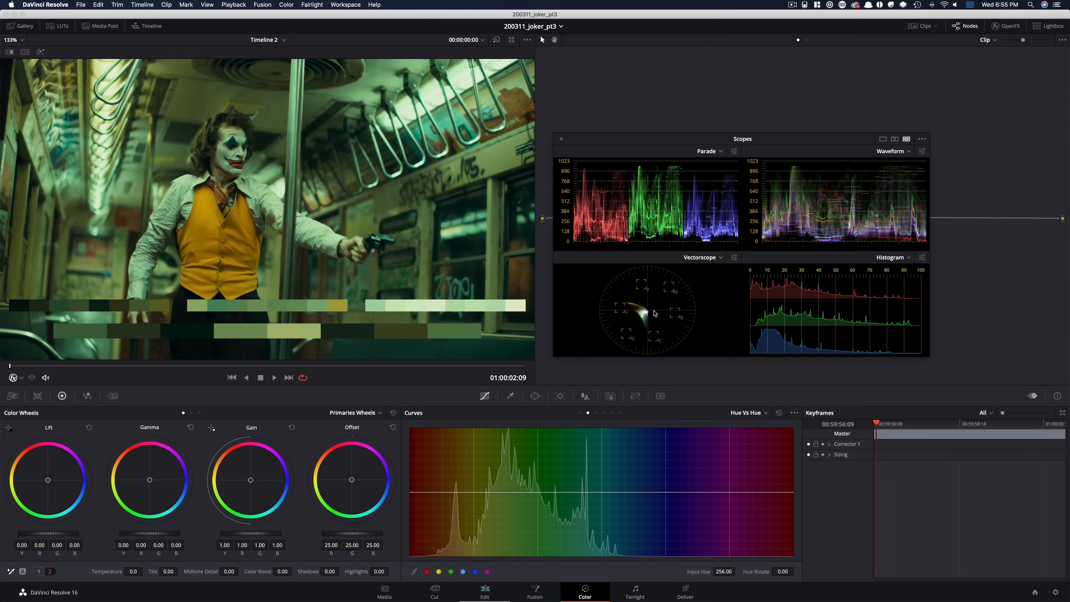
mouse_move(665, 329)
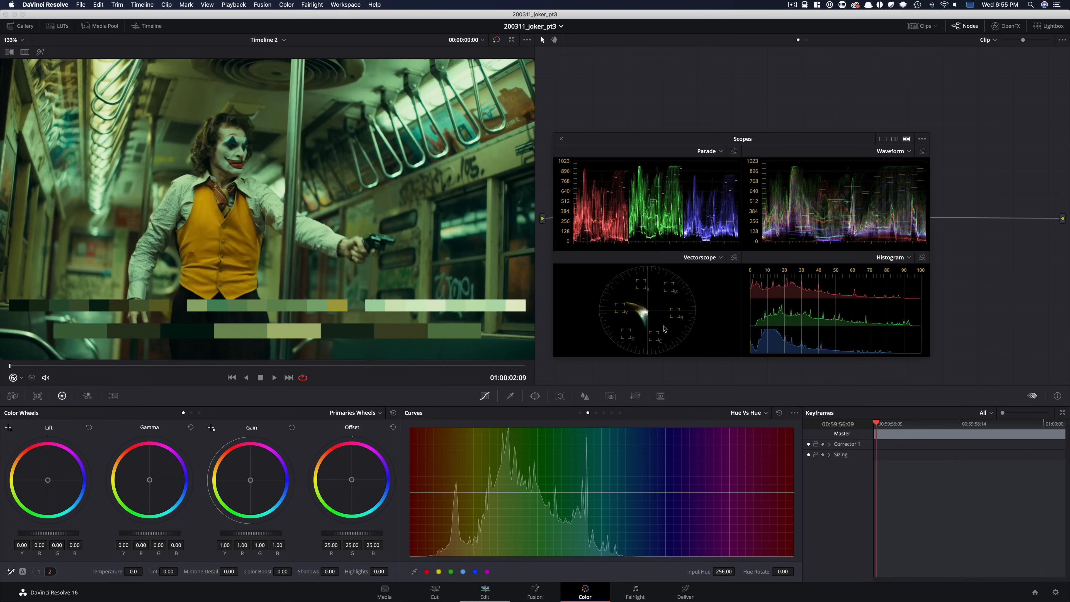
mouse_move(620, 317)
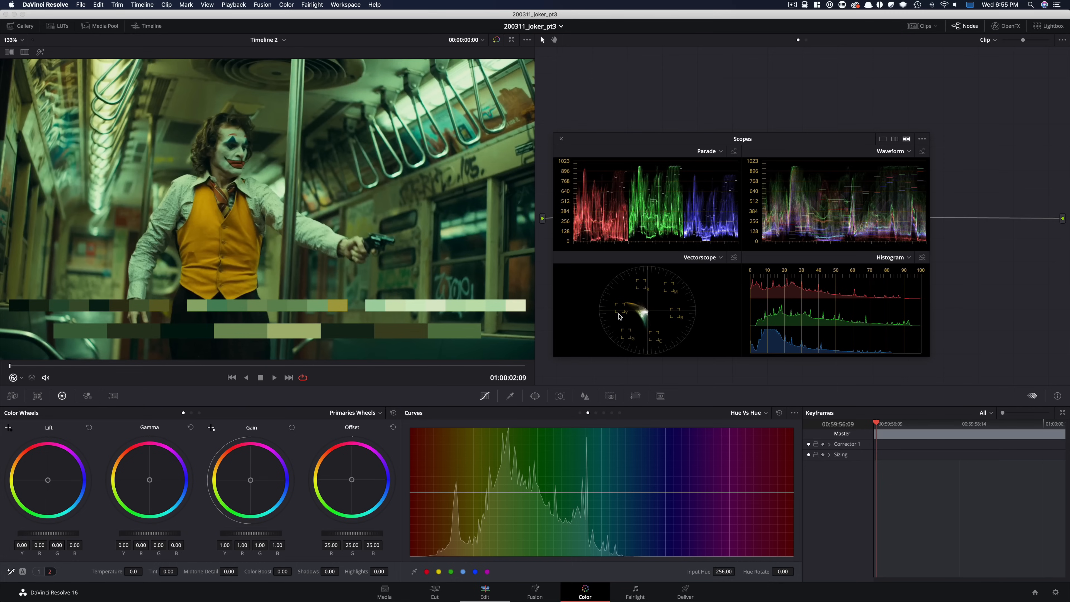
mouse_move(646, 324)
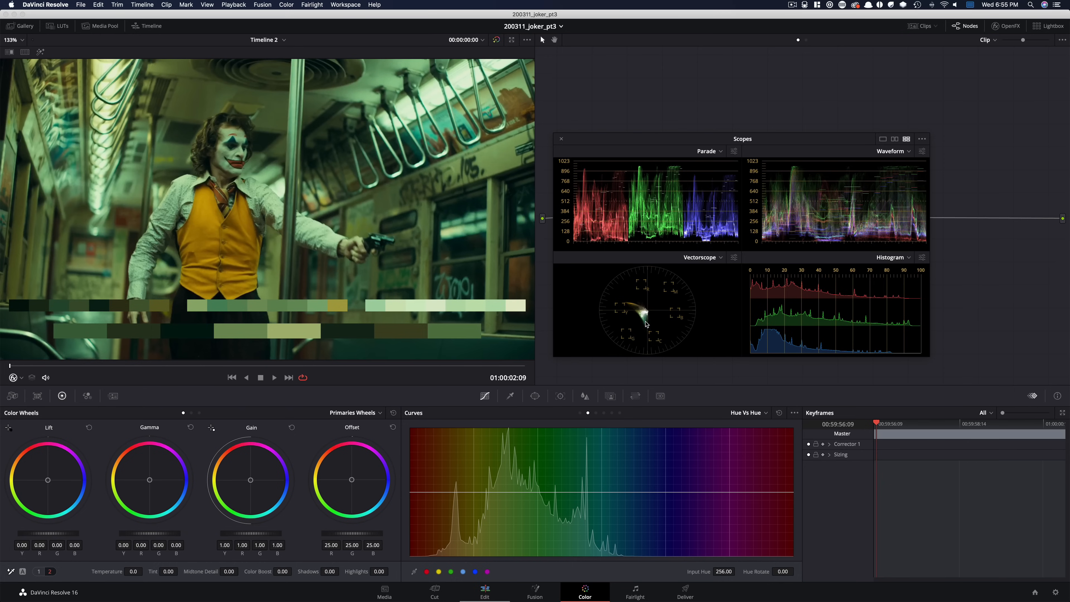
mouse_move(726, 321)
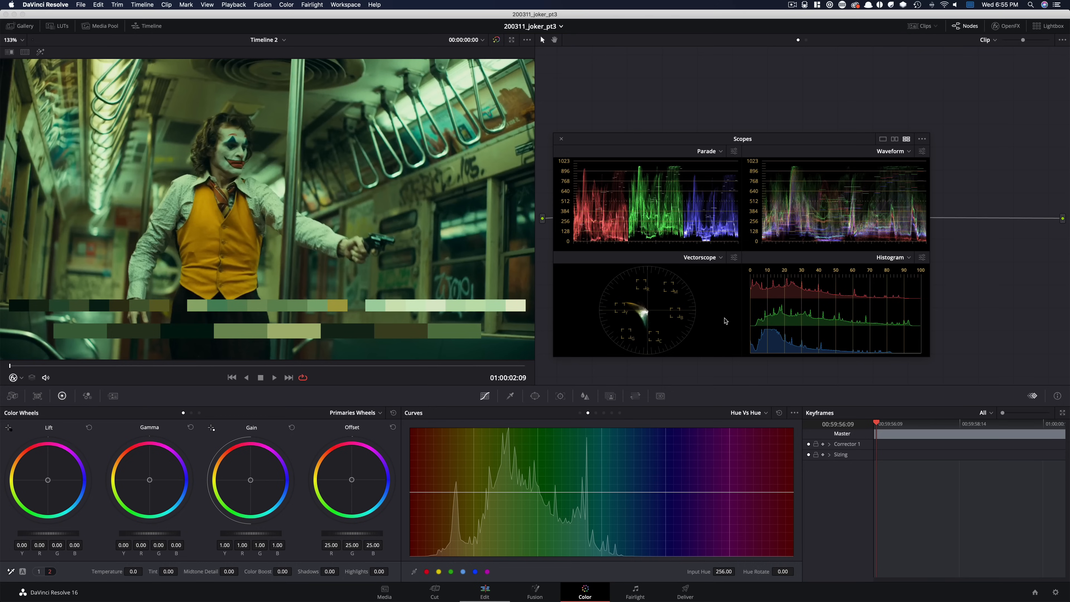
mouse_move(760, 303)
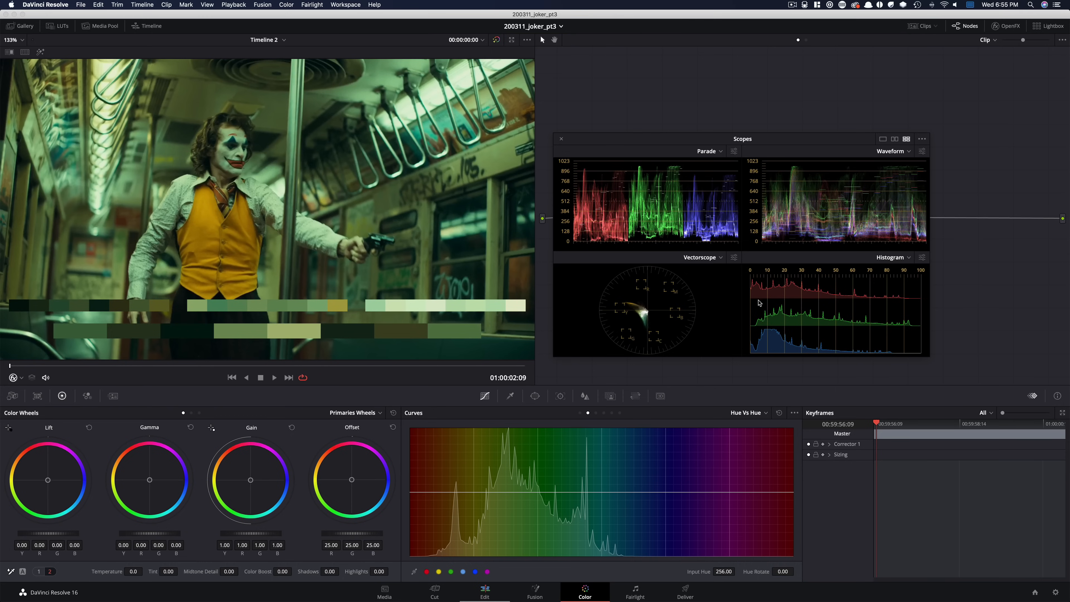
mouse_move(761, 351)
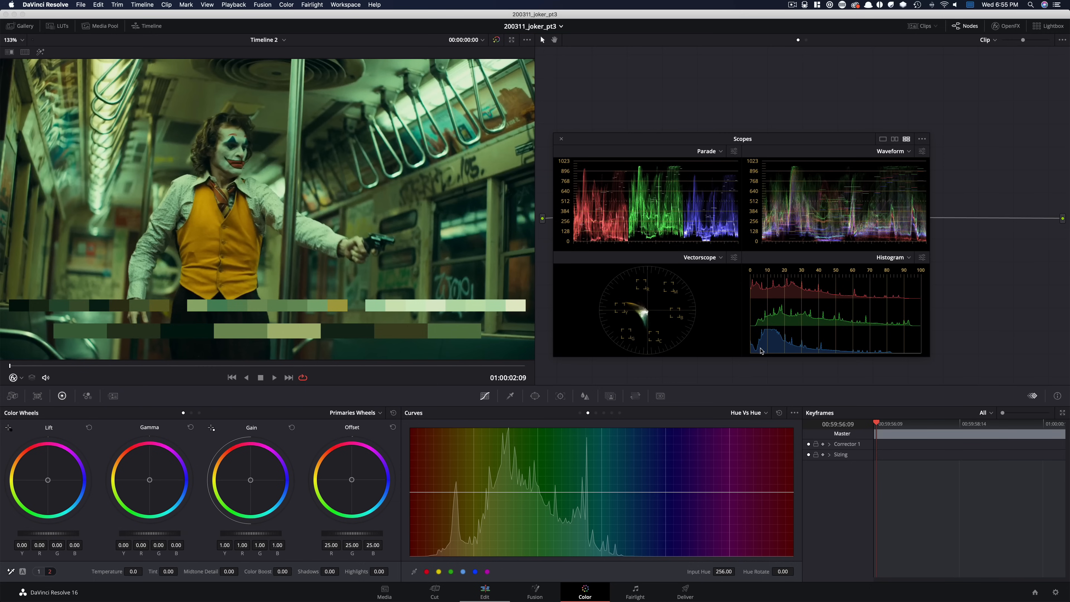
drag(741, 139, 882, 380)
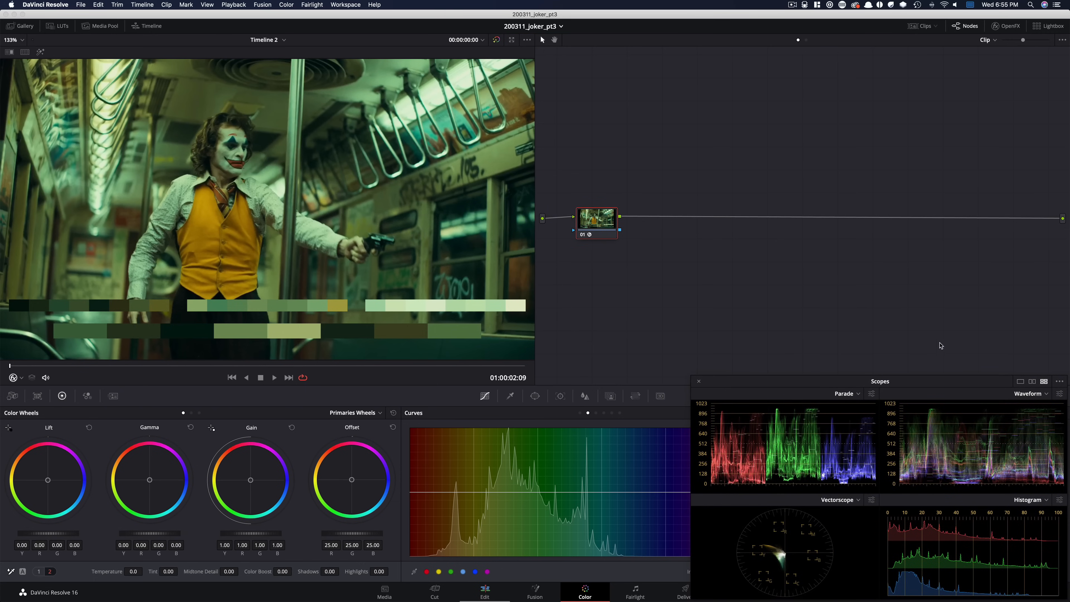
- Load the flat nurse-and-lamp clip from the thumbnails into the viewer
right_click(597, 222)
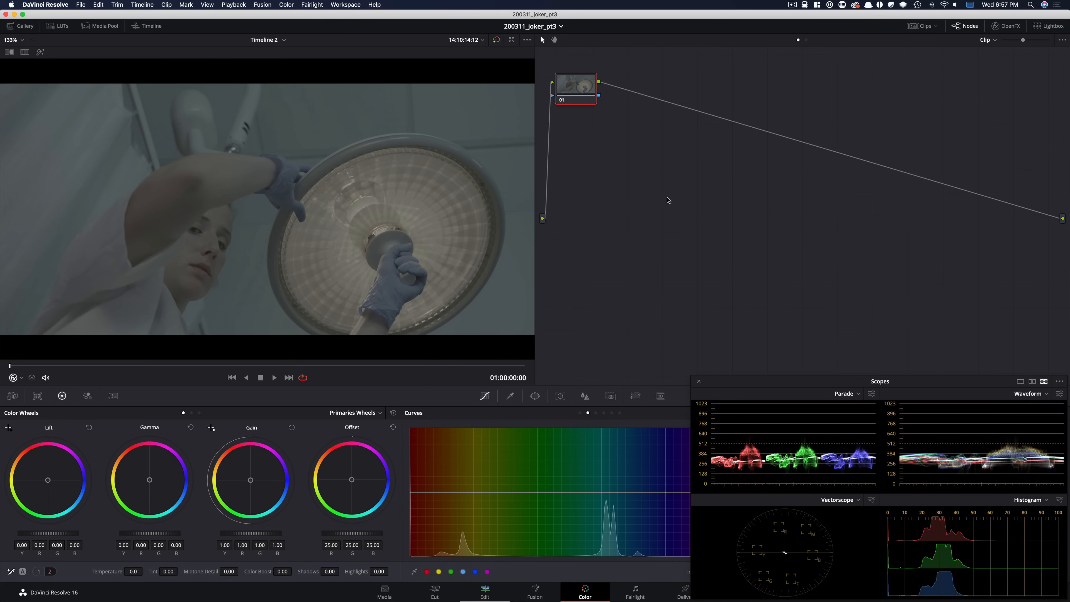
- Arrange node 01, lift node 03 into a parallel branch, extend the chain past node 10, then select node 01
drag(575, 83, 582, 162)
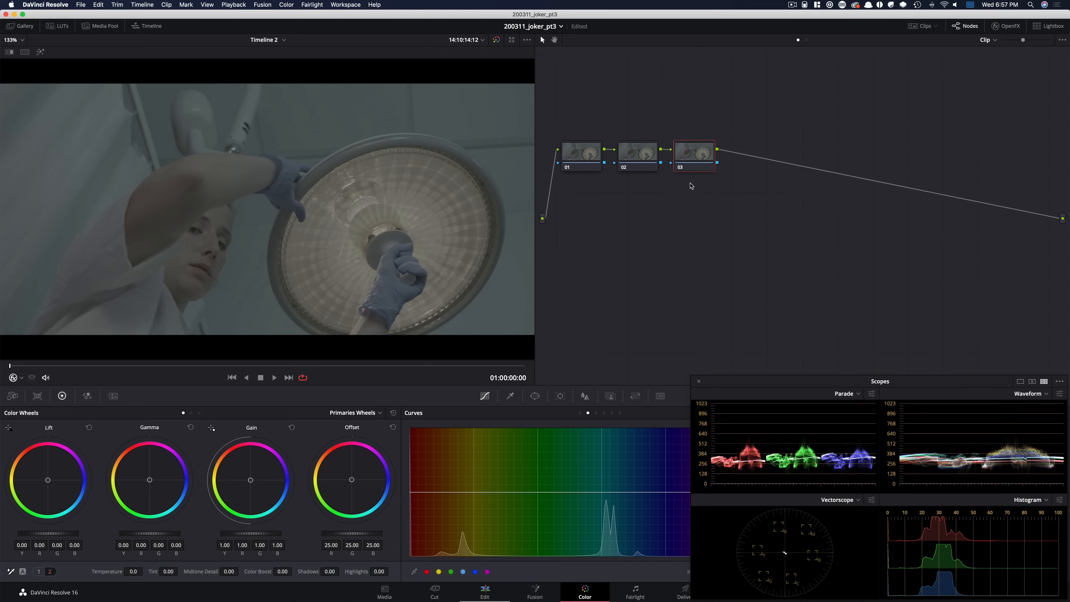
drag(694, 155, 696, 128)
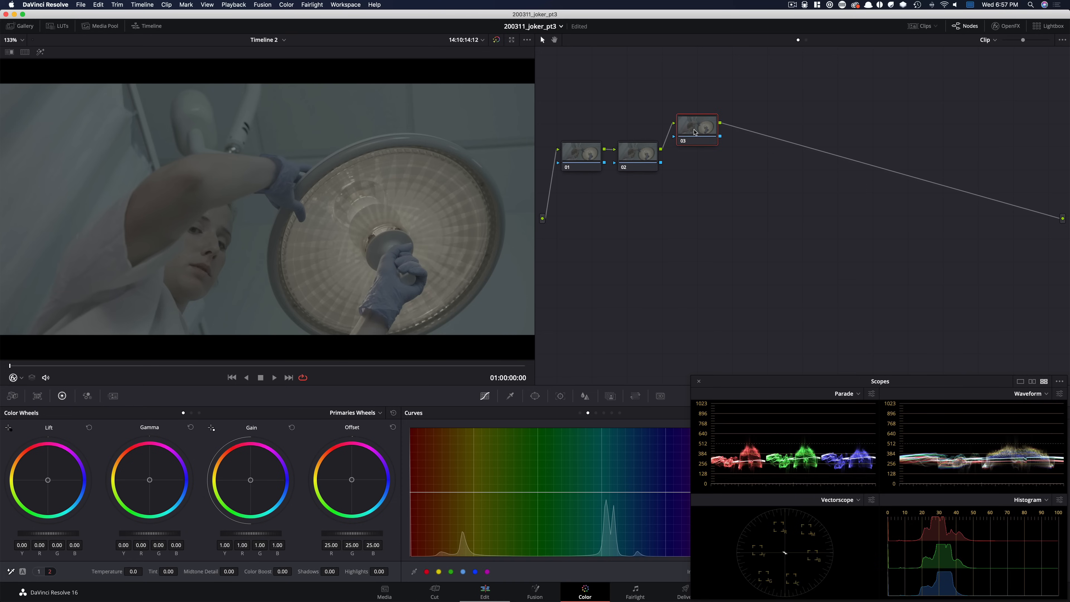
mouse_move(687, 168)
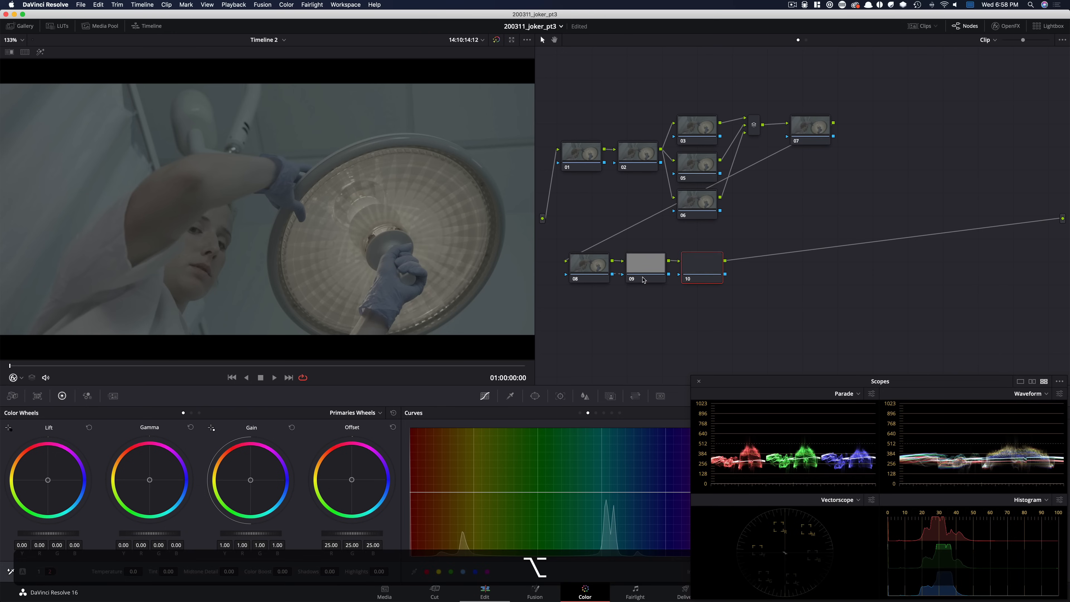
click(702, 266)
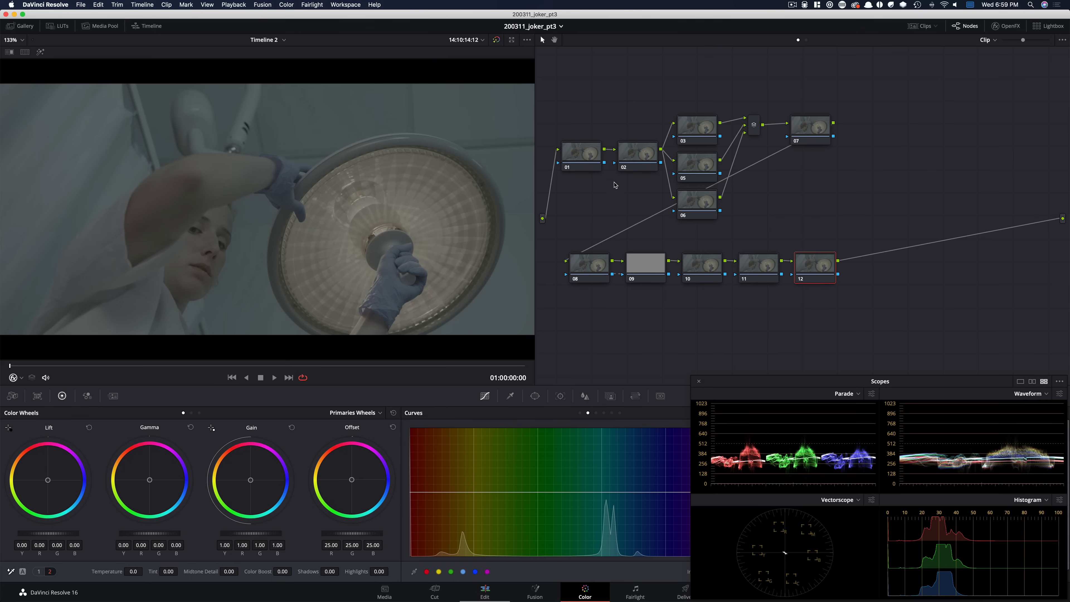
click(581, 155)
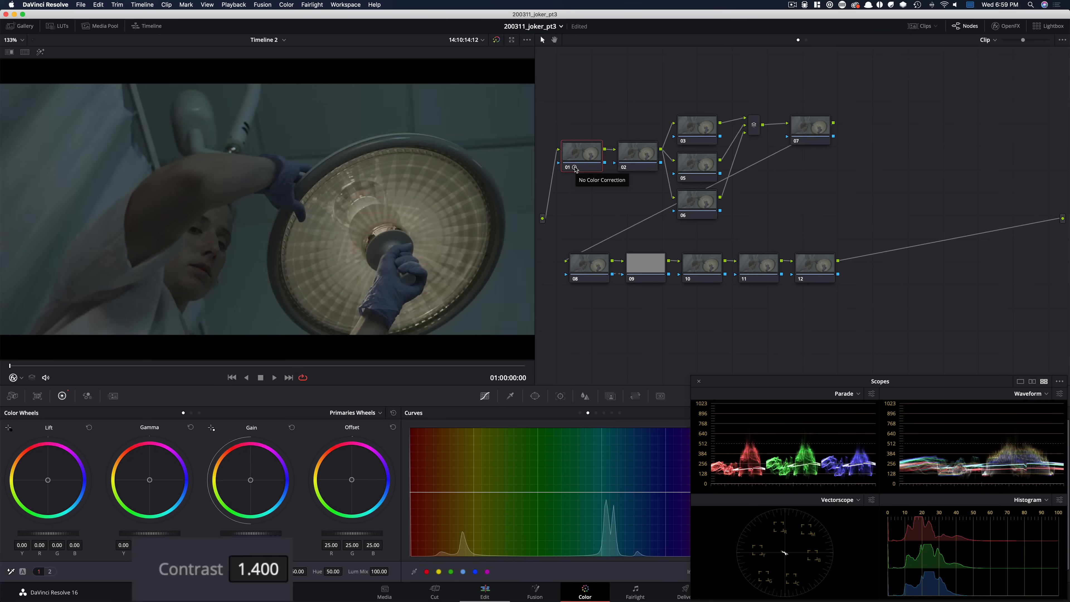
- Raise node 01's Contrast to 1.471 with Lift -0.04, Gamma 0.11 and Gain 1.02
drag(258, 568, 258, 560)
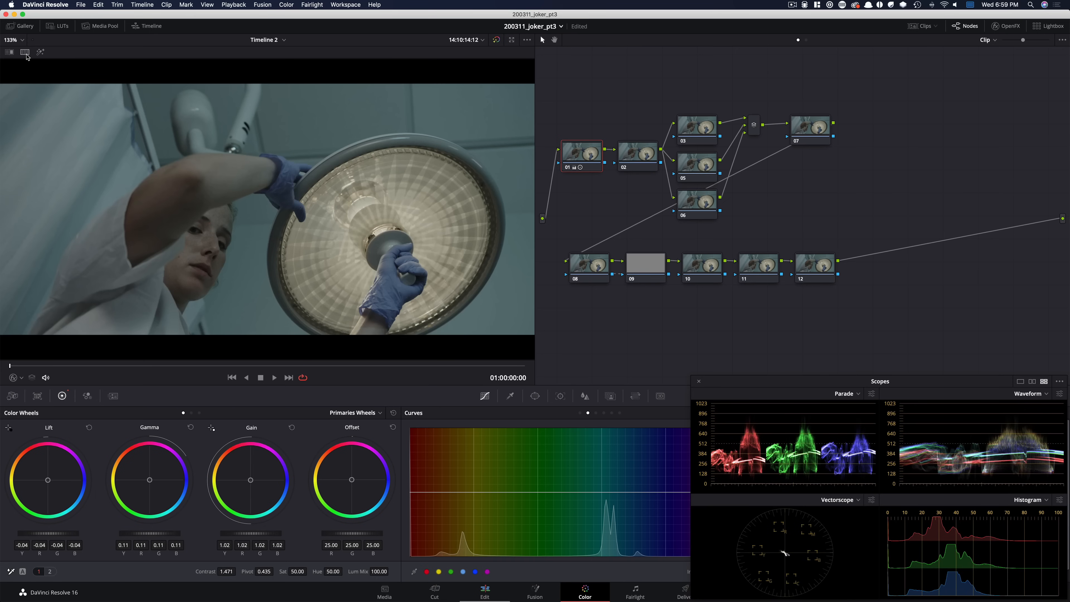
- Wipe the nurse clip against the Joker subway still and enlarge the split-screen viewer
click(13, 26)
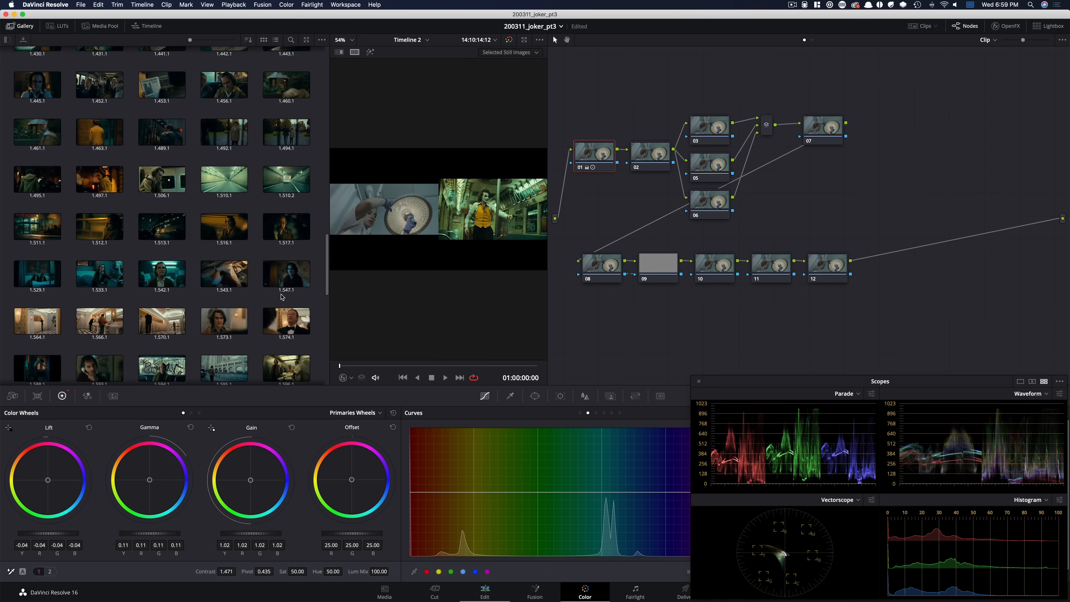
click(5, 40)
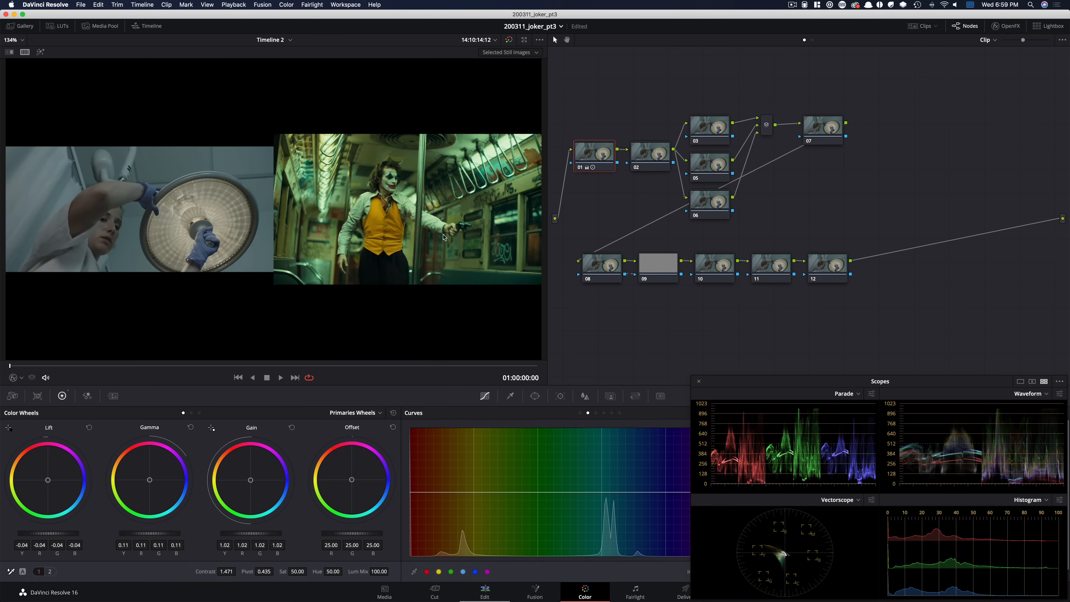
click(511, 53)
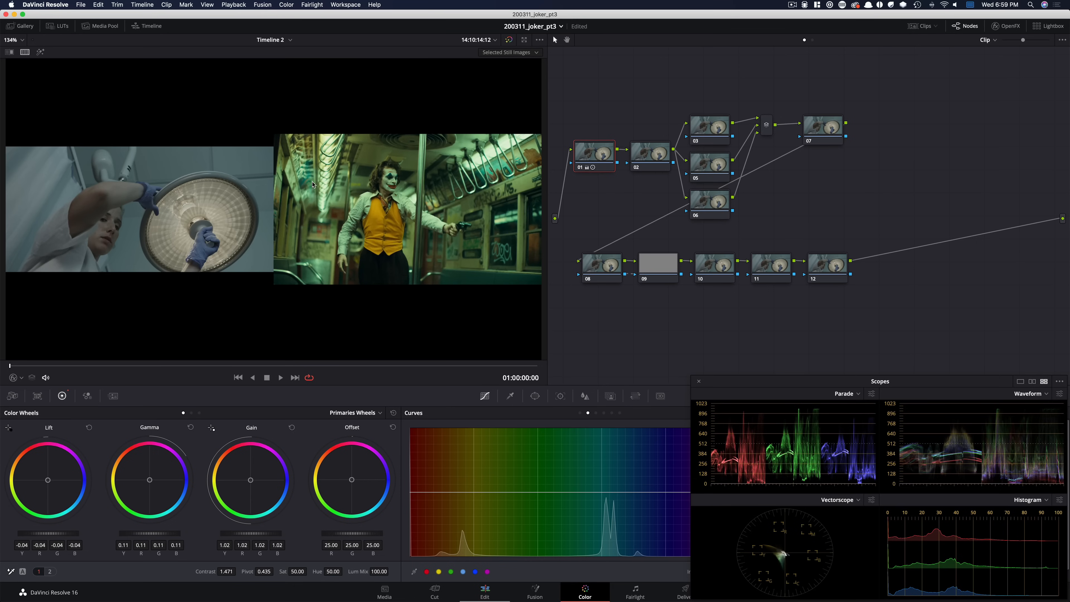
mouse_move(561, 132)
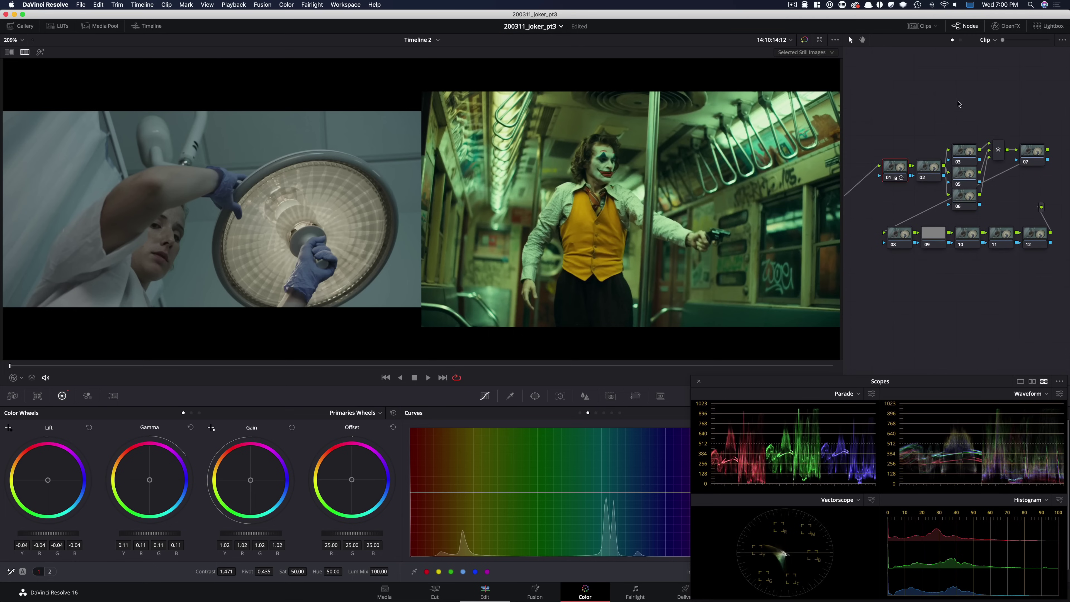
mouse_move(869, 126)
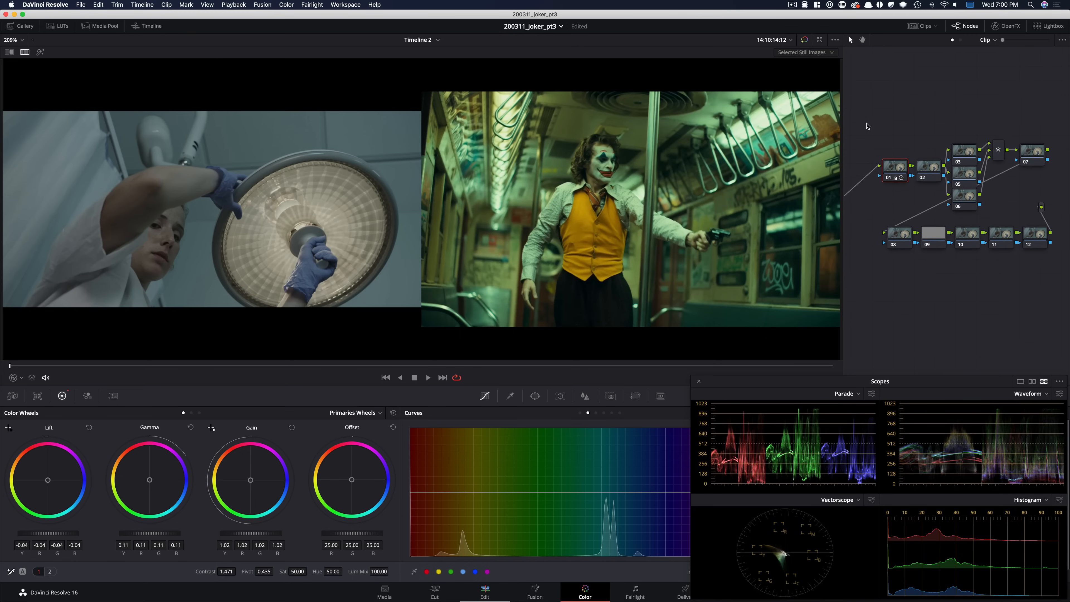
mouse_move(908, 125)
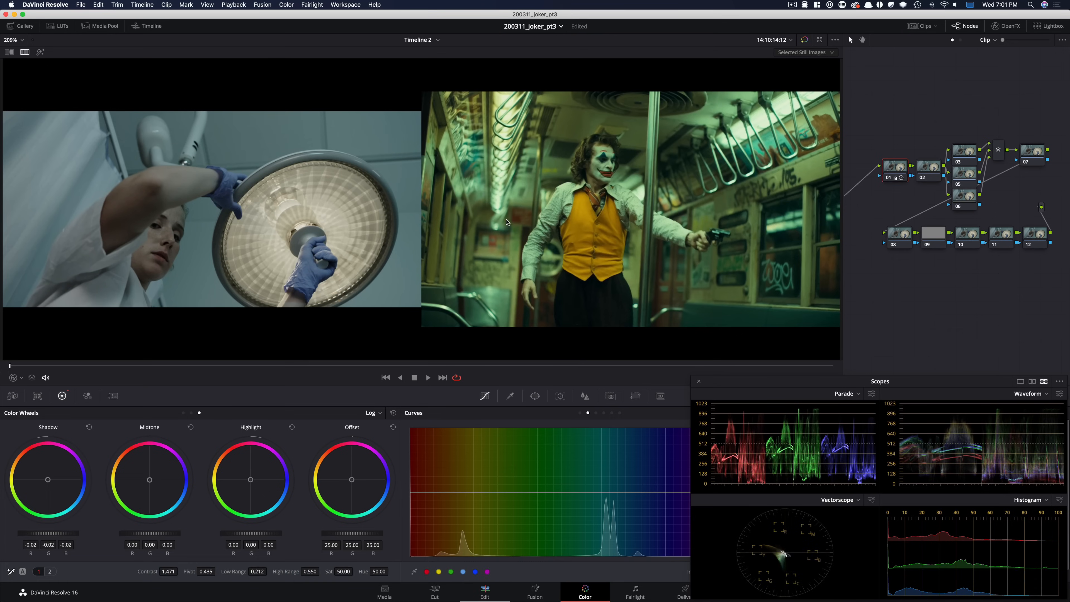
- Select node 02 and push its Log wheels and offset toward a brighter teal cast
click(930, 170)
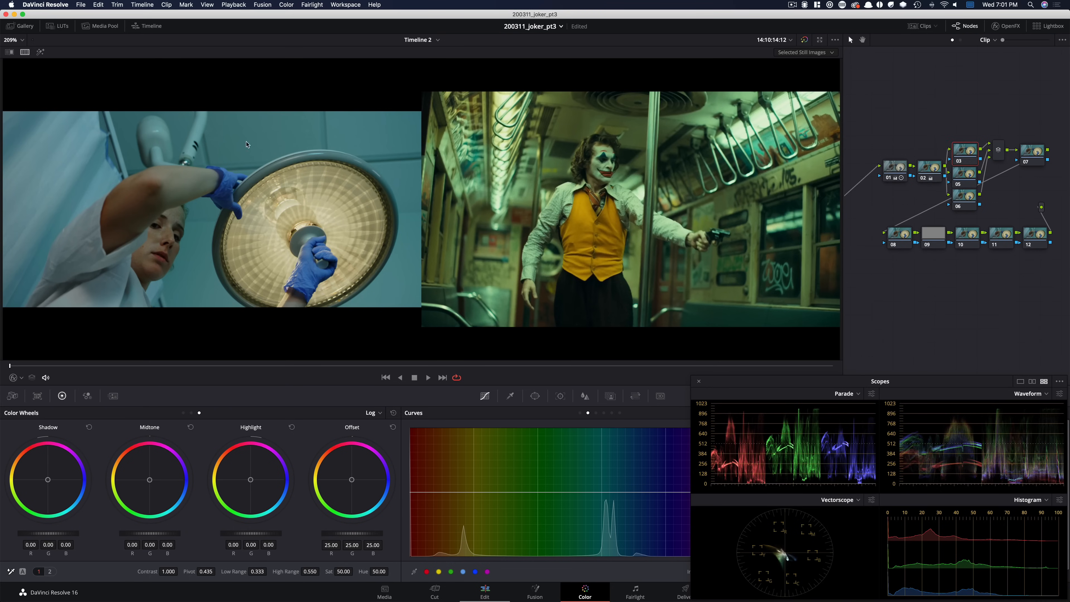
mouse_move(465, 203)
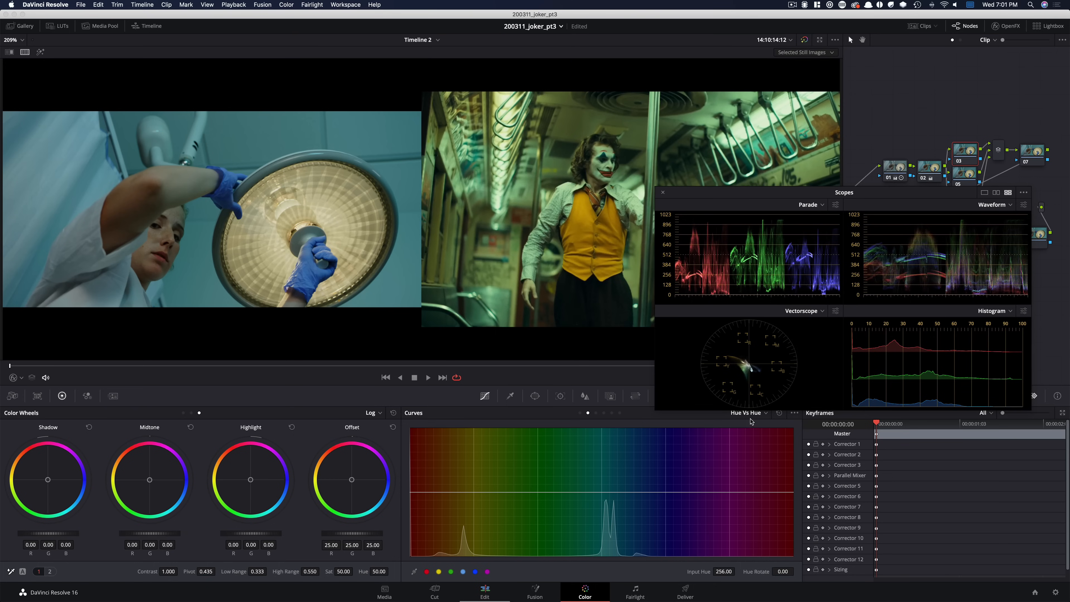
mouse_move(664, 440)
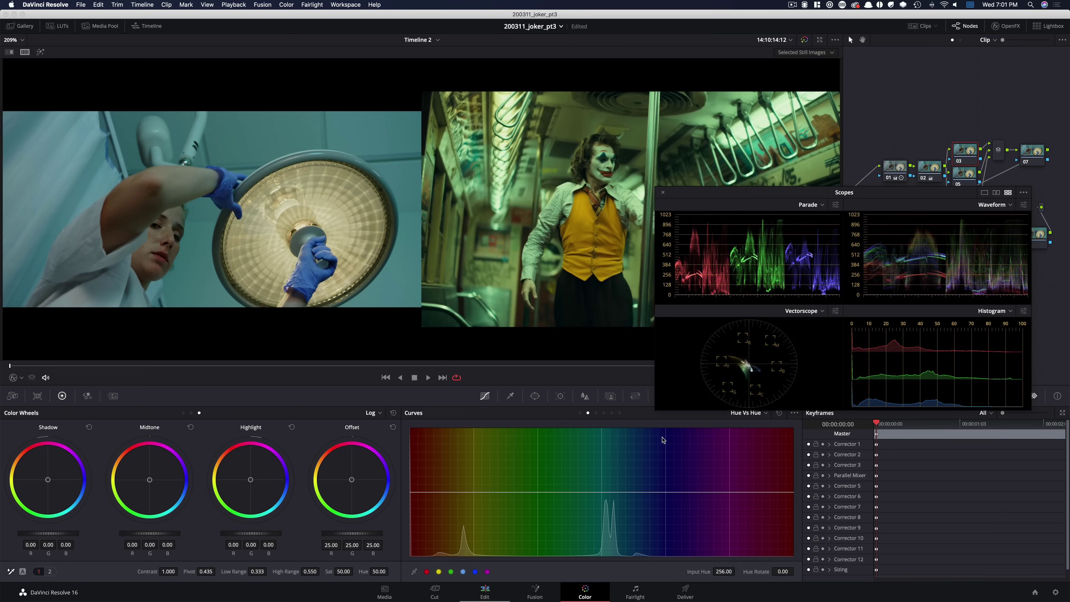
- Raise the cyan point in Hue vs Hue to a Hue Rotate of about 53, shifting teal toward green
click(601, 492)
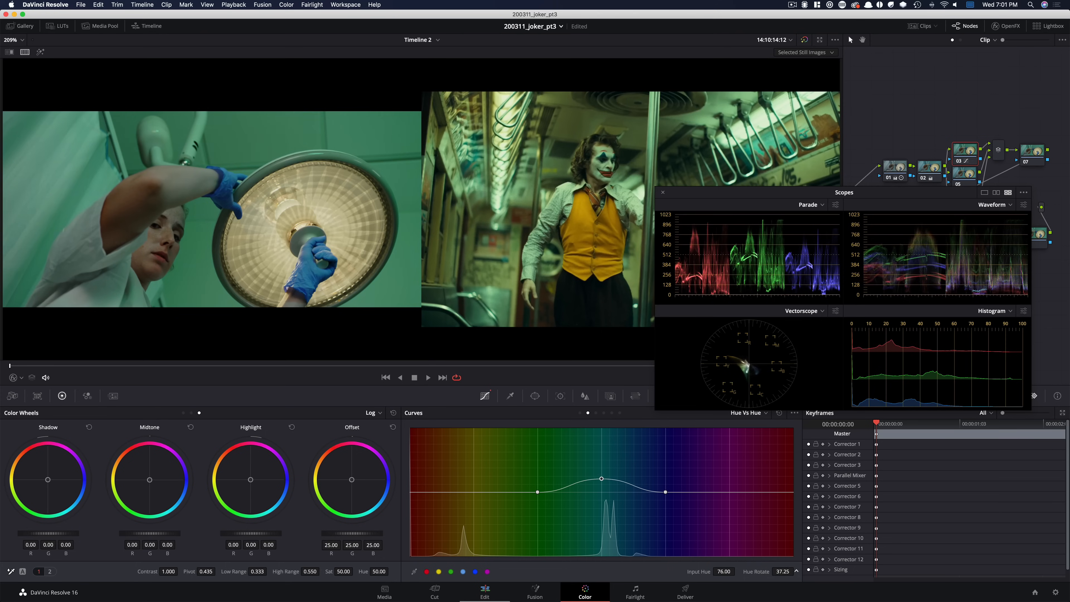
drag(602, 478, 602, 457)
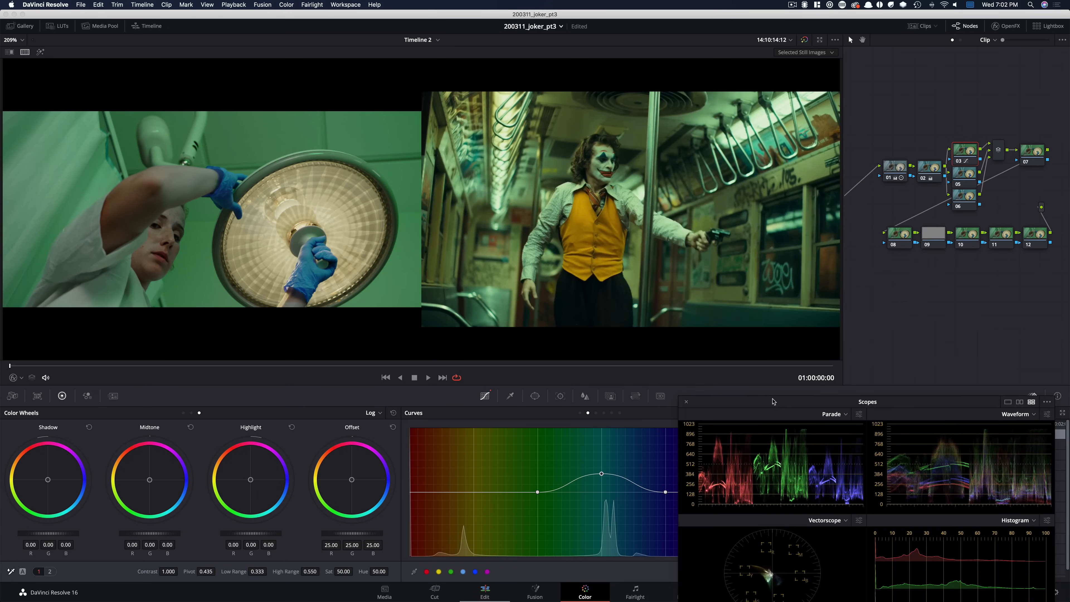
mouse_move(620, 299)
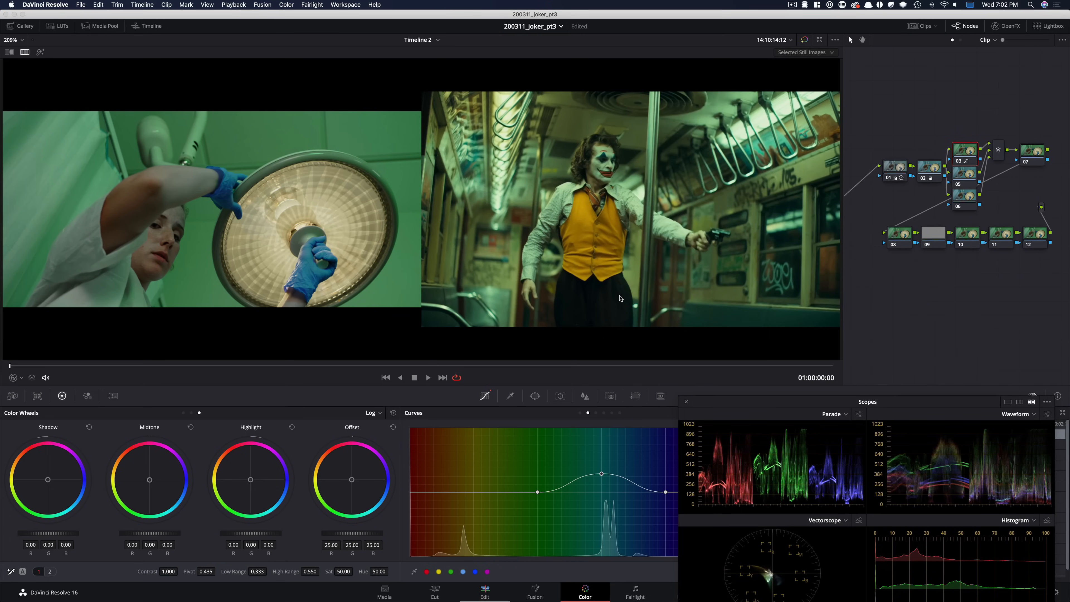
mouse_move(599, 180)
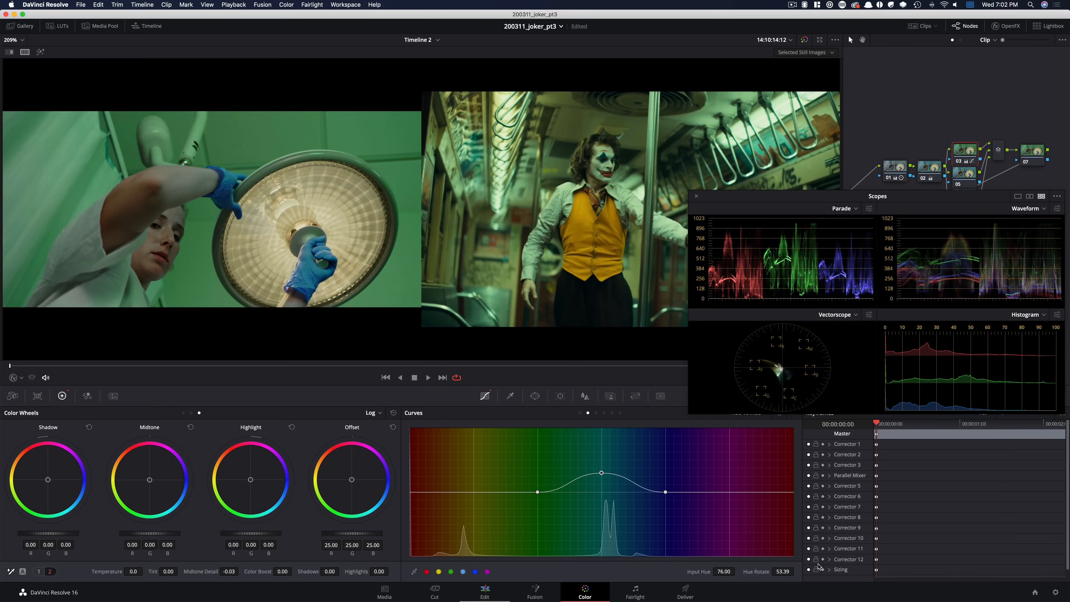
mouse_move(886, 253)
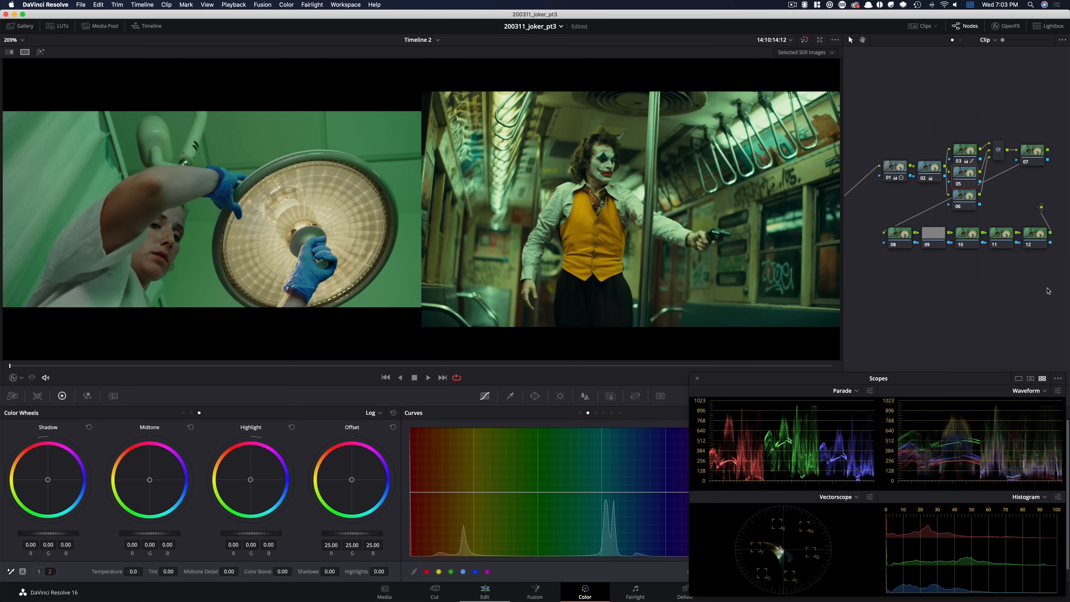
mouse_move(880, 328)
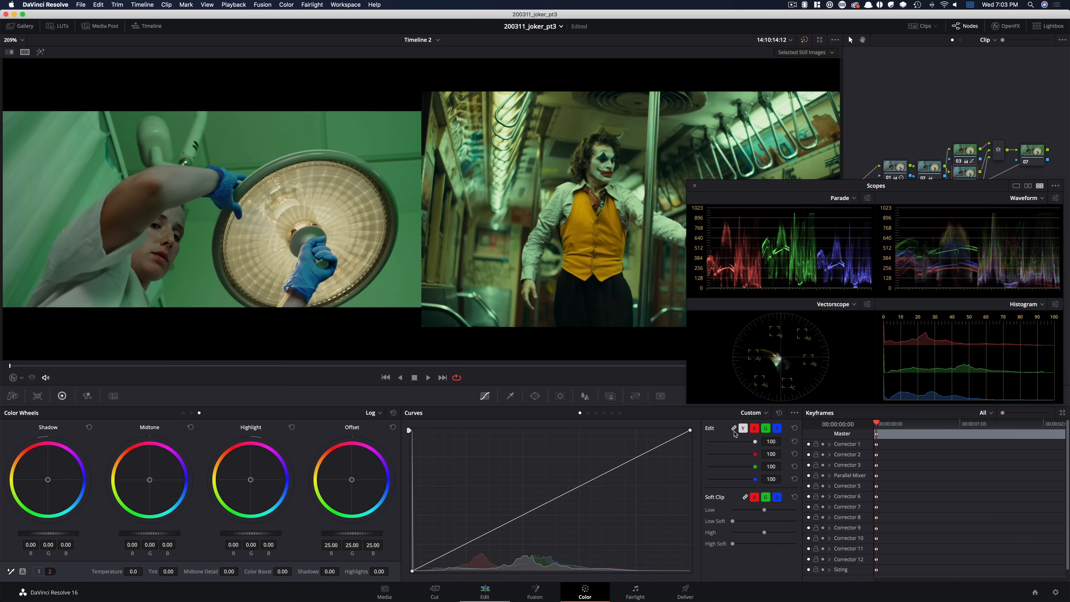
- Lower the blue custom curve's highlight end so the nurse clip shifts toward yellow-green
click(777, 429)
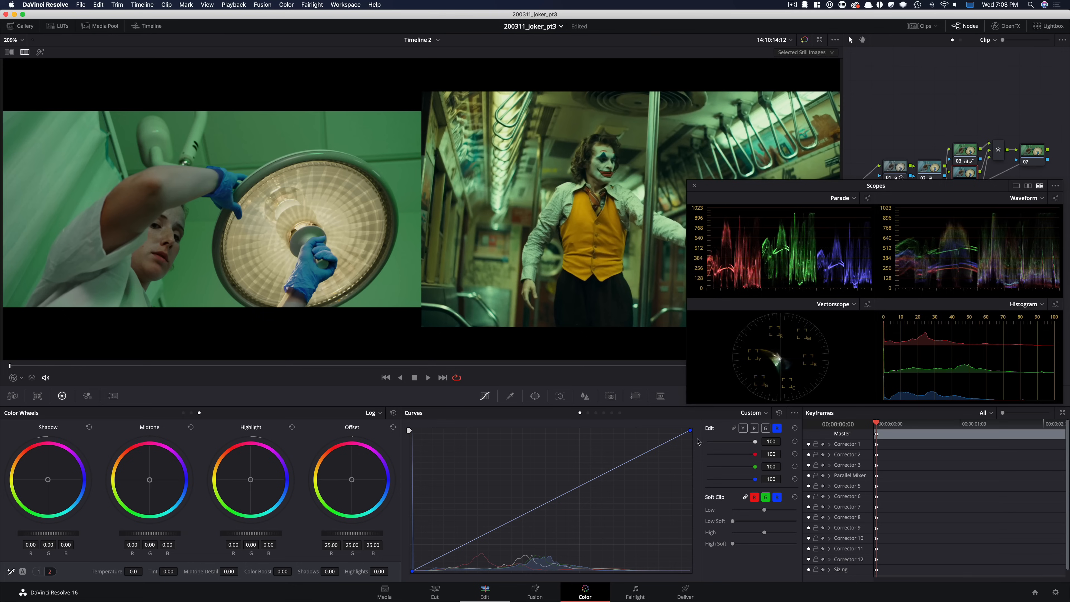
drag(690, 431, 690, 441)
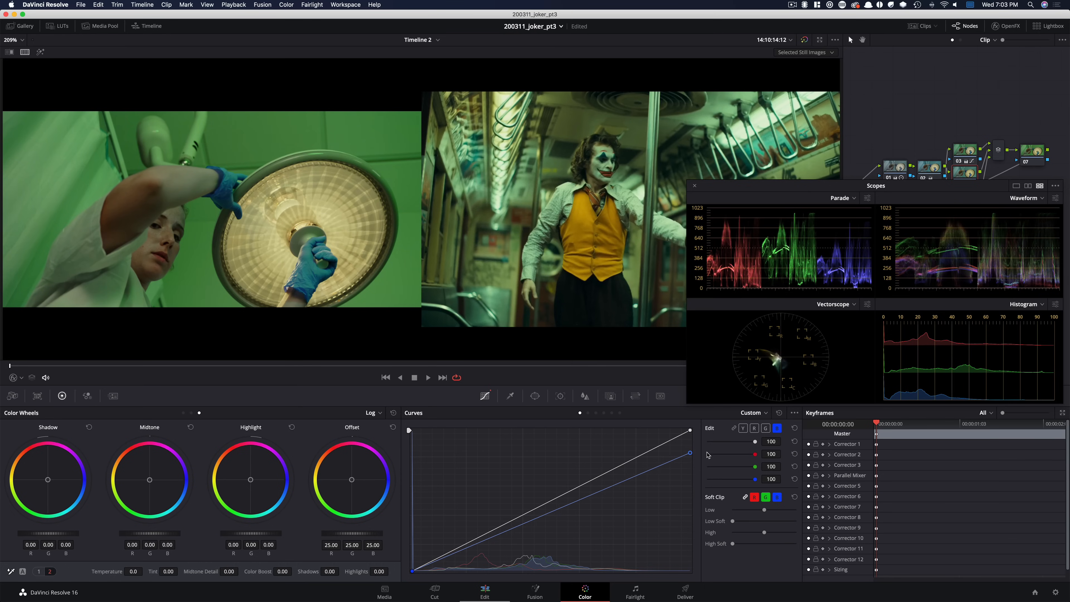
mouse_move(710, 451)
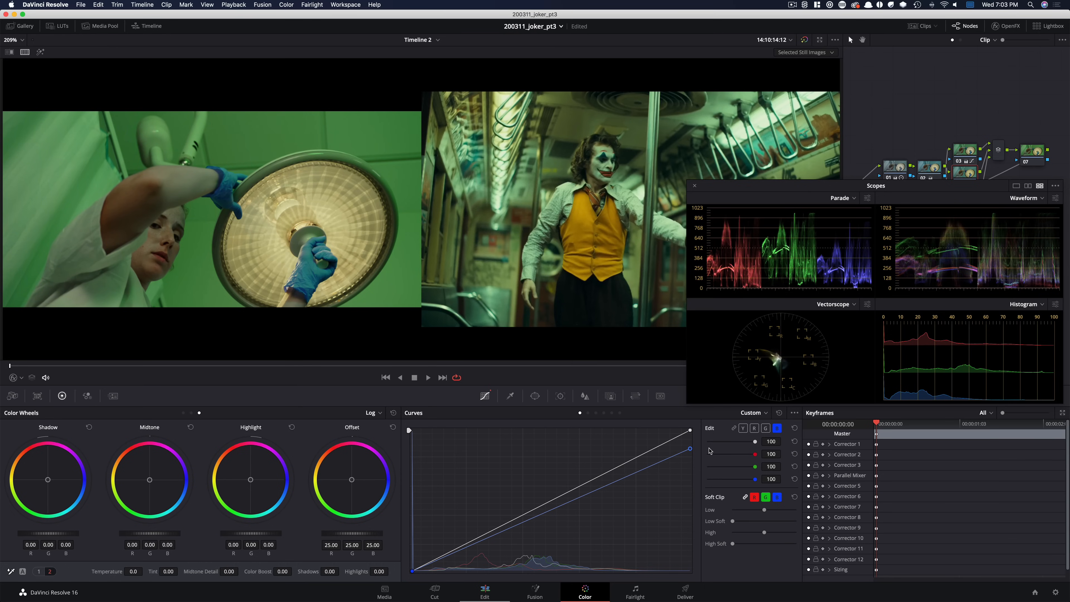
mouse_move(523, 299)
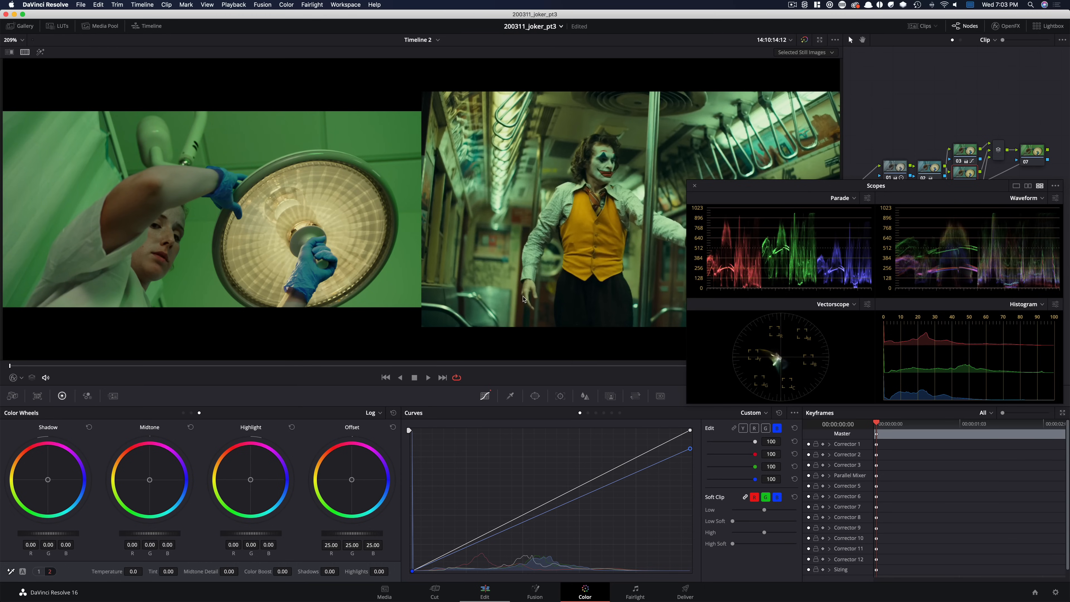
mouse_move(559, 205)
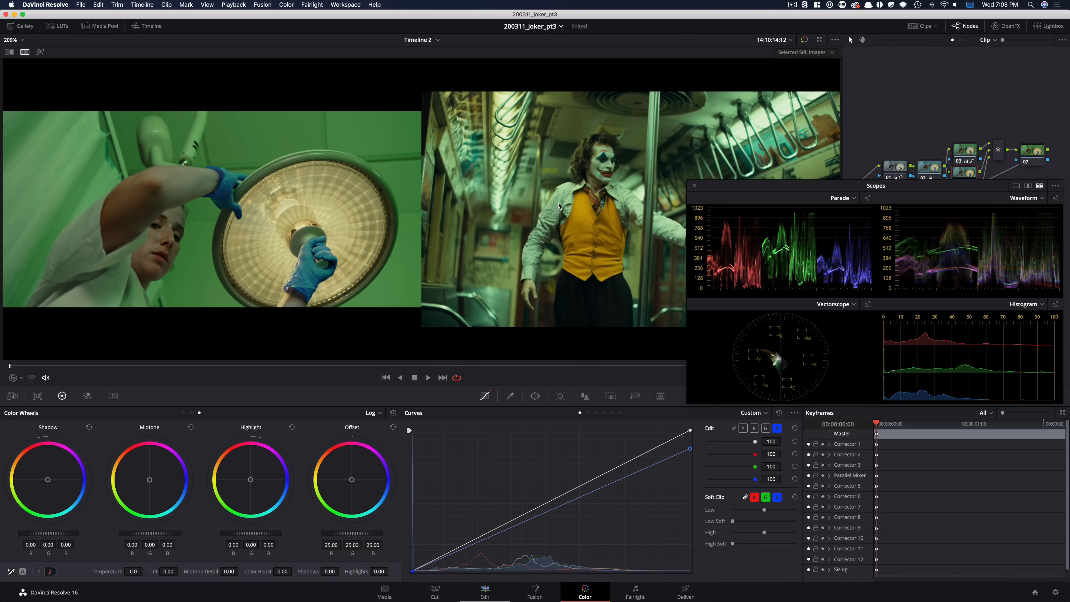
mouse_move(285, 315)
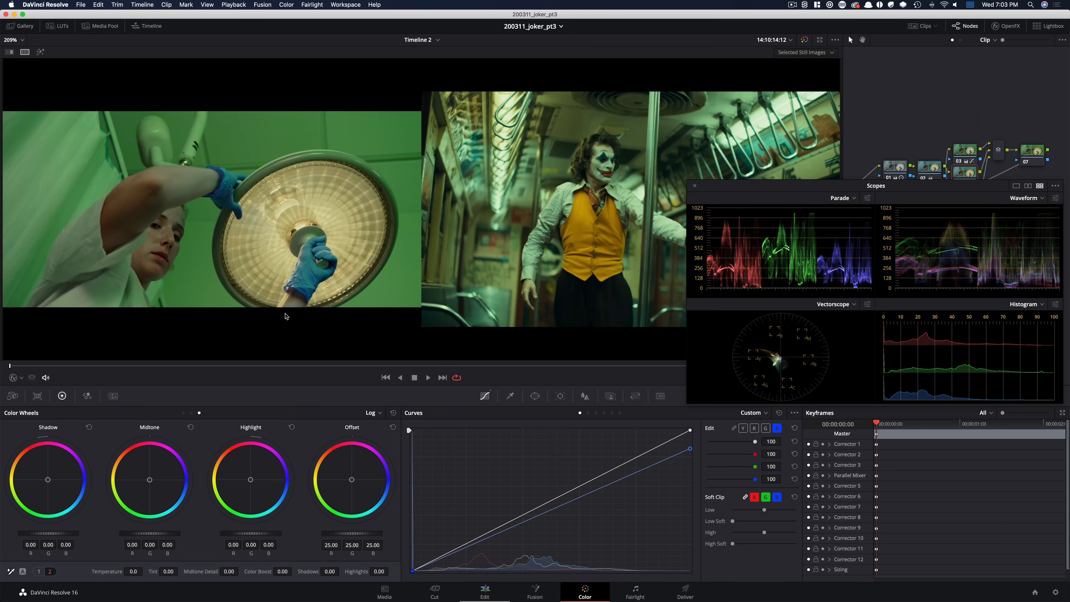
mouse_move(763, 196)
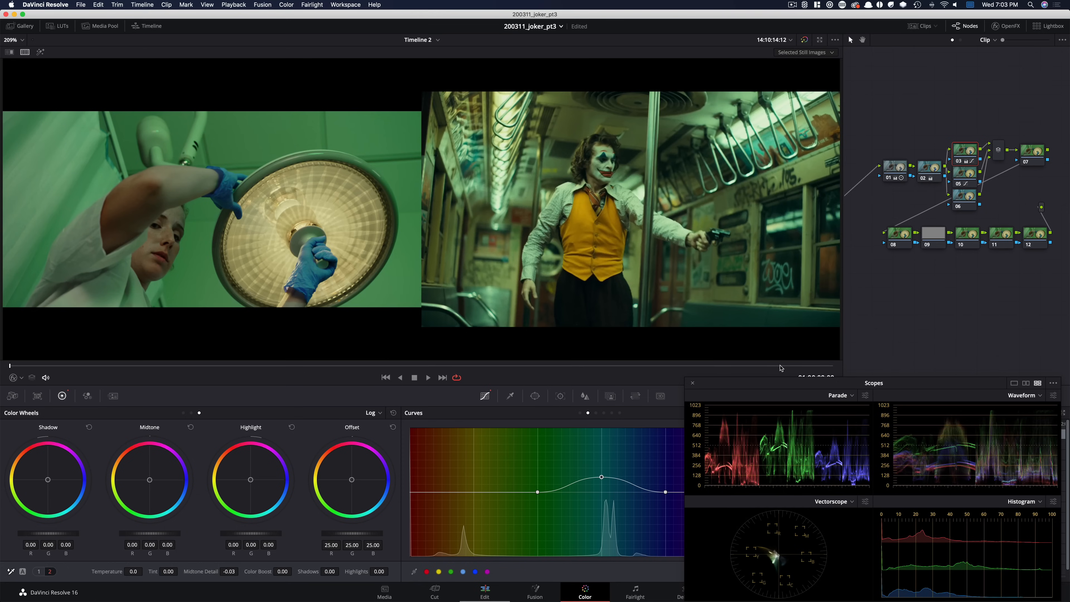
mouse_move(768, 363)
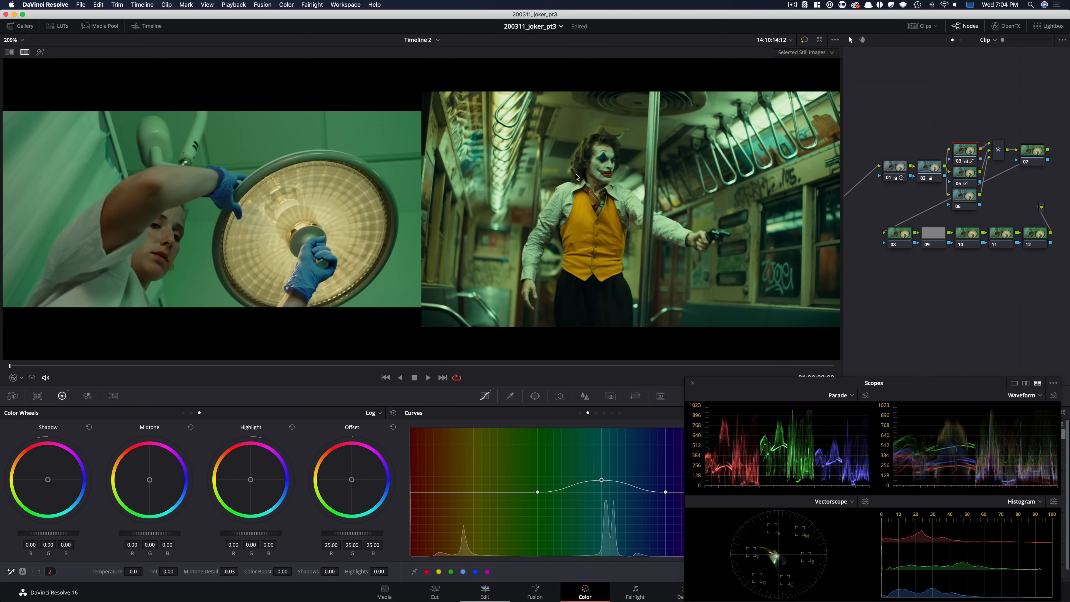
mouse_move(304, 156)
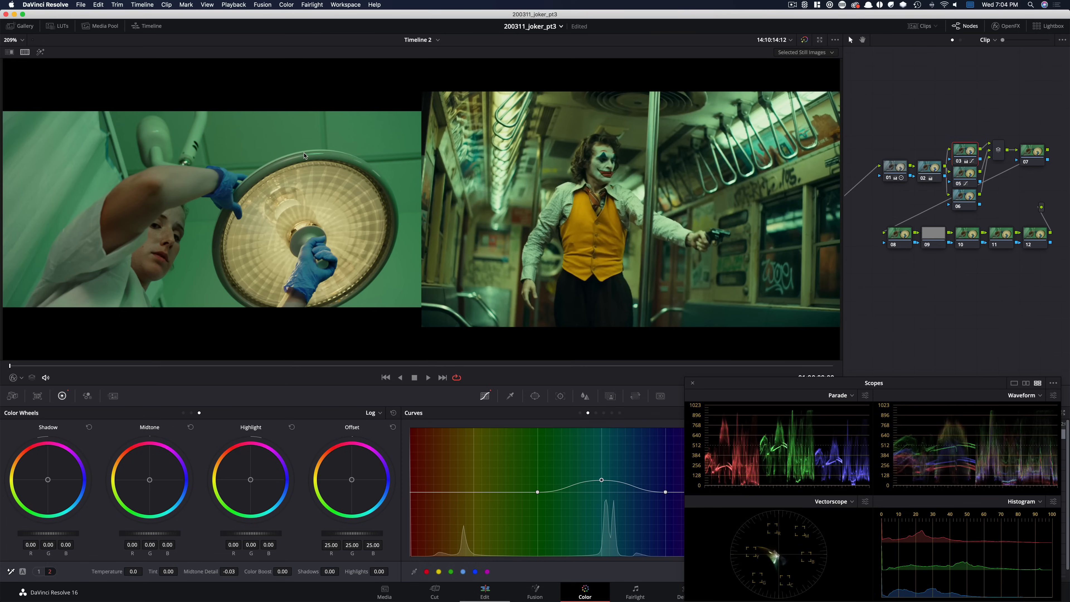
mouse_move(321, 151)
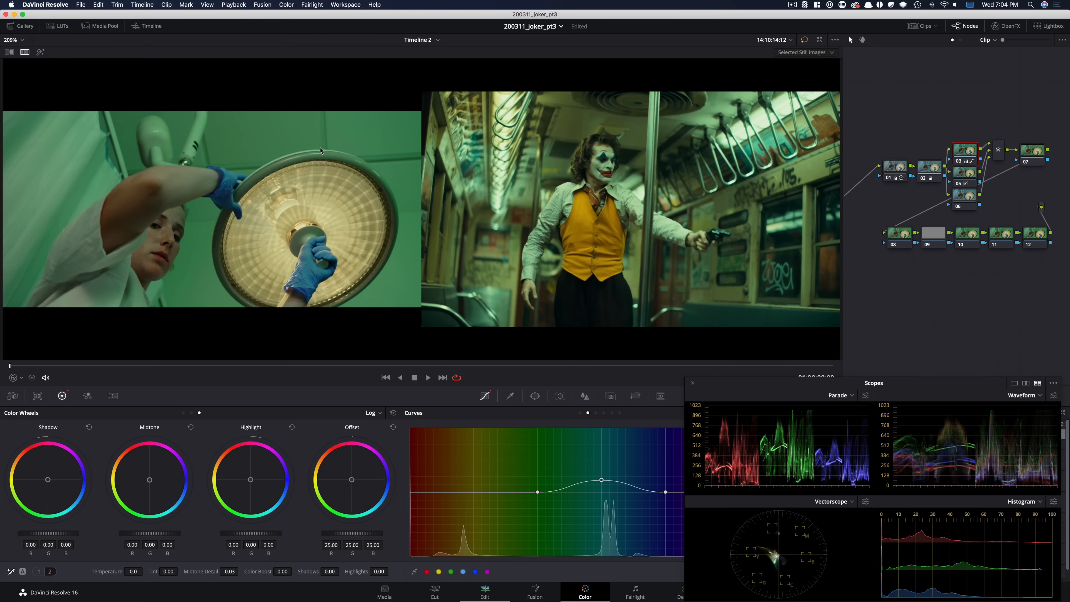
mouse_move(960, 269)
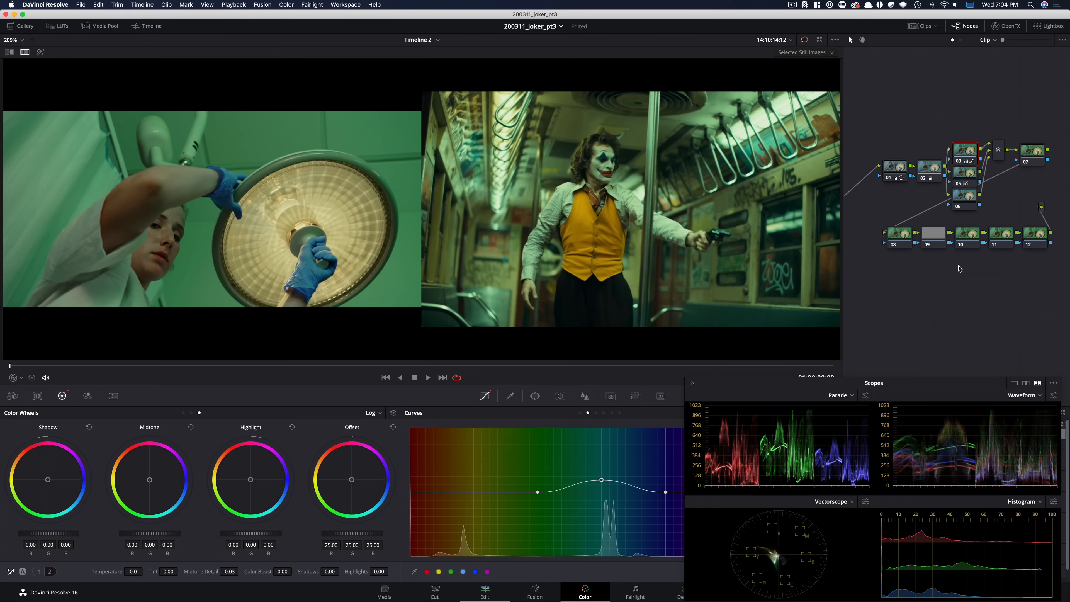
mouse_move(976, 313)
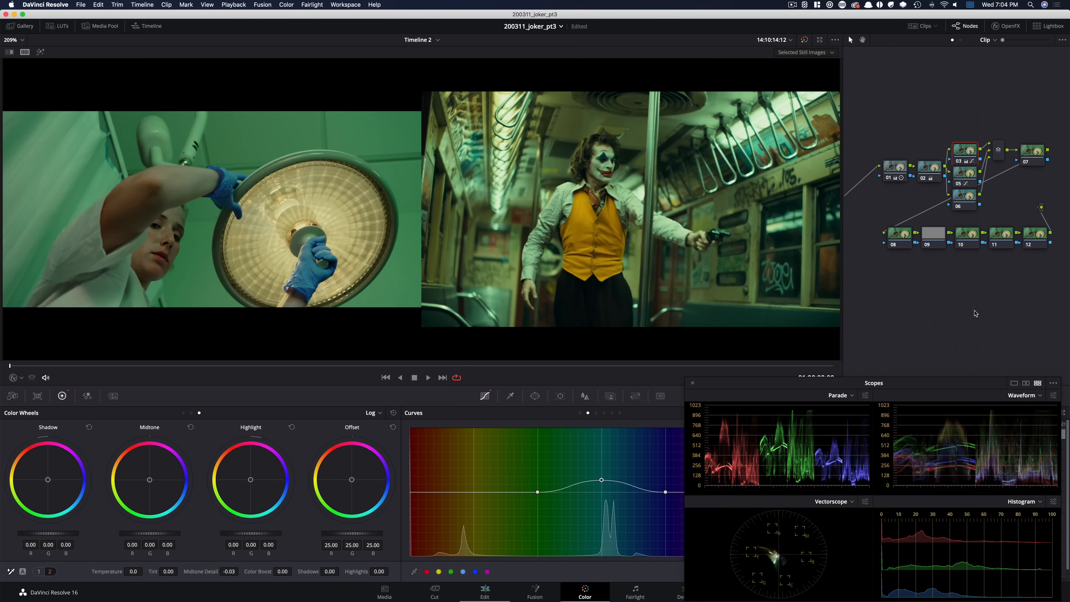
mouse_move(916, 196)
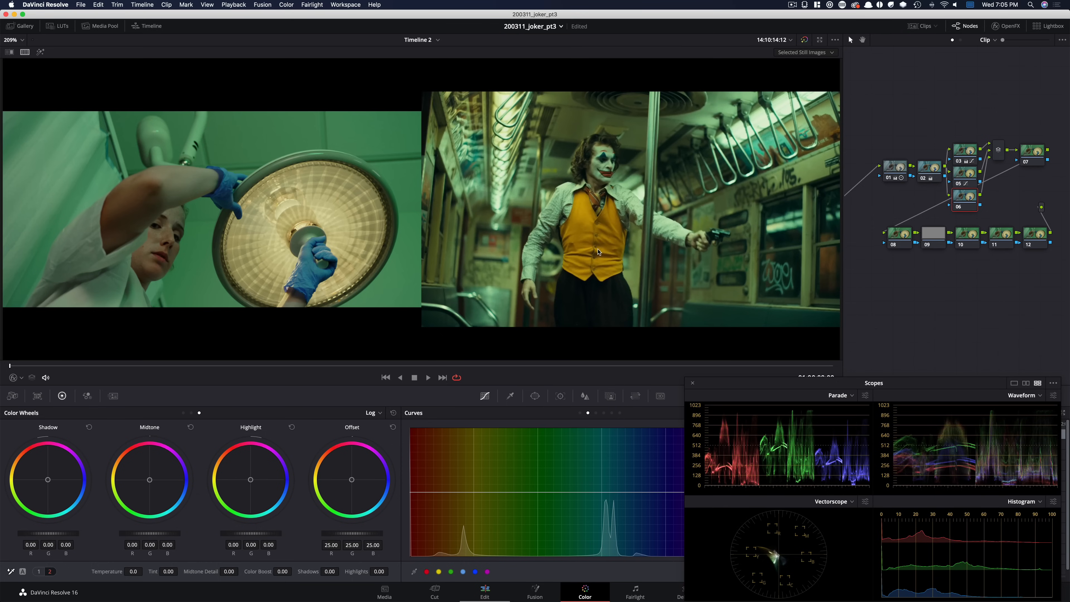
mouse_move(703, 243)
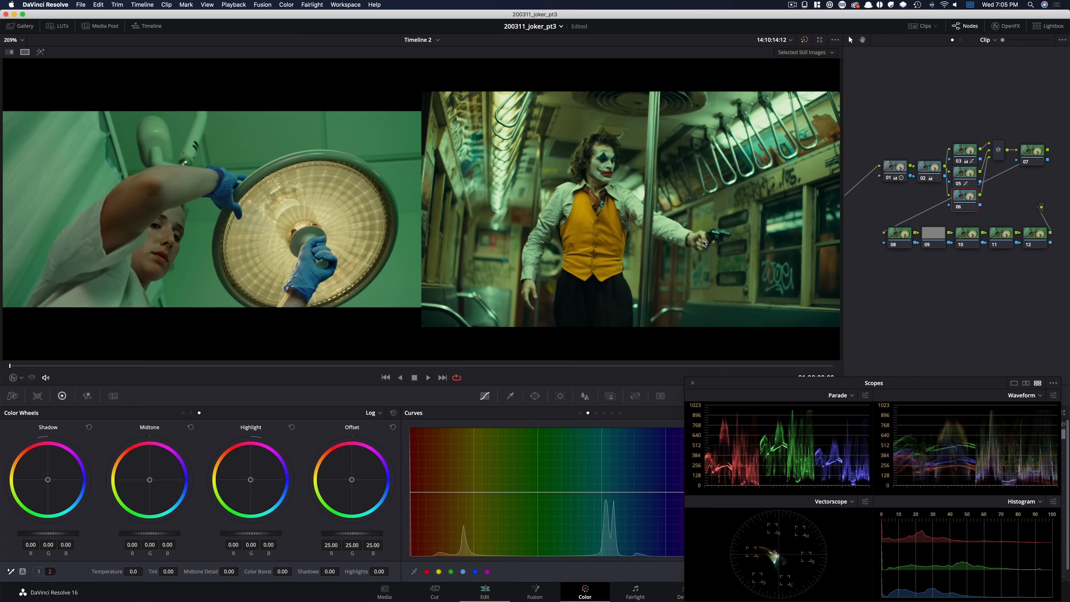
mouse_move(553, 302)
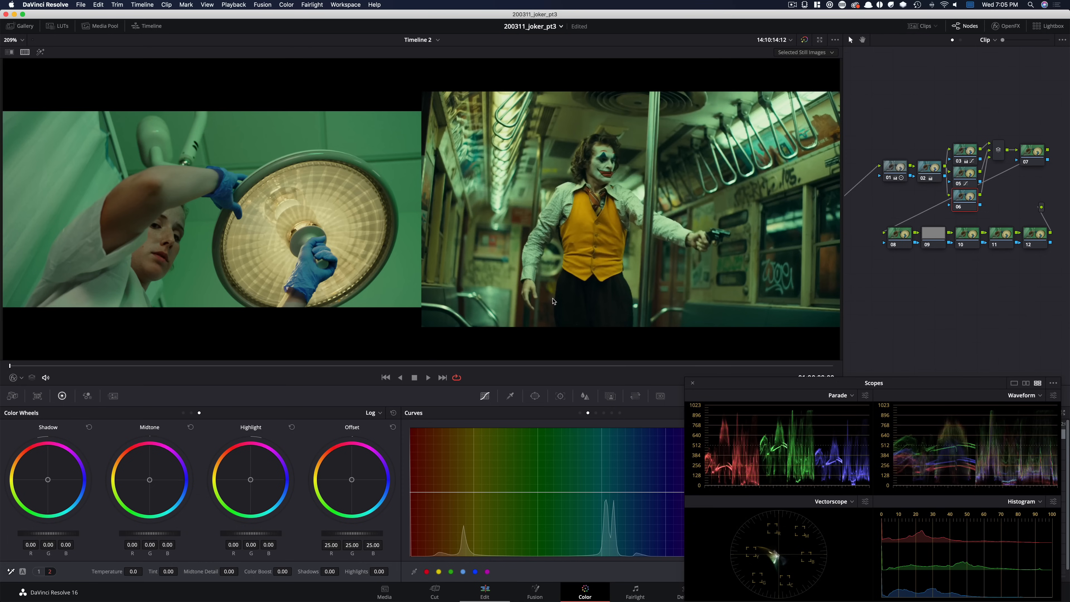
mouse_move(531, 298)
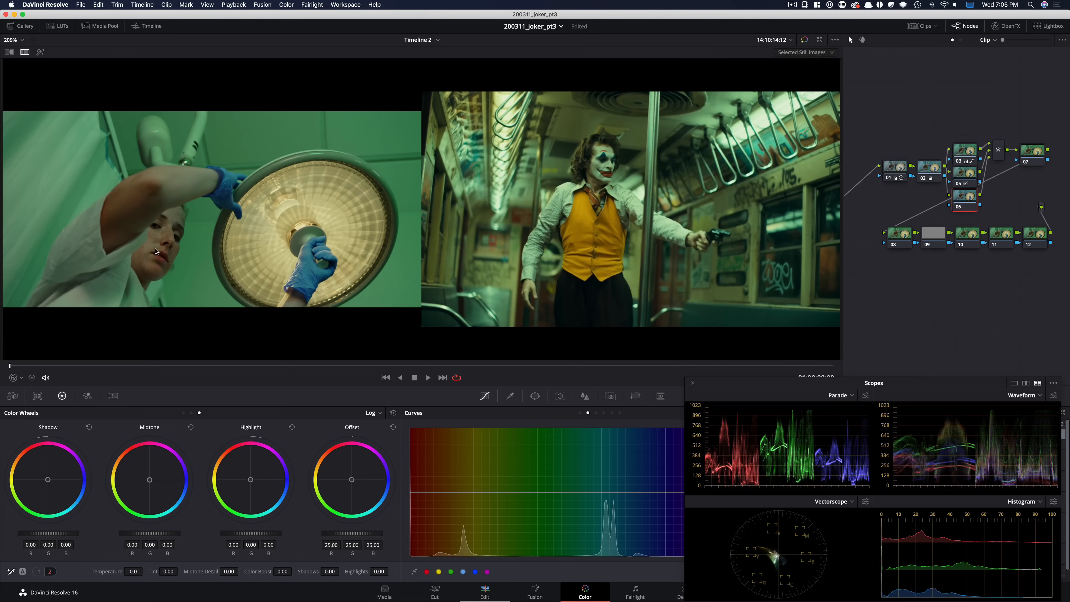
mouse_move(160, 259)
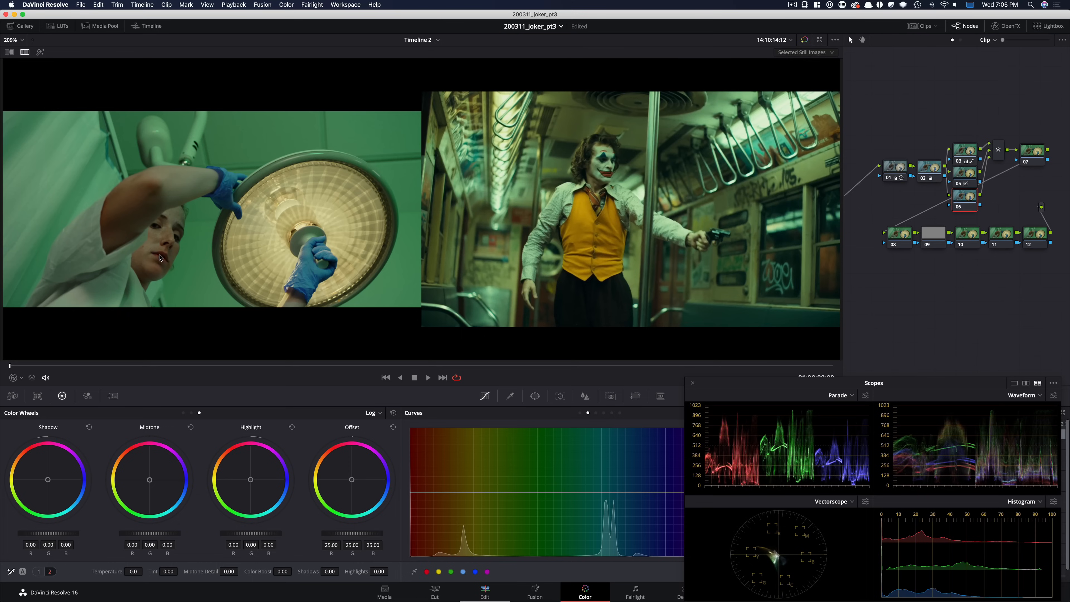
mouse_move(260, 253)
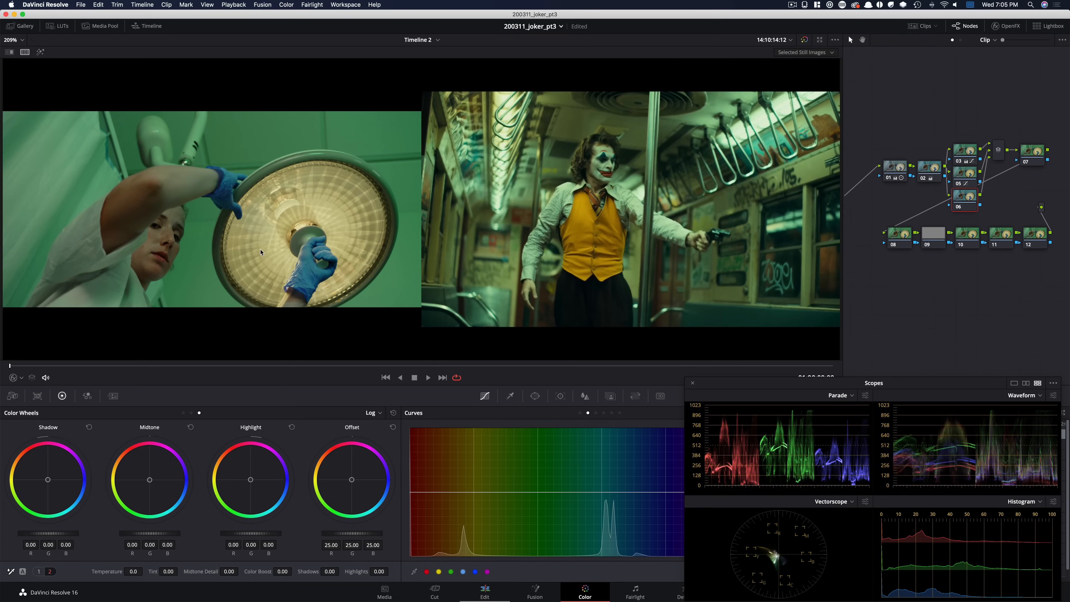
mouse_move(557, 441)
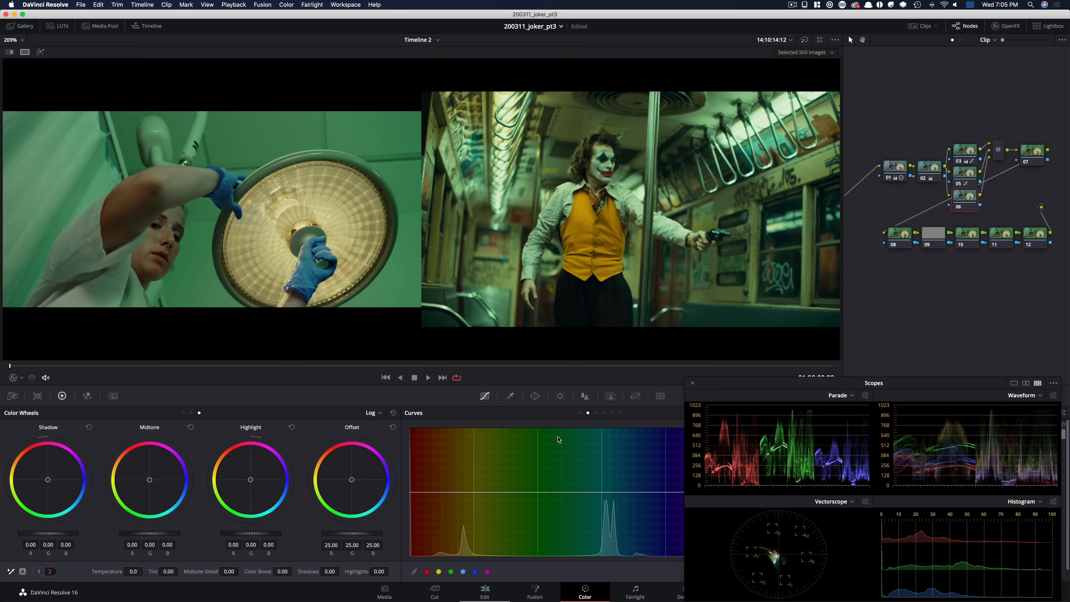
mouse_move(411, 238)
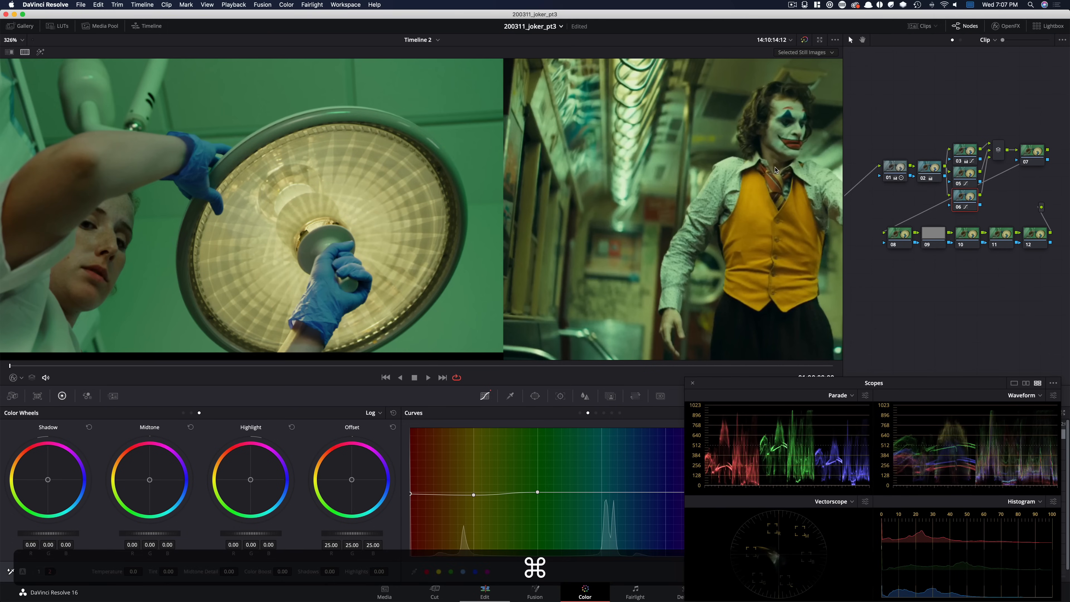
mouse_move(475, 200)
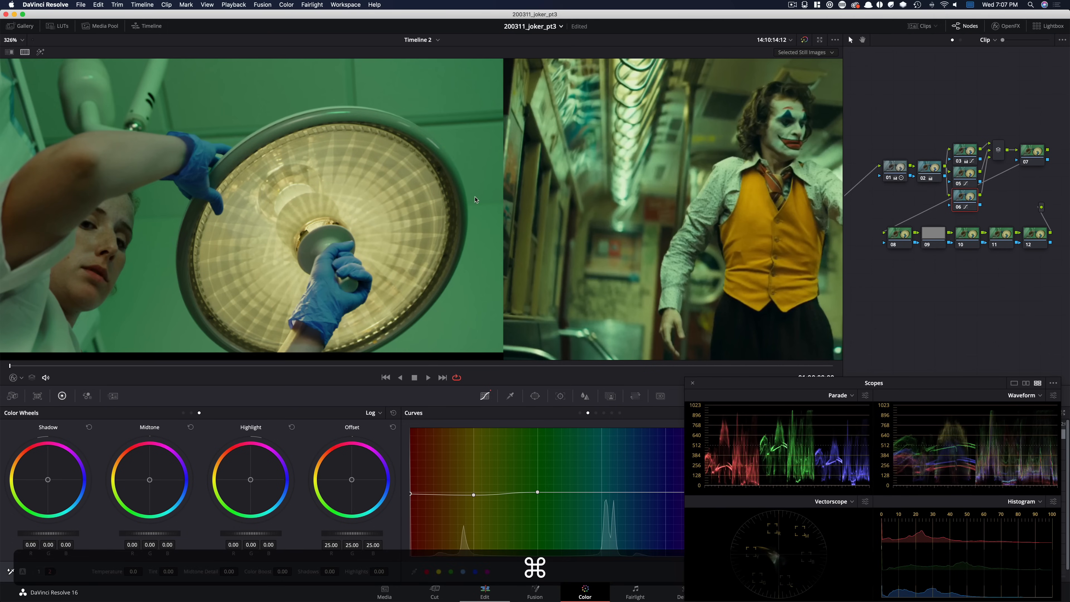
mouse_move(83, 303)
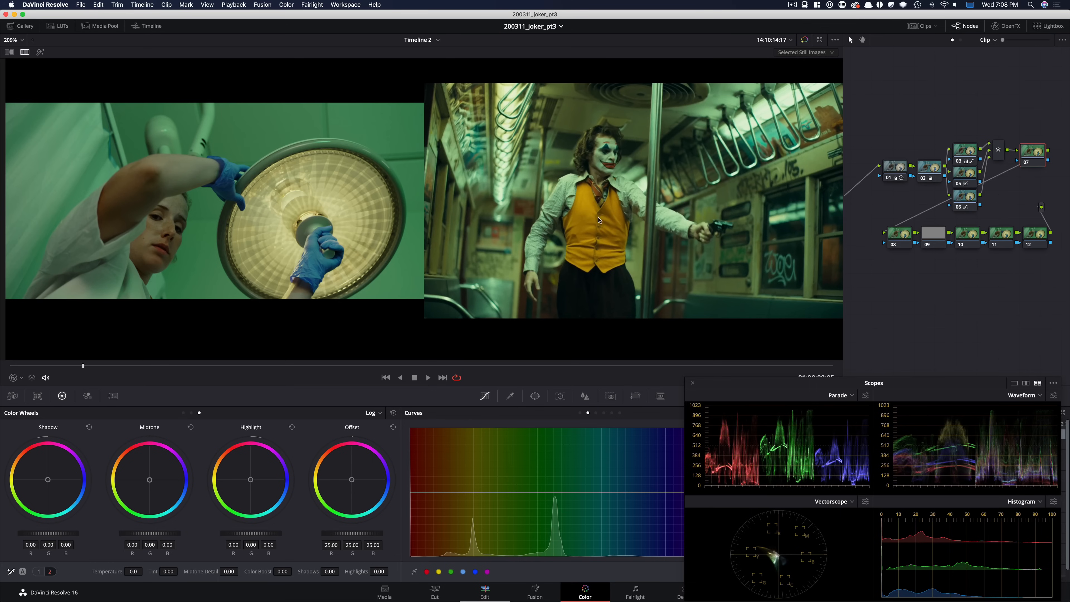
mouse_move(604, 225)
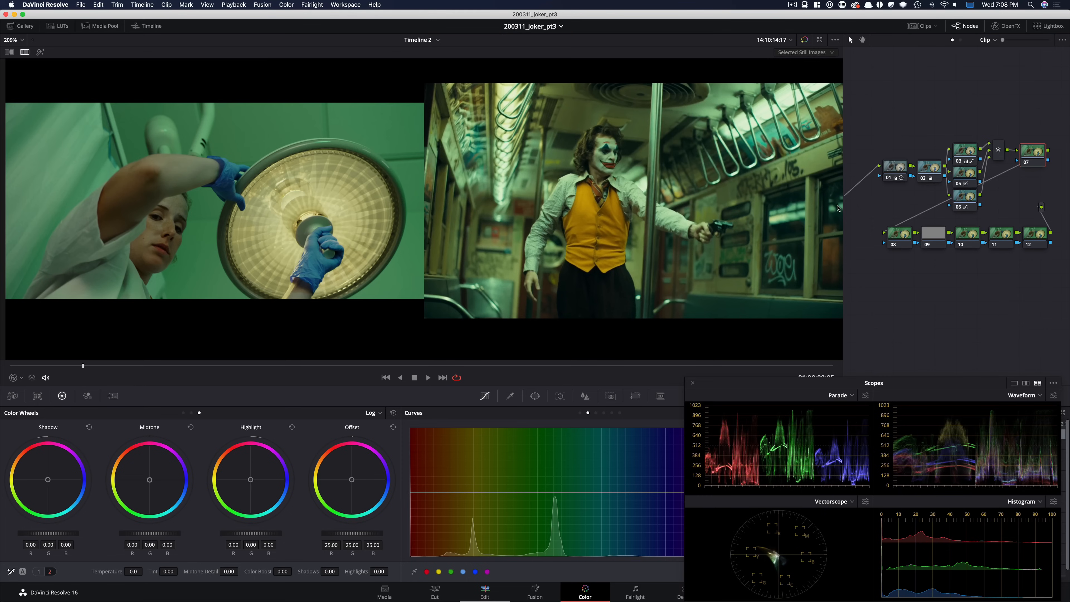
mouse_move(267, 353)
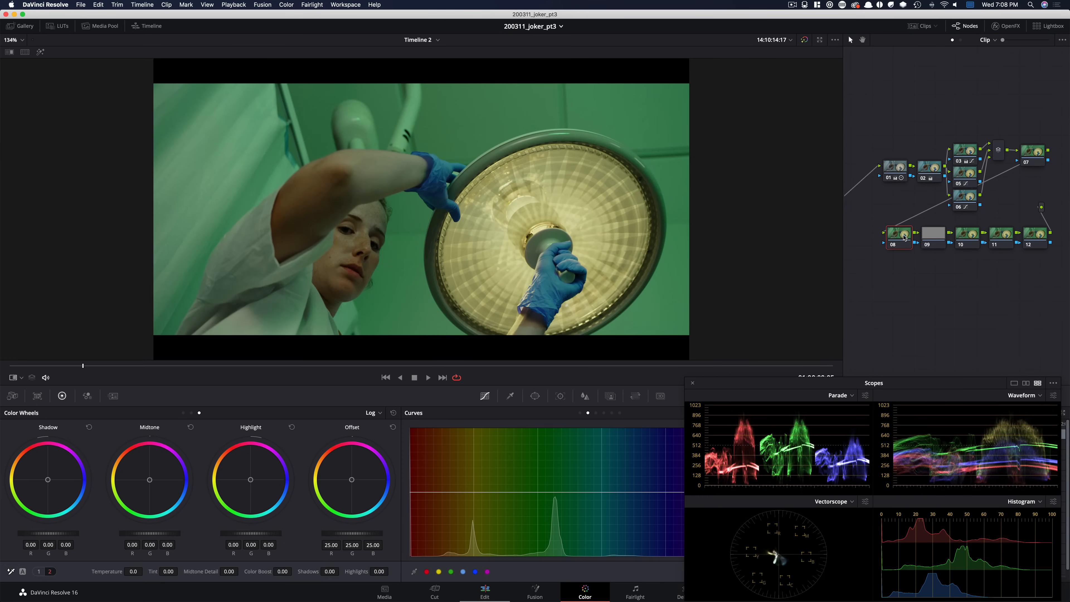
- Turn off the viewer's split-screen wipe so the nurse clip shows without the Joker still
click(535, 395)
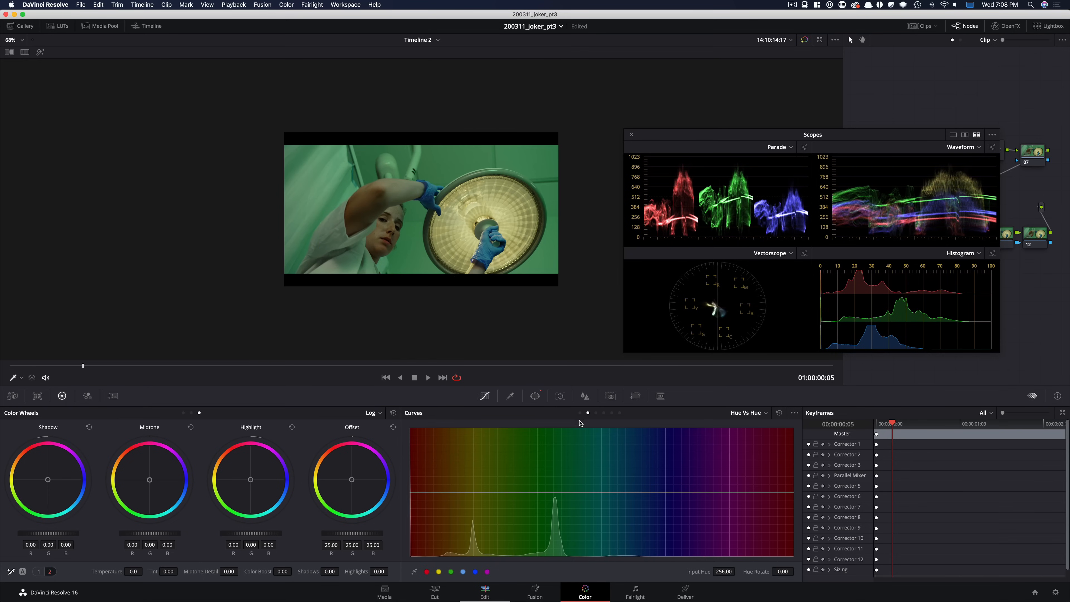
- Move the floating Scopes window to the lower right and re-enable the wipe against the Joker still
click(749, 413)
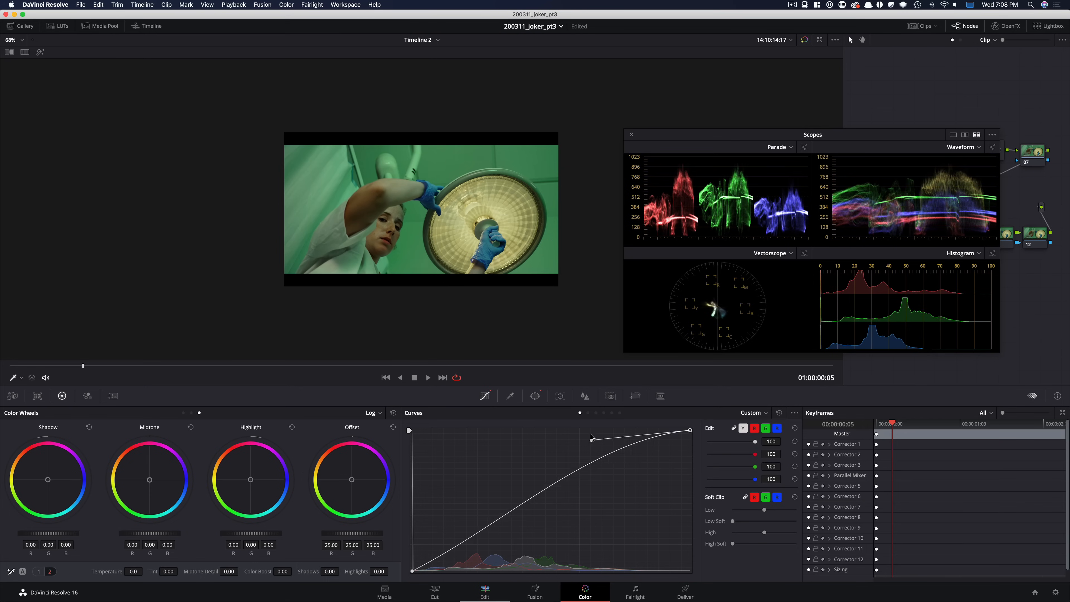
drag(592, 437, 597, 435)
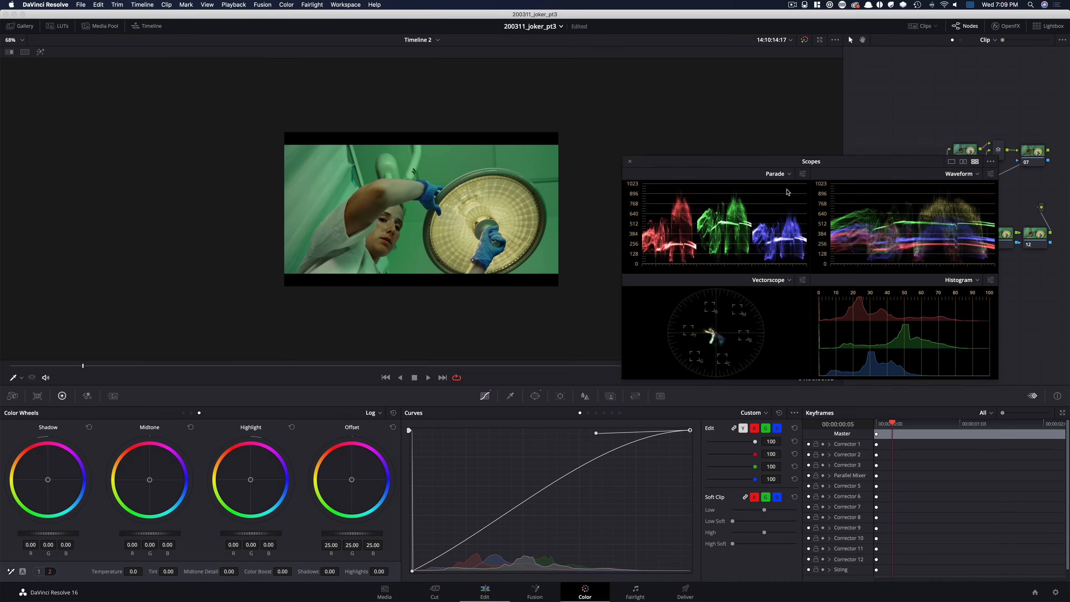
drag(811, 161, 854, 324)
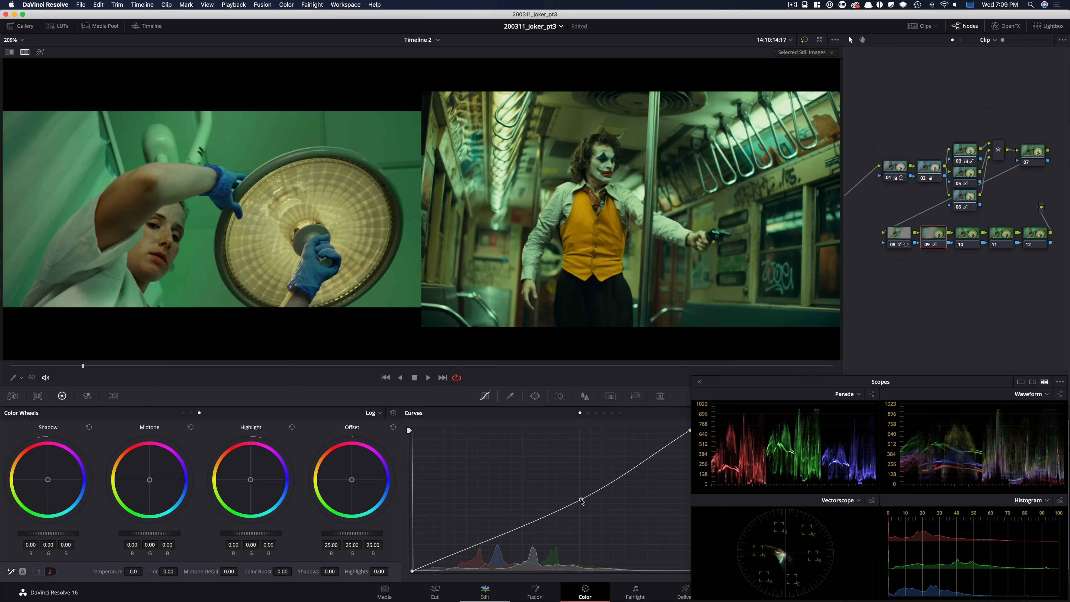
- Bend node 09's custom curve midpoint down to darken the nurse clip's midtones
drag(581, 502, 571, 504)
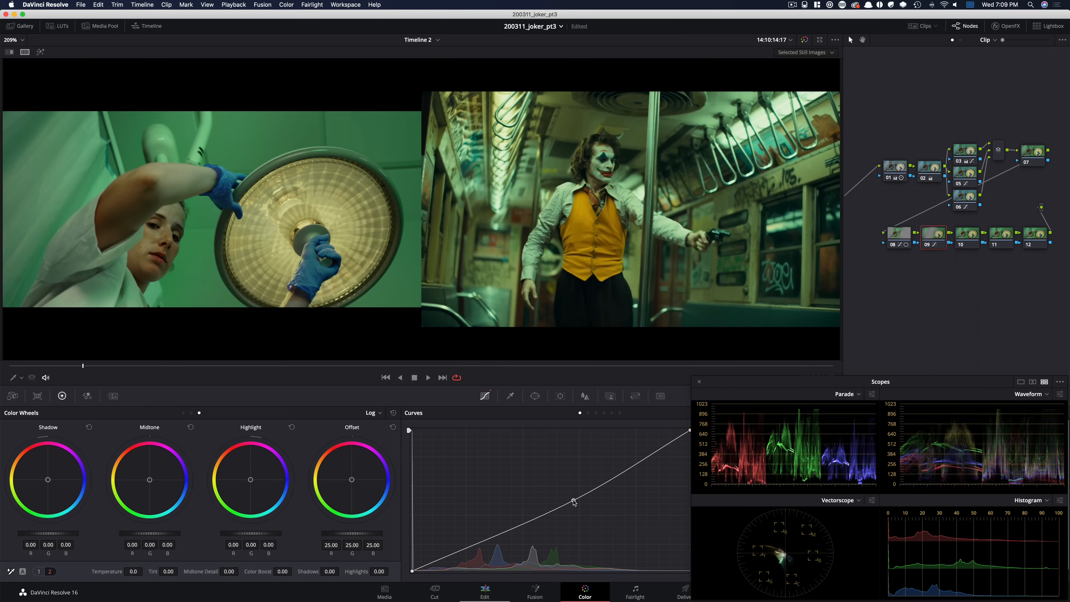
drag(574, 502, 583, 499)
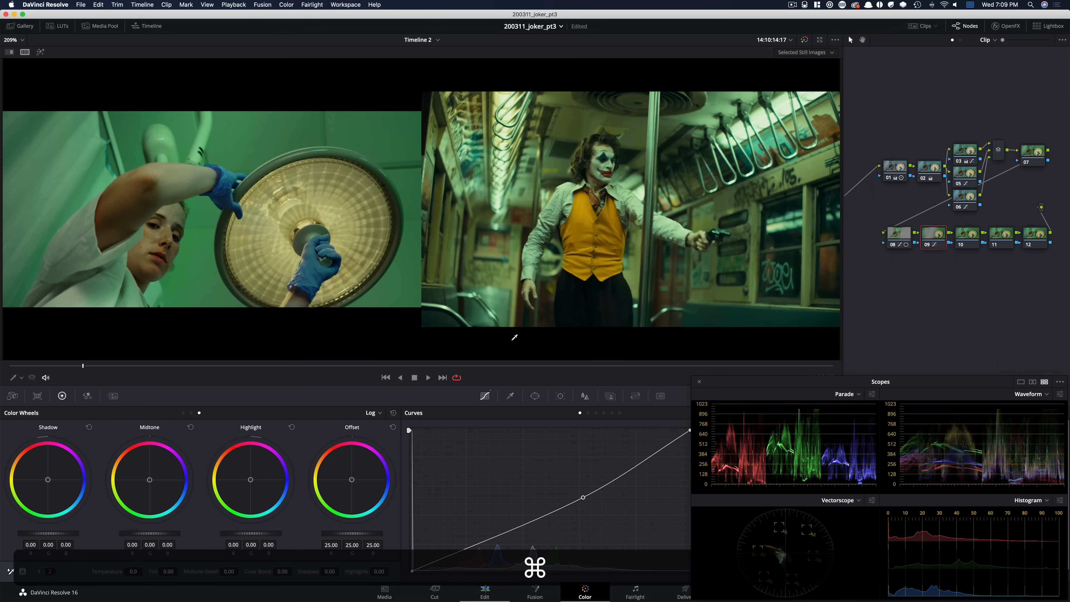
mouse_move(613, 330)
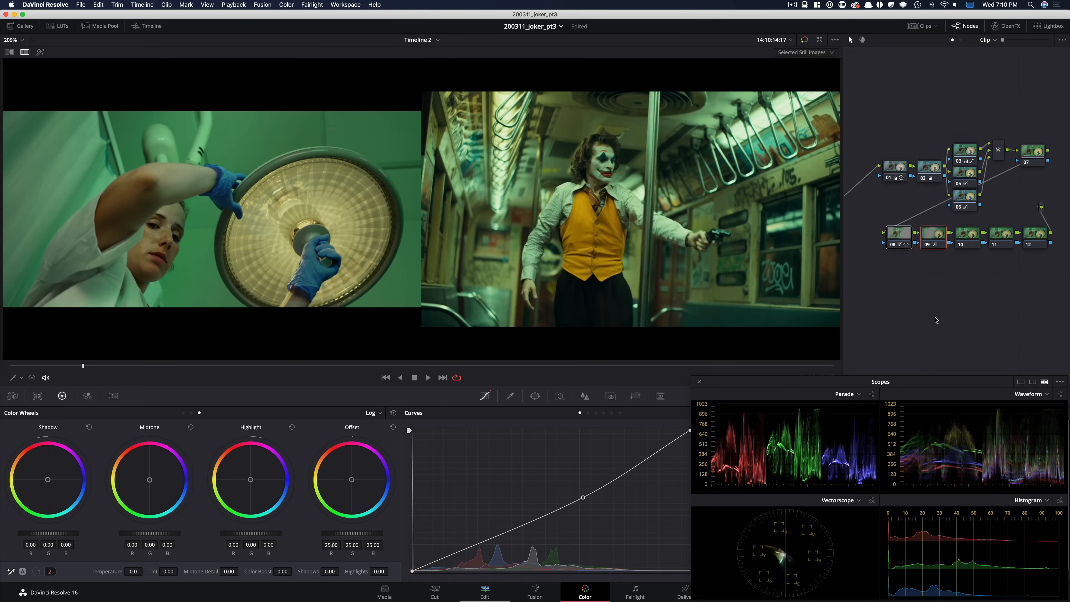
mouse_move(926, 353)
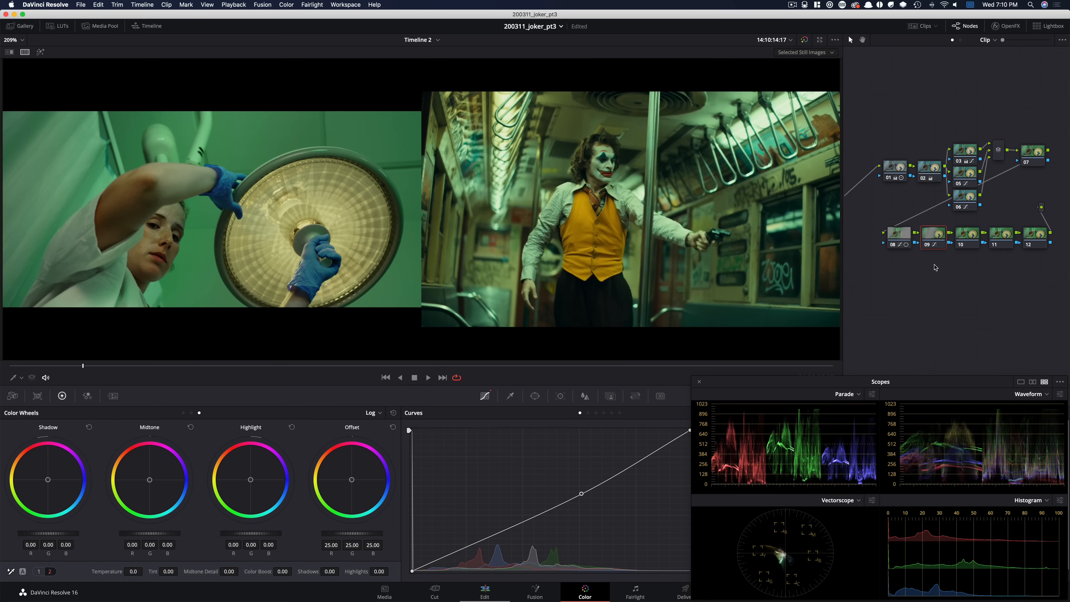
- Select node 10 to review its gain reduction, then move to node 11's Primaries Wheels
click(967, 236)
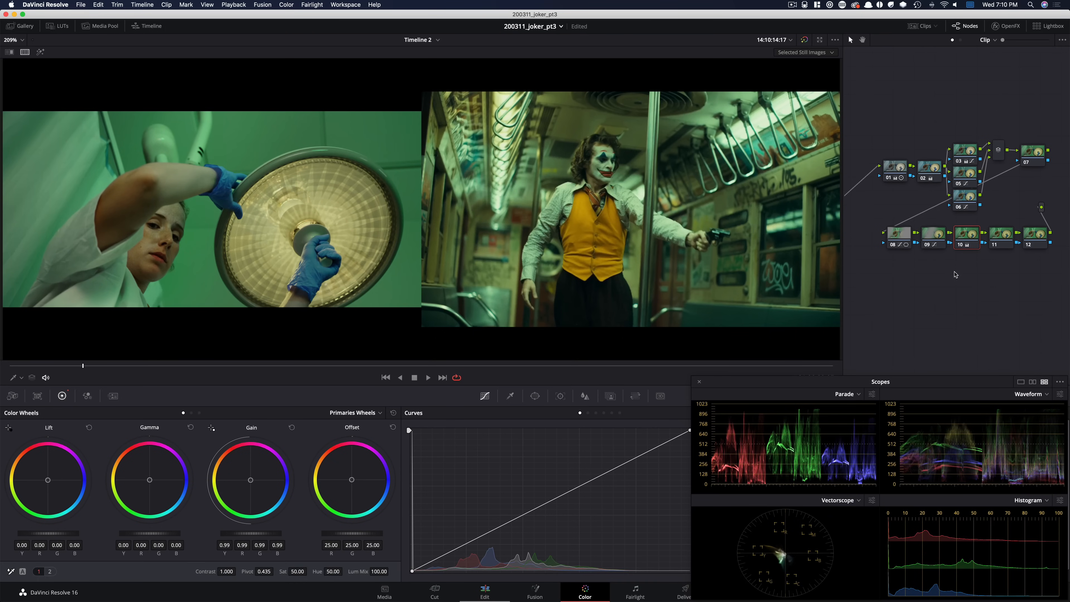
mouse_move(931, 257)
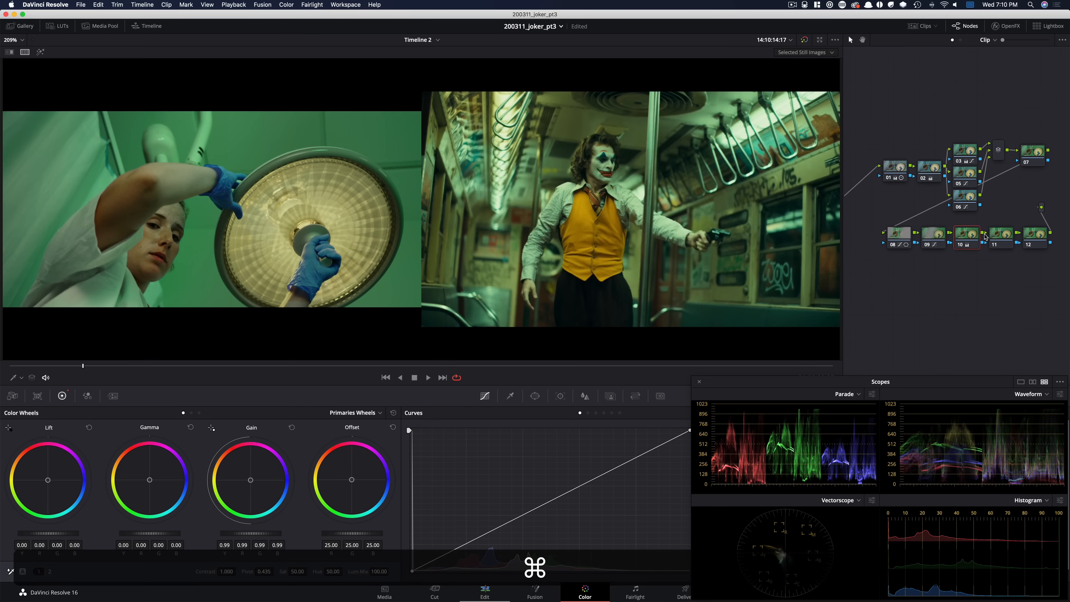
click(1000, 237)
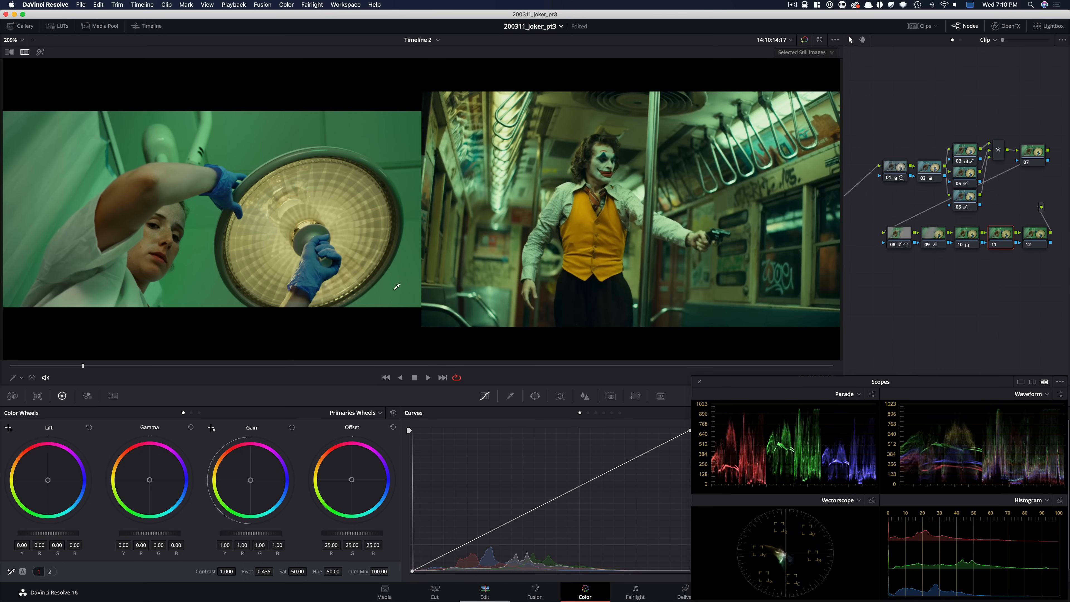
mouse_move(613, 169)
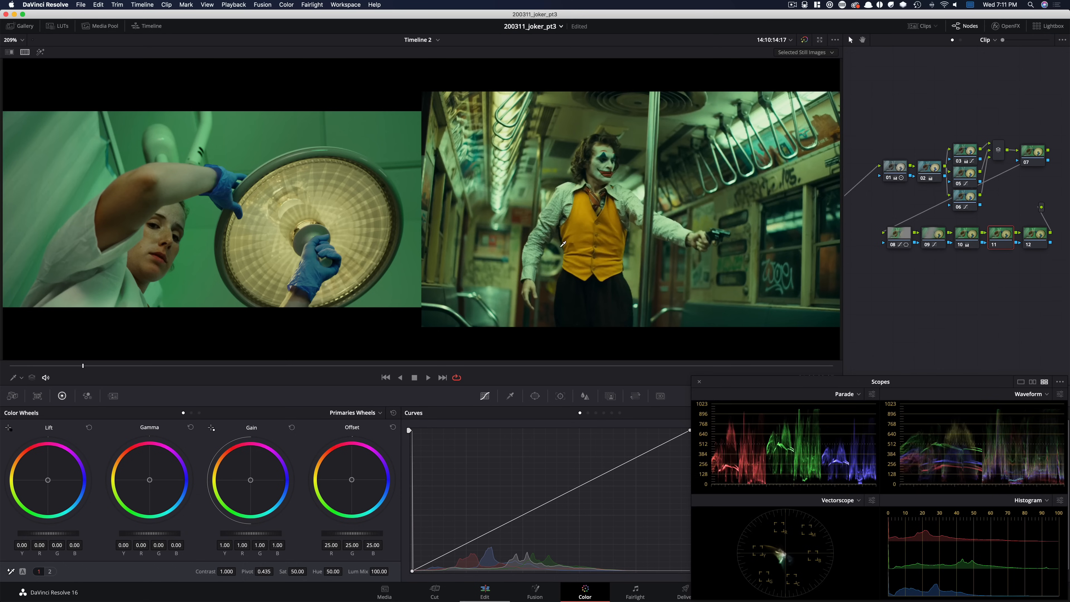
mouse_move(761, 201)
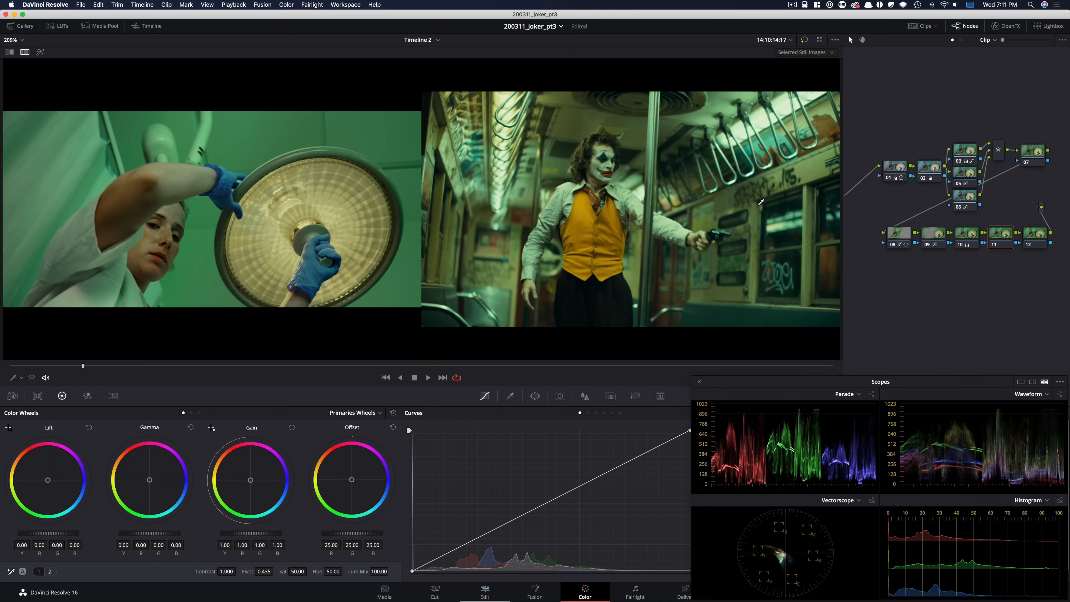
mouse_move(703, 369)
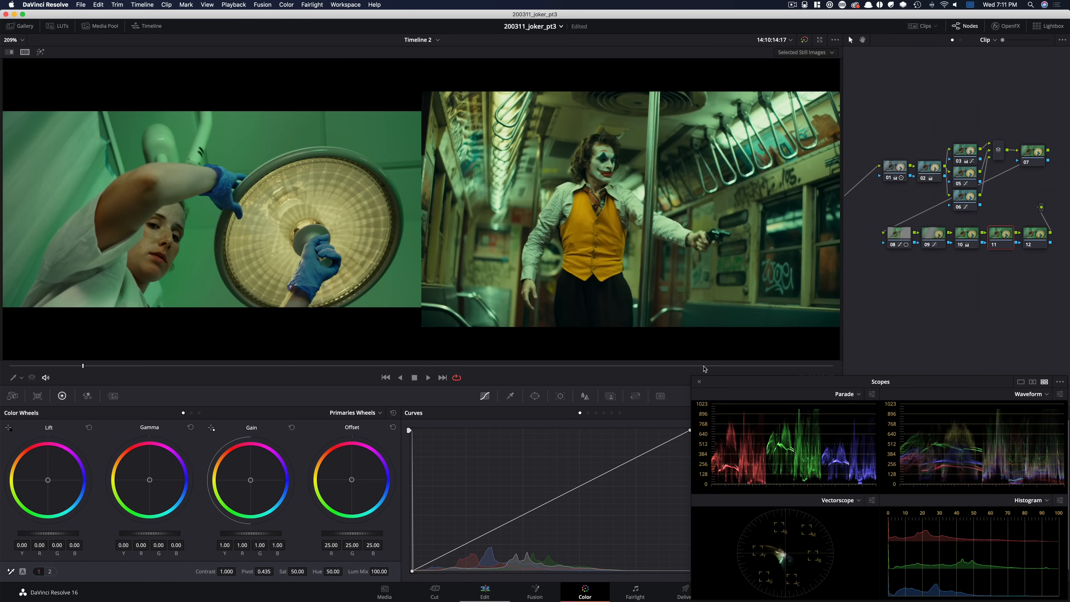
mouse_move(658, 371)
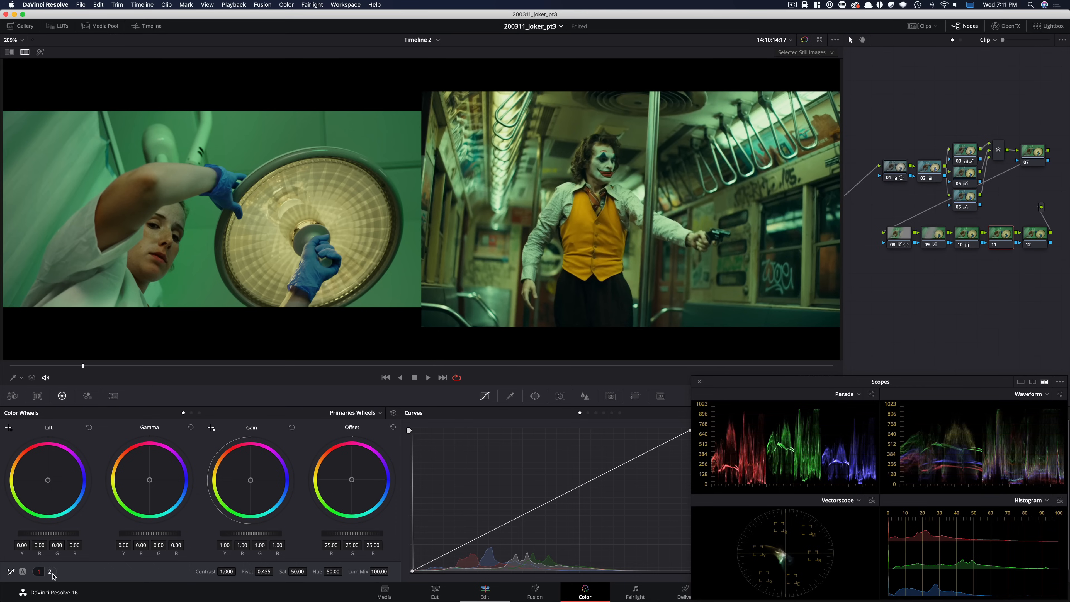
- Show page 2 of the Primaries controls to reach Midtone Detail on node 11
click(49, 572)
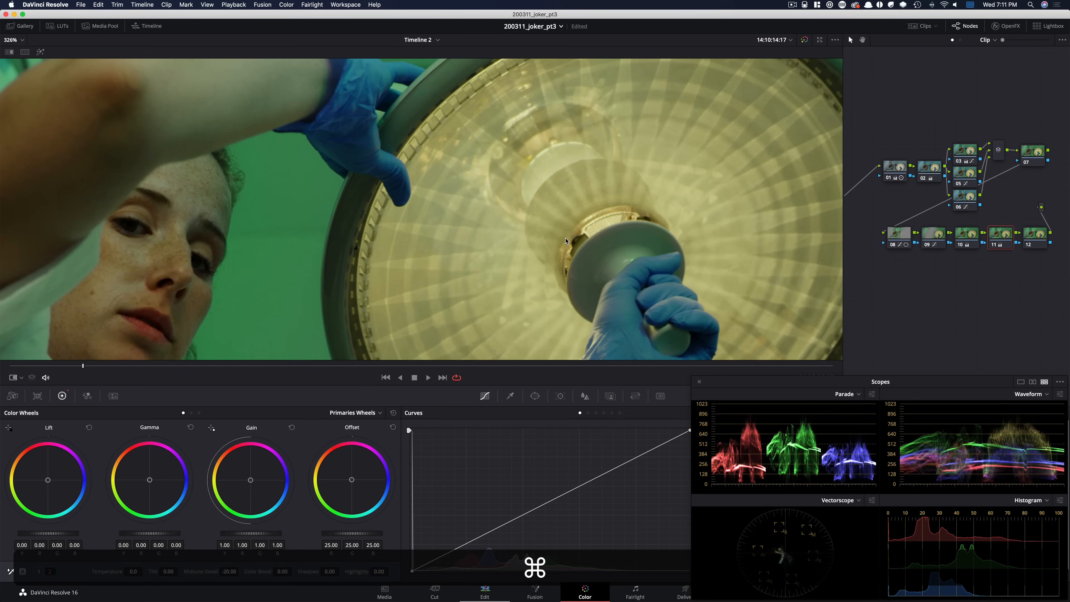
mouse_move(512, 221)
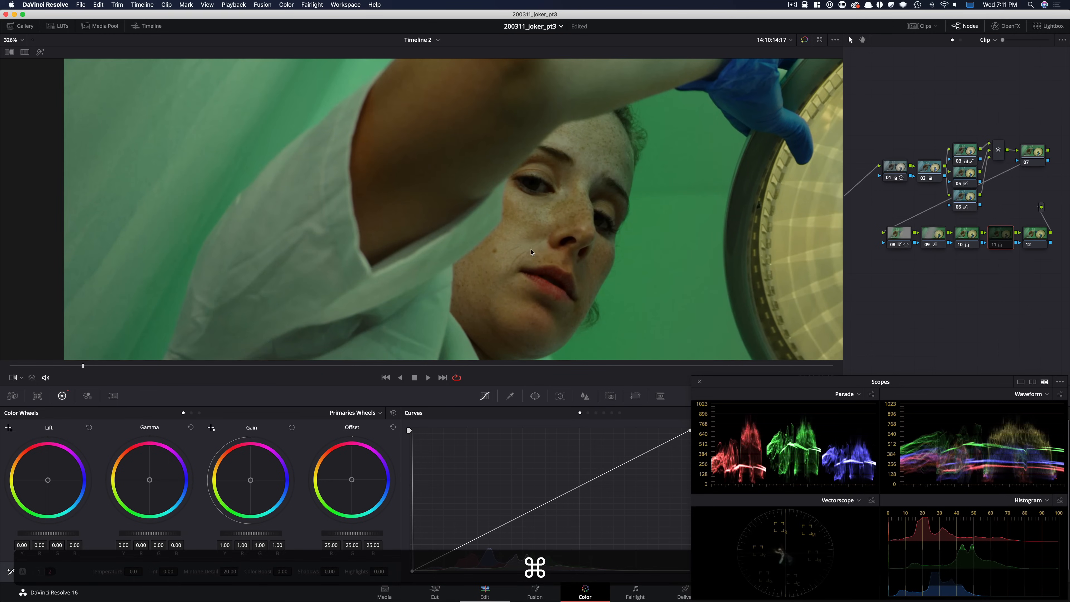
mouse_move(596, 261)
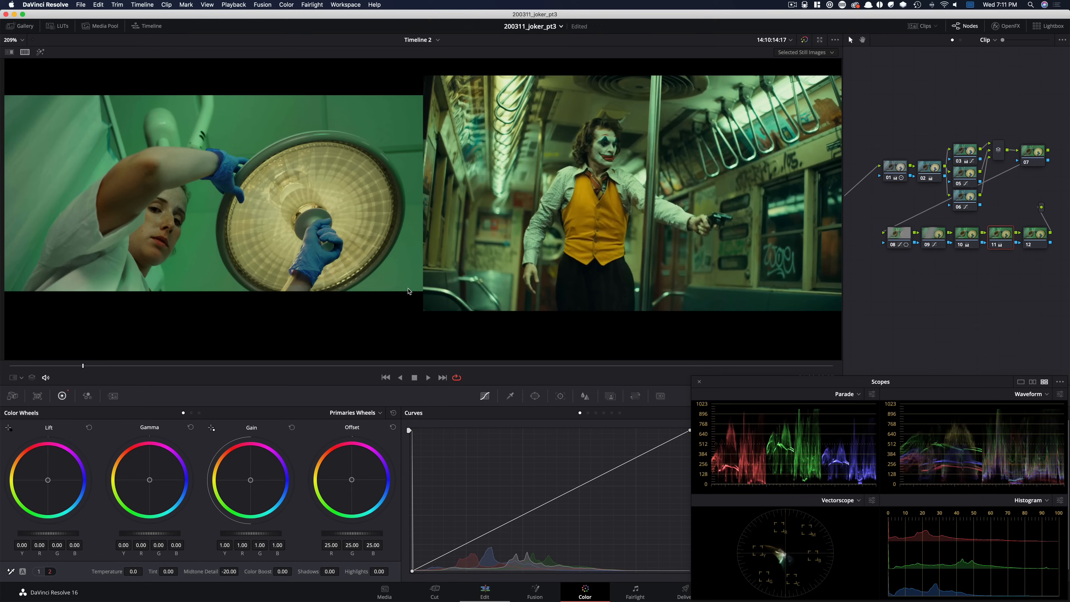
mouse_move(979, 279)
text(gra)
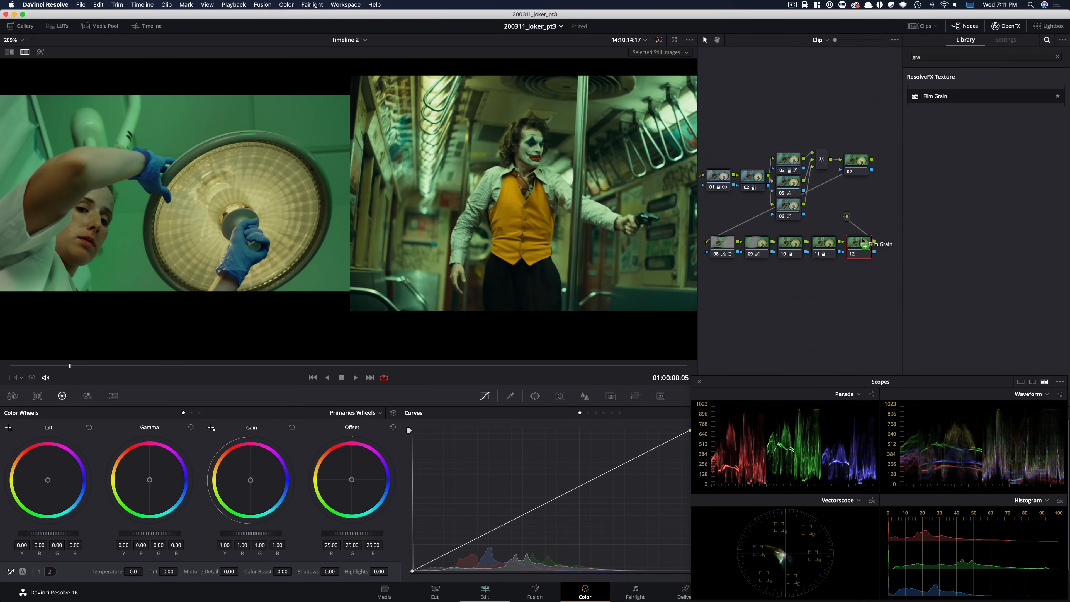
- Apply Film Grain to node 12 with the 35mm 400T preset, grain size 0.326 and strength 0.408
click(859, 244)
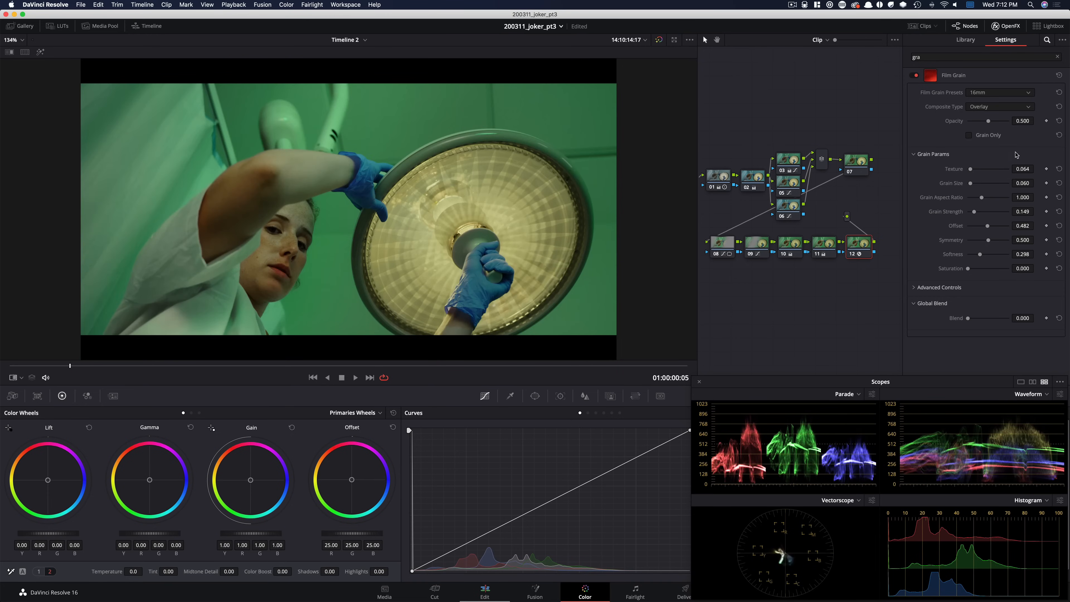
click(1000, 93)
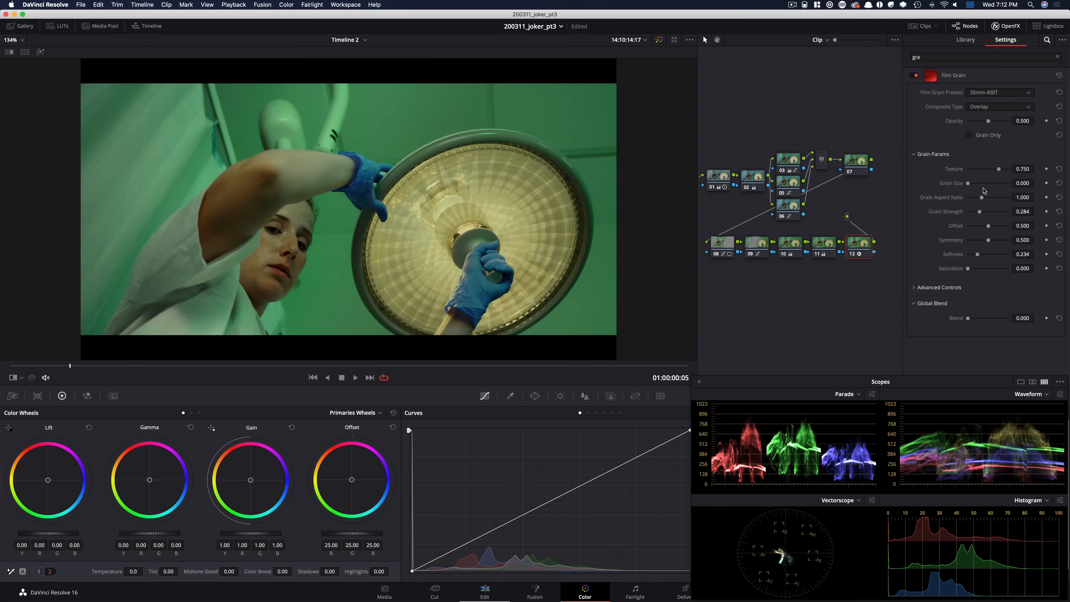
drag(969, 183, 978, 183)
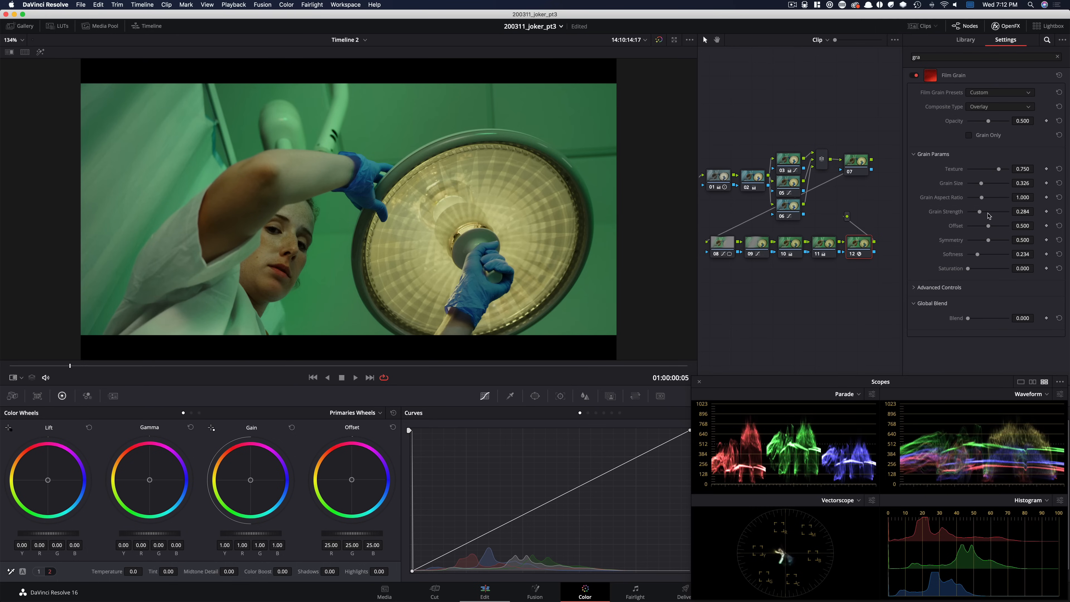
drag(979, 210, 985, 211)
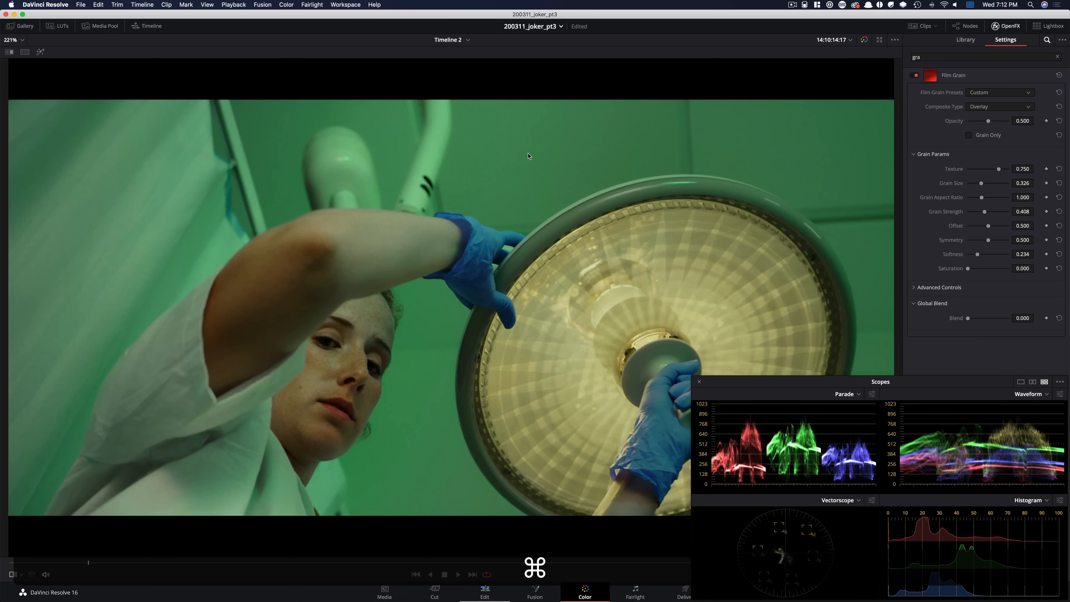
mouse_move(453, 356)
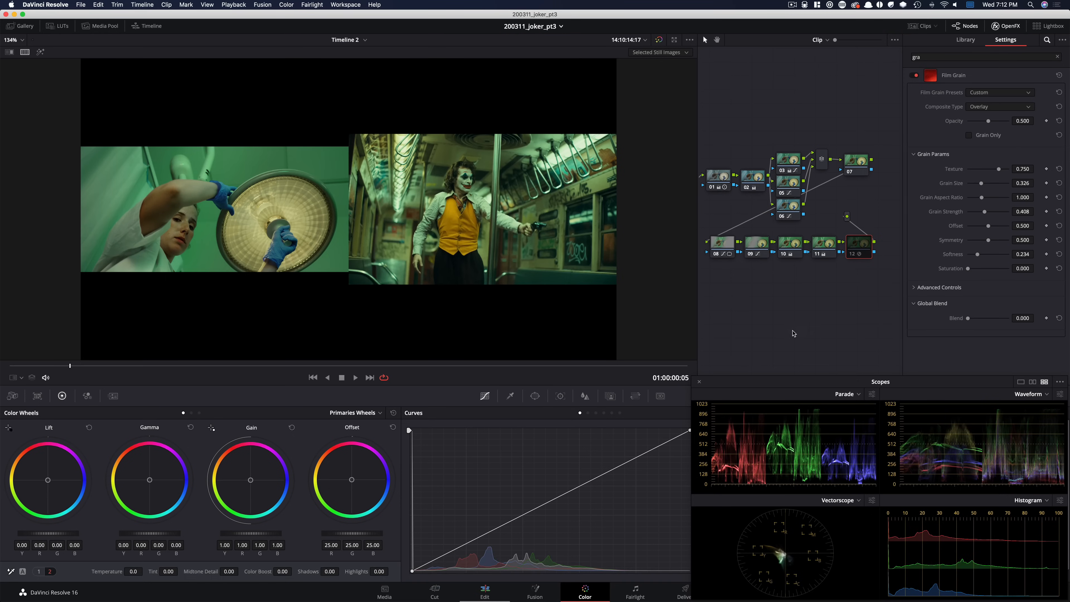
mouse_move(796, 338)
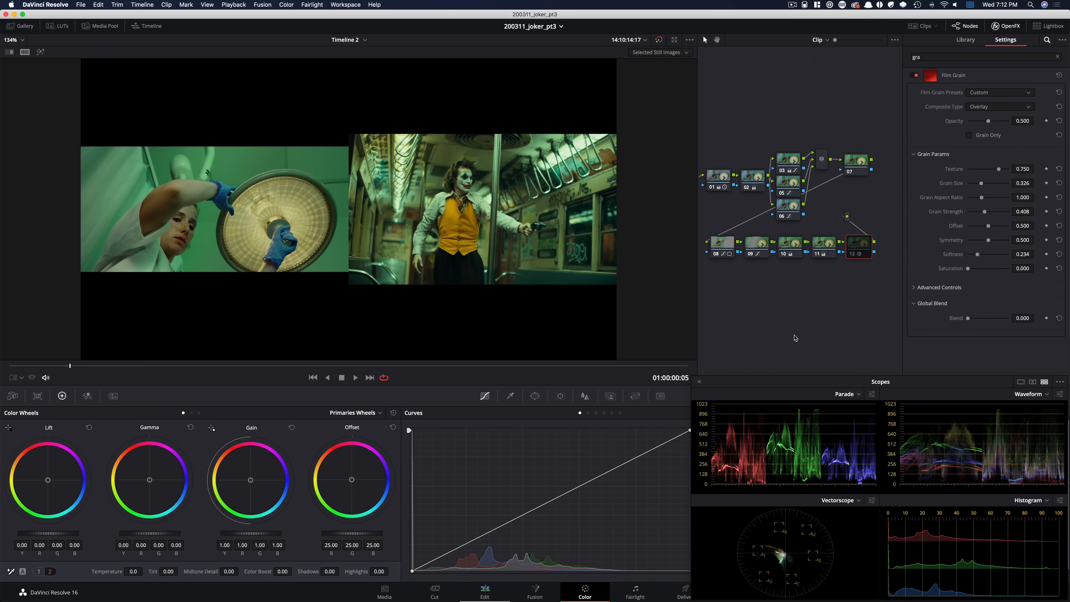
mouse_move(624, 321)
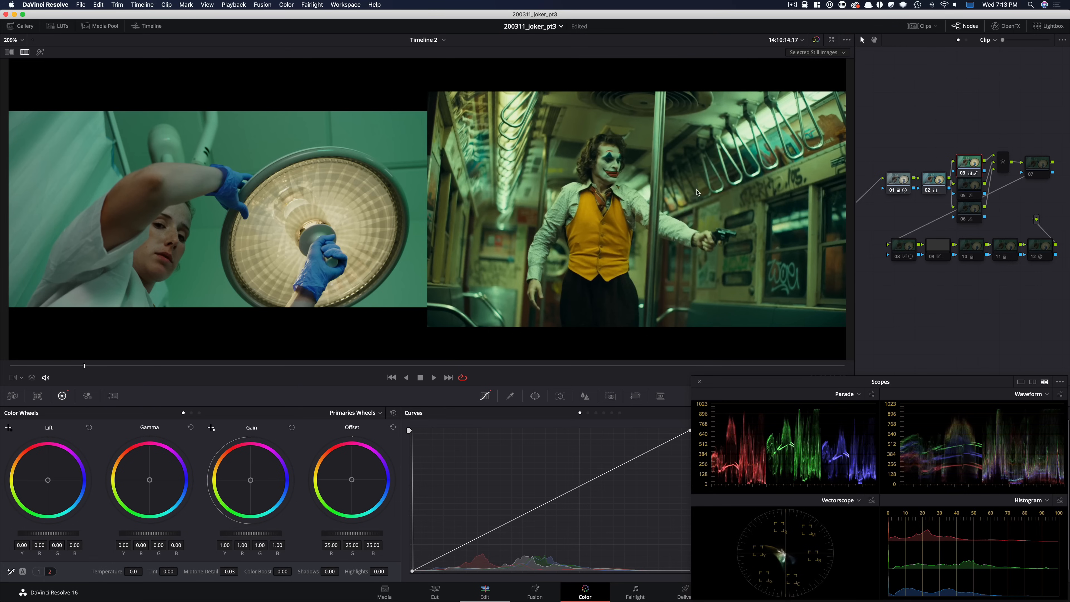
mouse_move(897, 209)
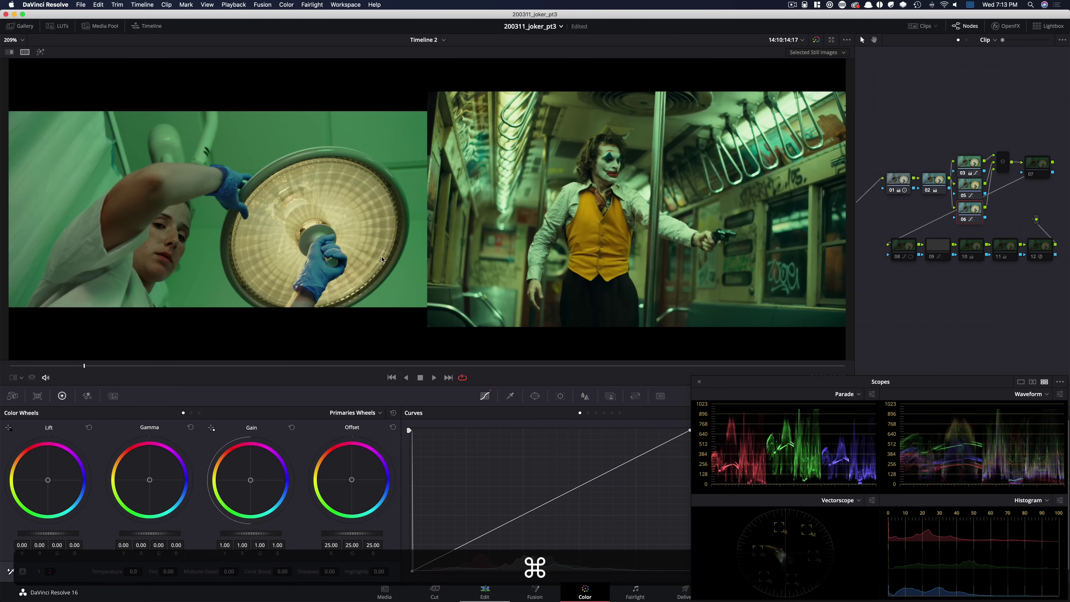
mouse_move(160, 257)
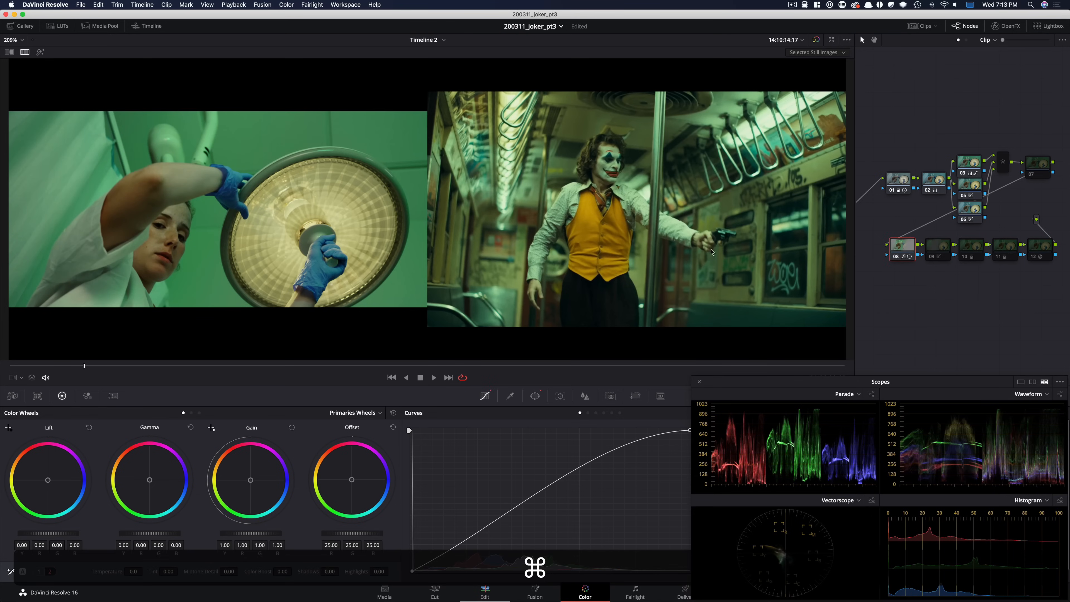
- Review node 10's gain adjustment and node 11's detail softening in the Node Editor
click(938, 249)
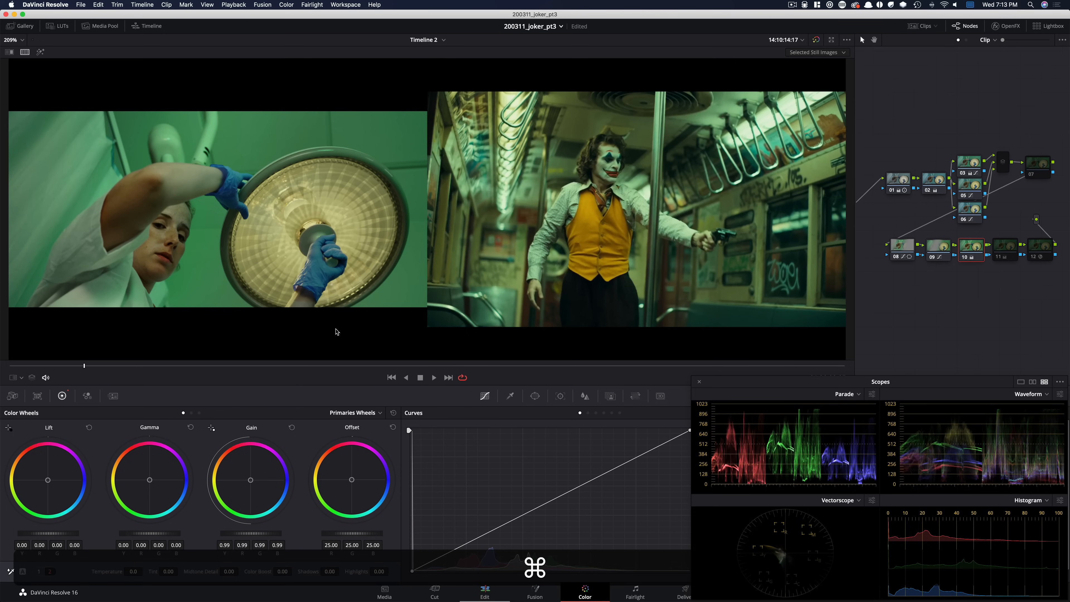
click(1006, 250)
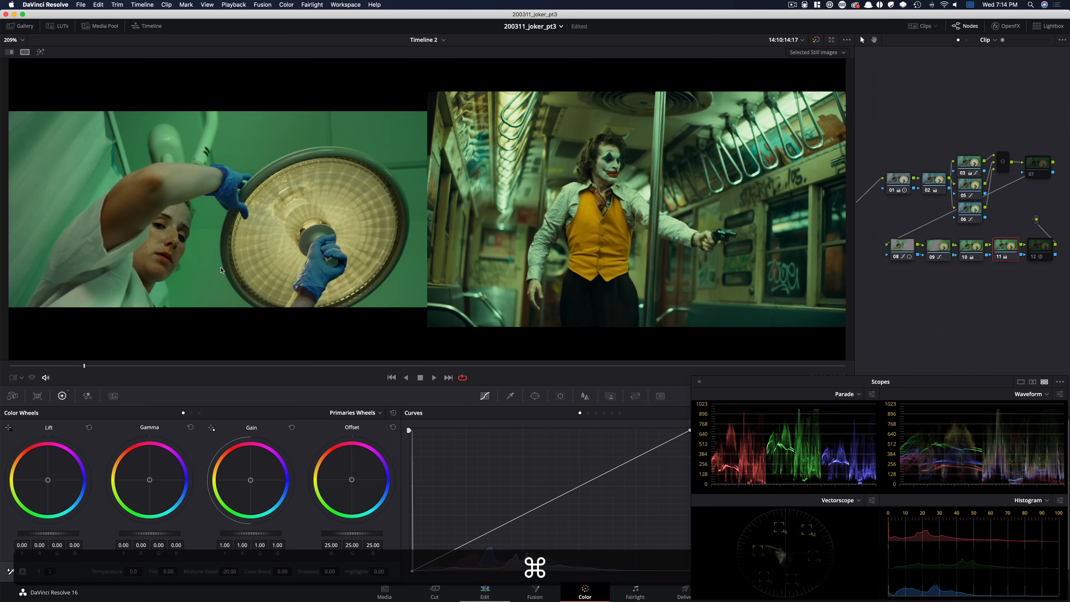